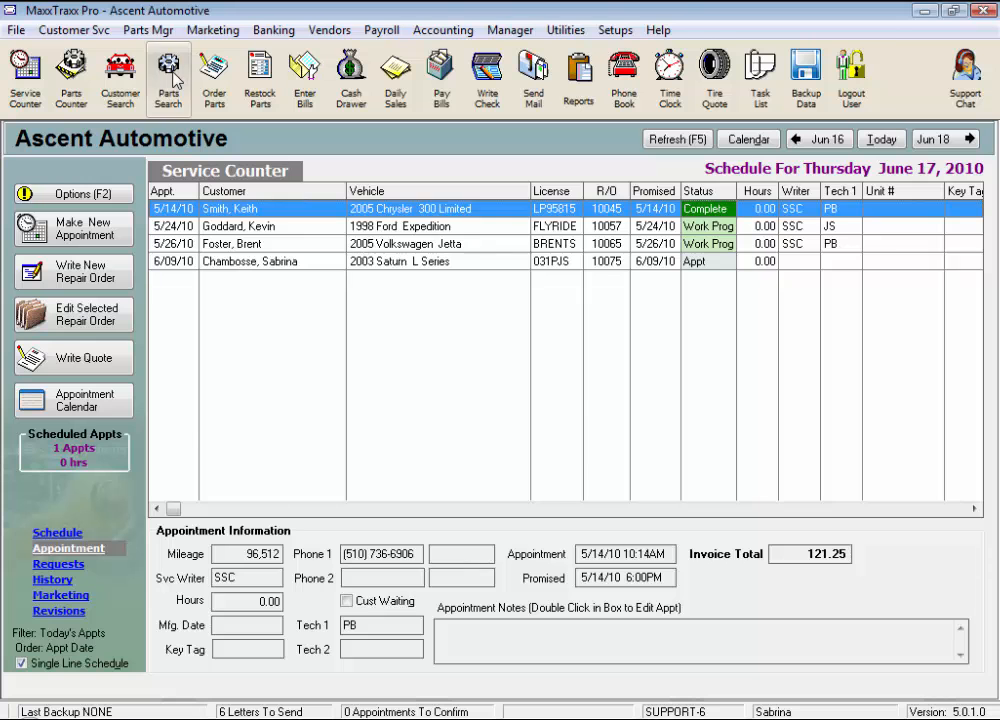
Search Parts Search for part number D1265, which finds no matching part.
{"action": "left_click", "coordinate": [168, 75]}
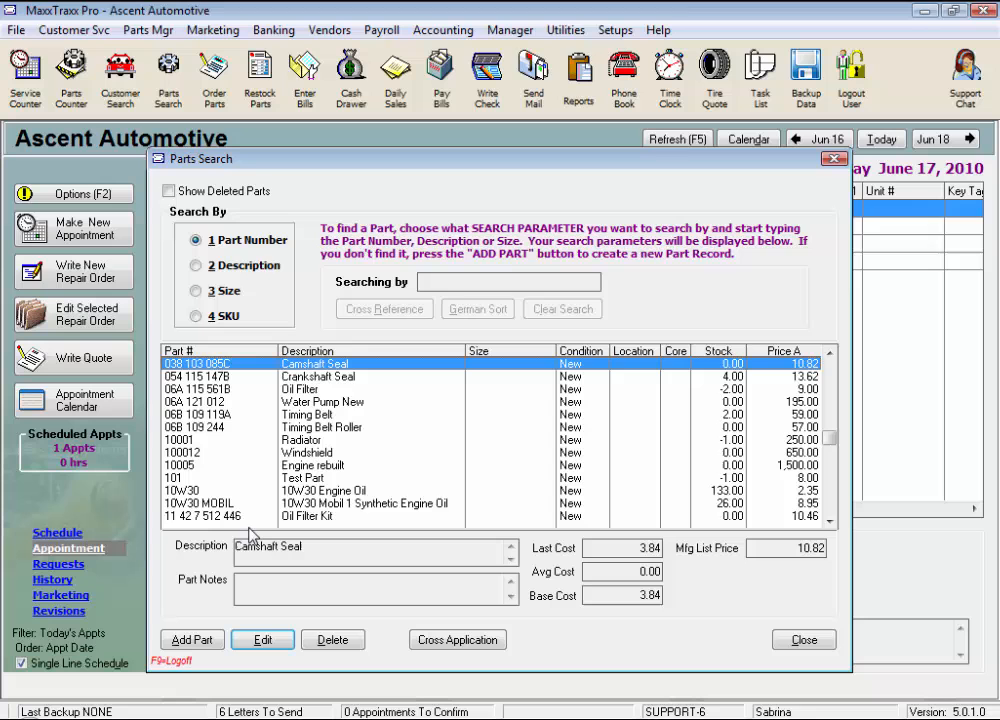
{"action": "mouse_move", "coordinate": [258, 448]}
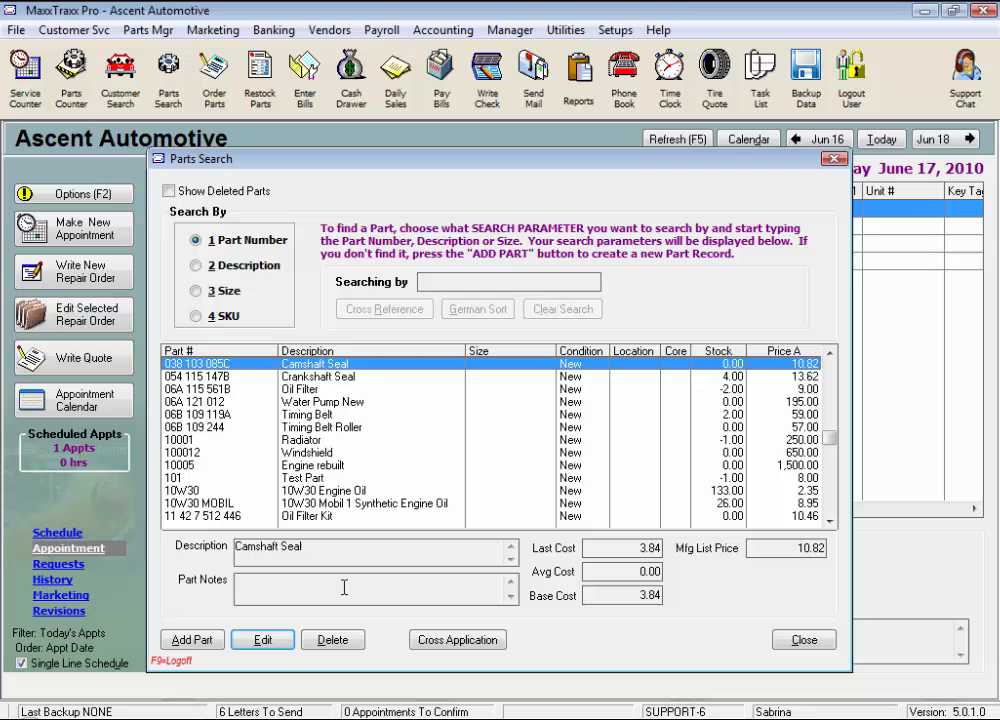
{"action": "type", "text": "D1265"}
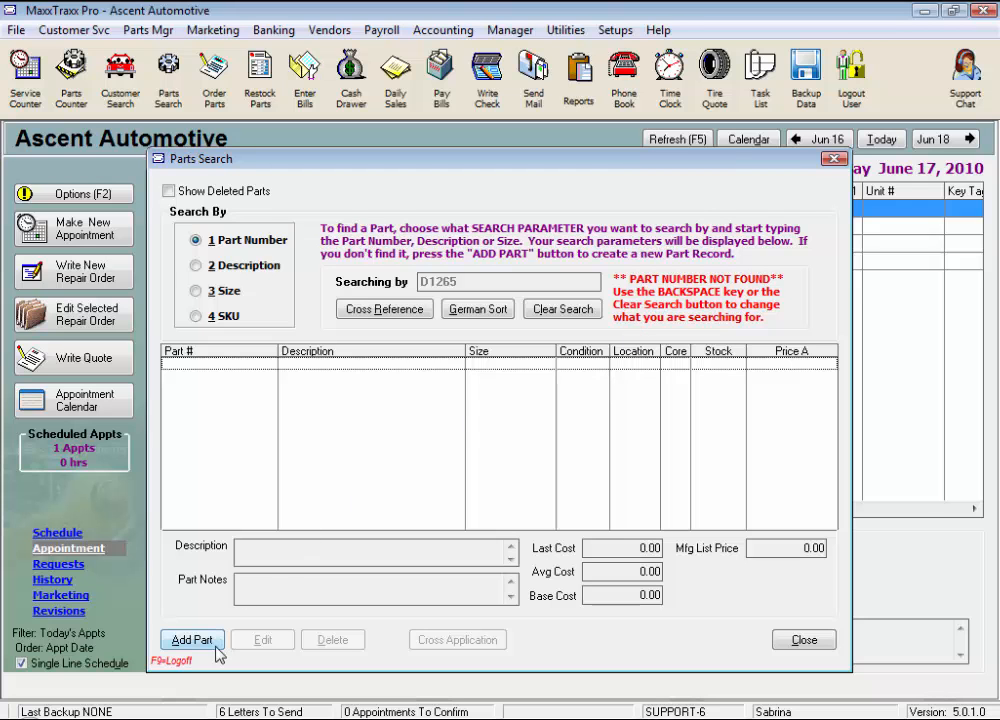
Start the Add New Part Wizard from Parts Search with D1265 prefilled.
{"action": "left_click", "coordinate": [191, 639]}
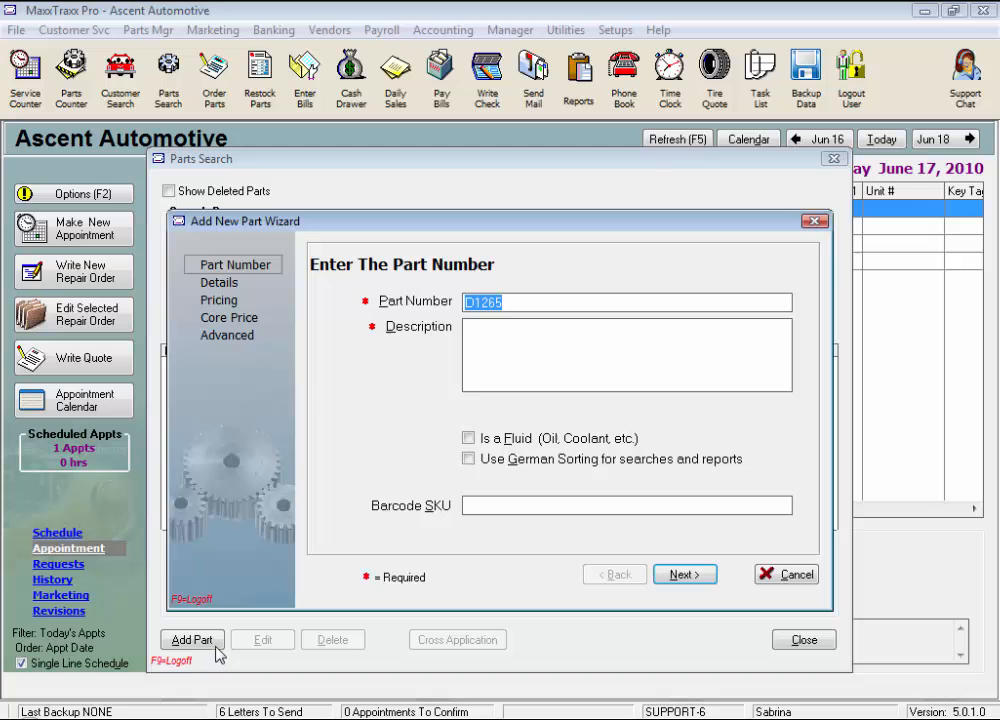
{"action": "mouse_move", "coordinate": [383, 403]}
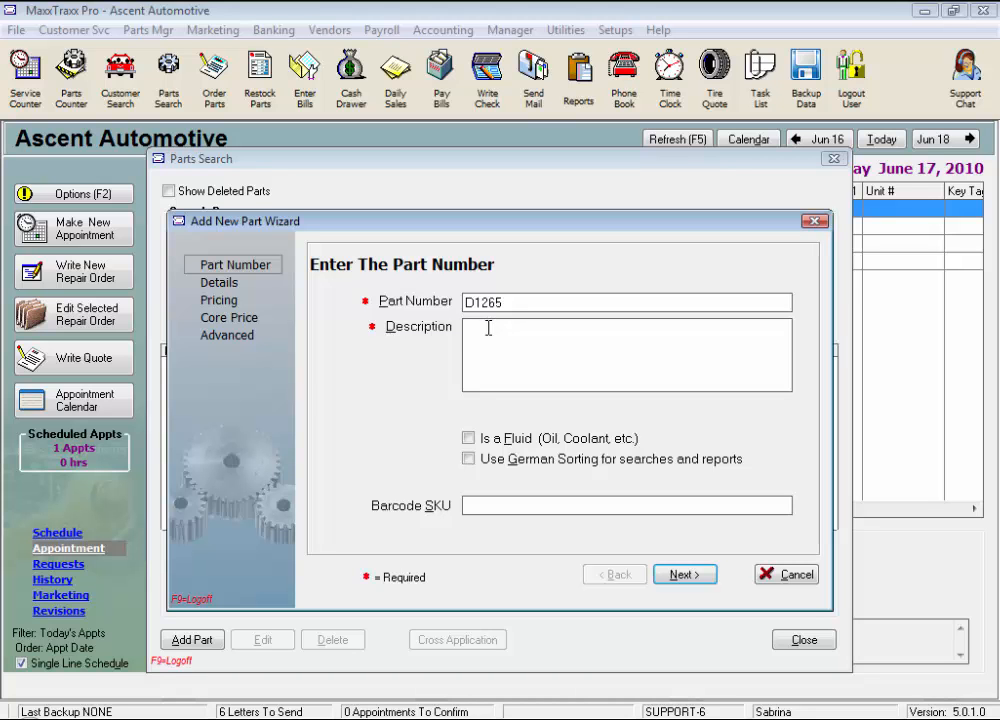
{"action": "mouse_move", "coordinate": [415, 379]}
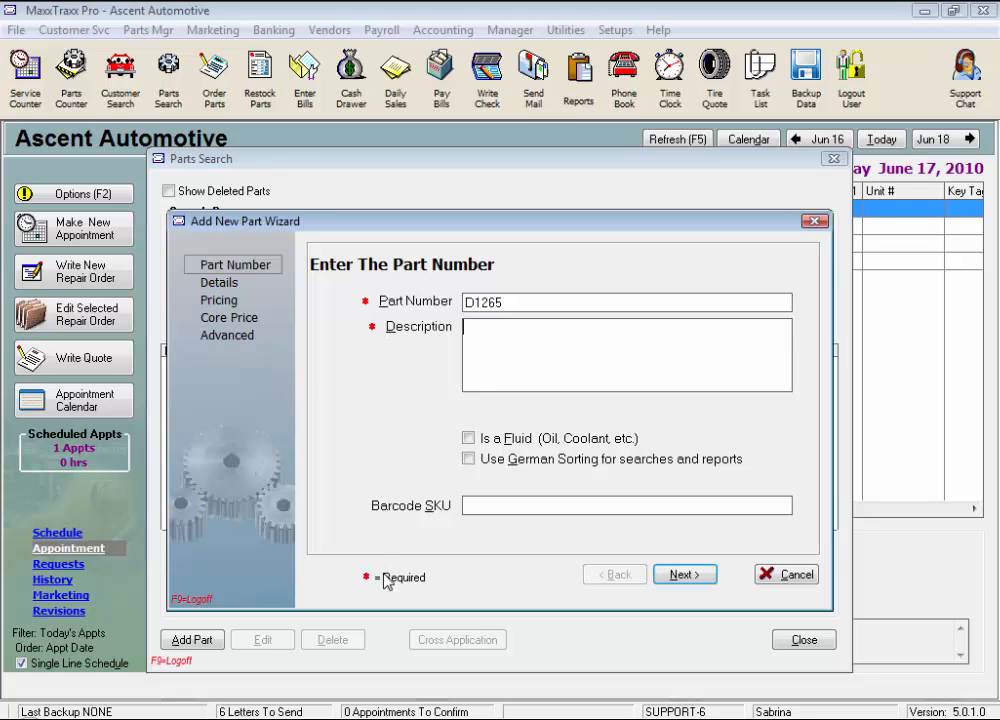
{"action": "mouse_move", "coordinate": [427, 387]}
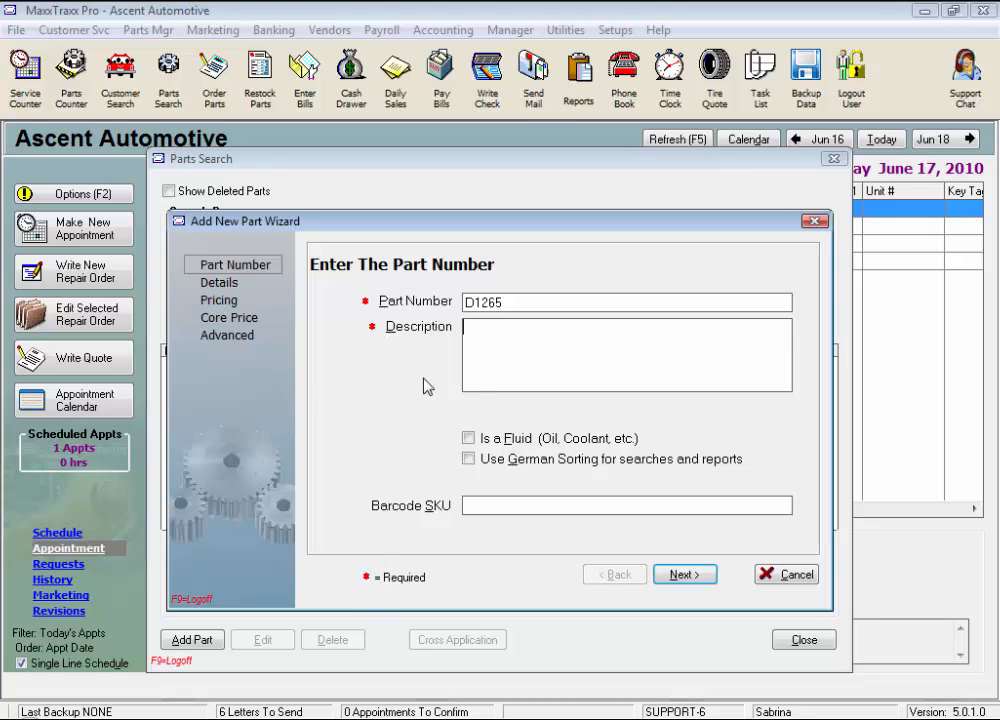
{"action": "mouse_move", "coordinate": [427, 384]}
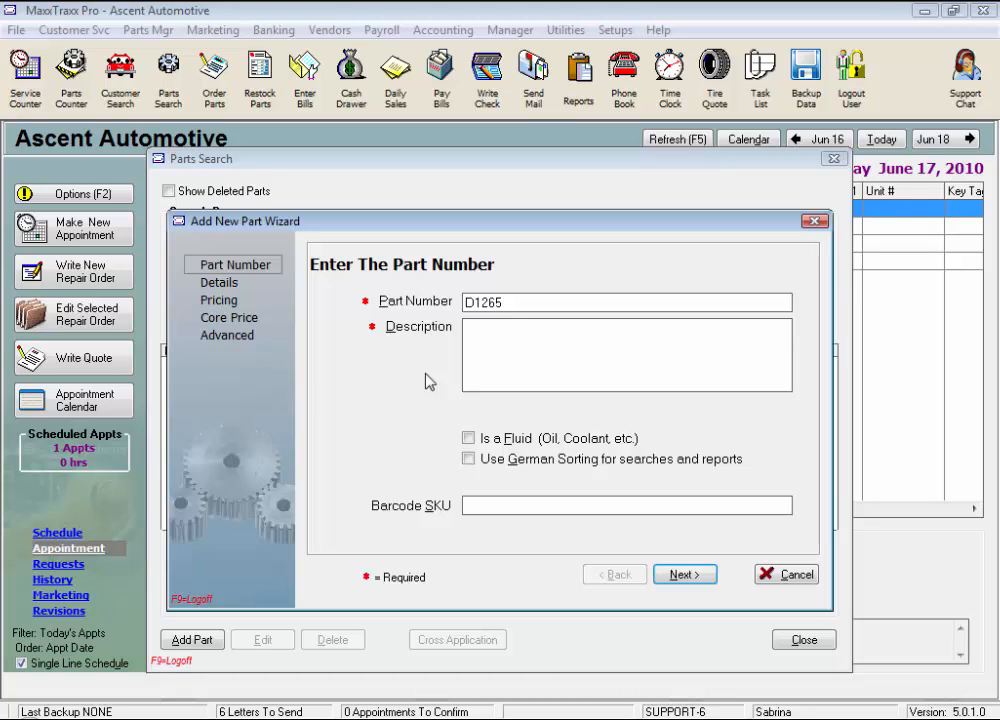
{"action": "mouse_move", "coordinate": [773, 433]}
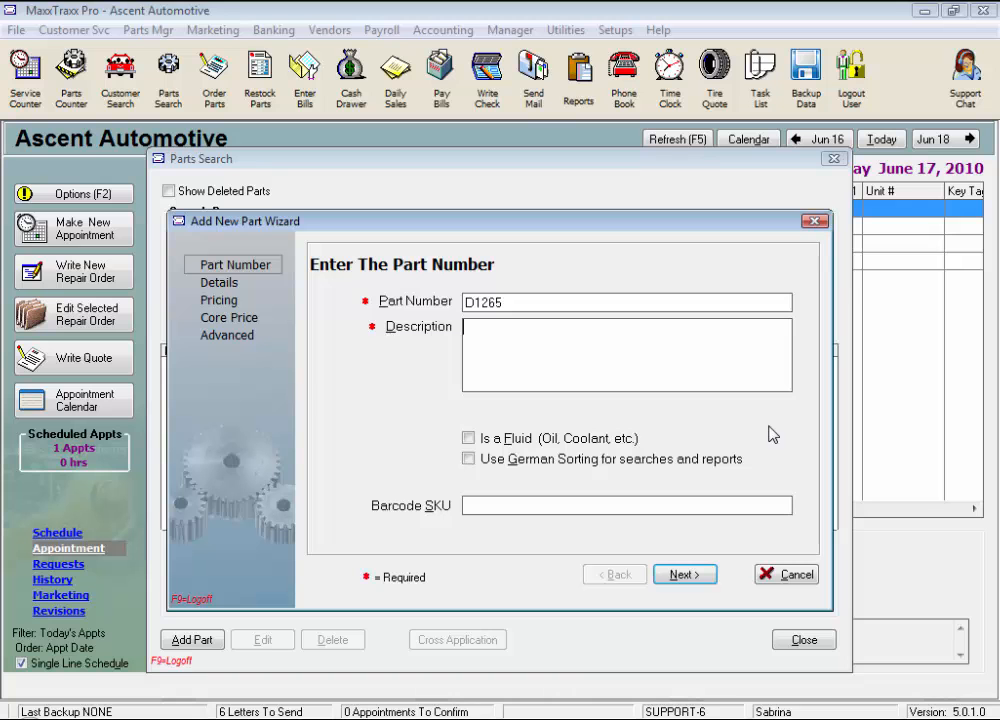
Enter the description 'Brakes Pads - Rear', leaving Is a Fluid and German Sorting unchecked.
{"action": "type", "text": "Brakes Pads - Rear"}
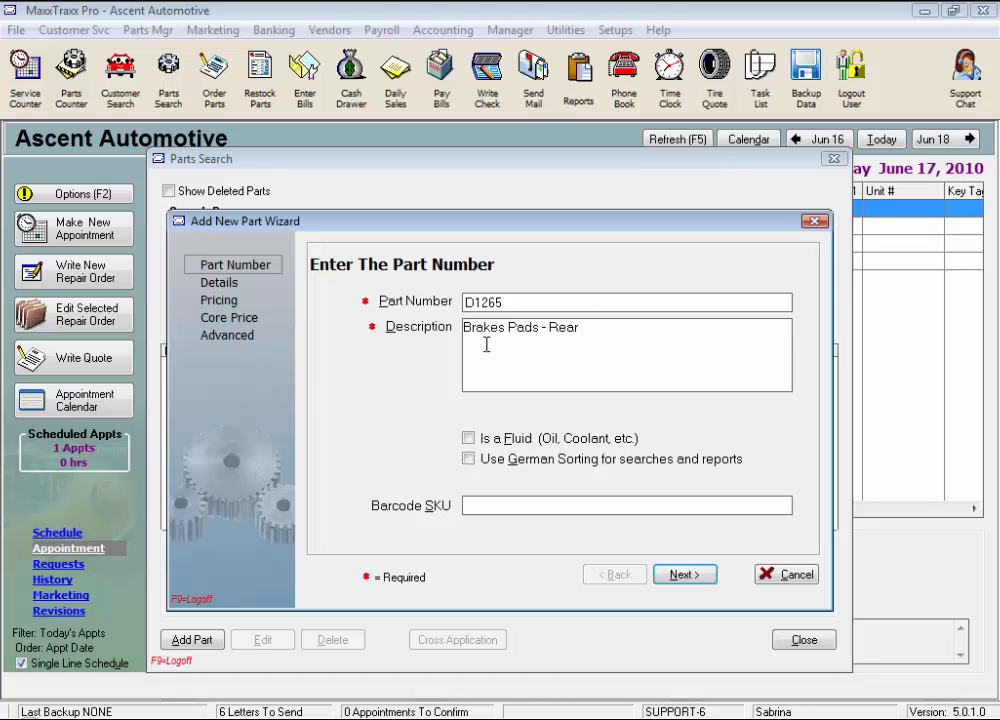
{"action": "double_click", "coordinate": [564, 327]}
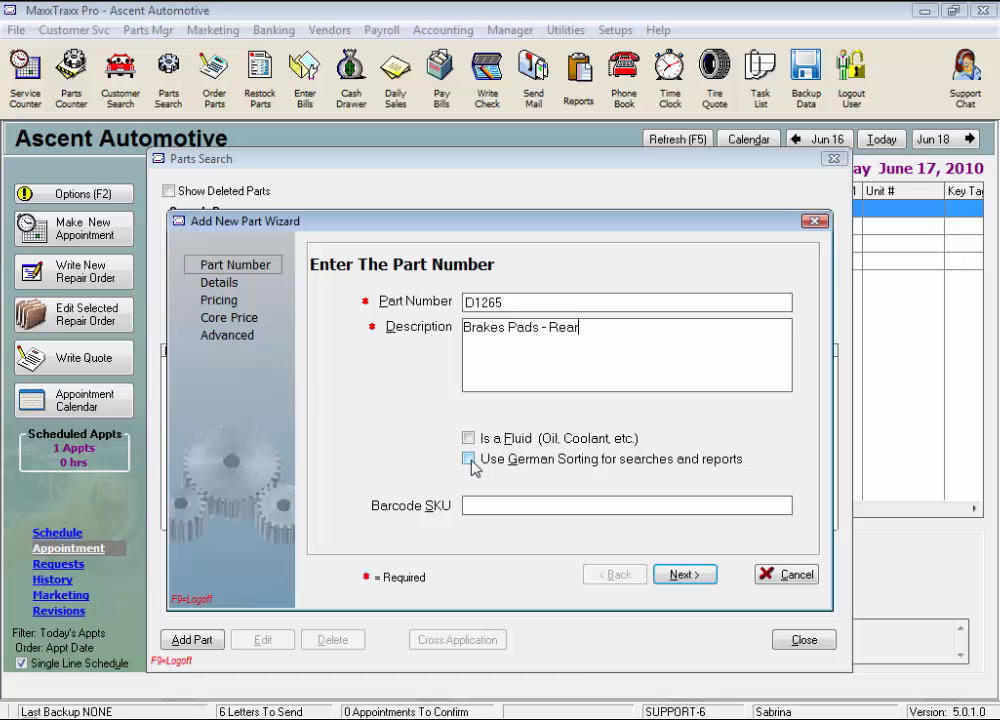
{"action": "left_click", "coordinate": [468, 458]}
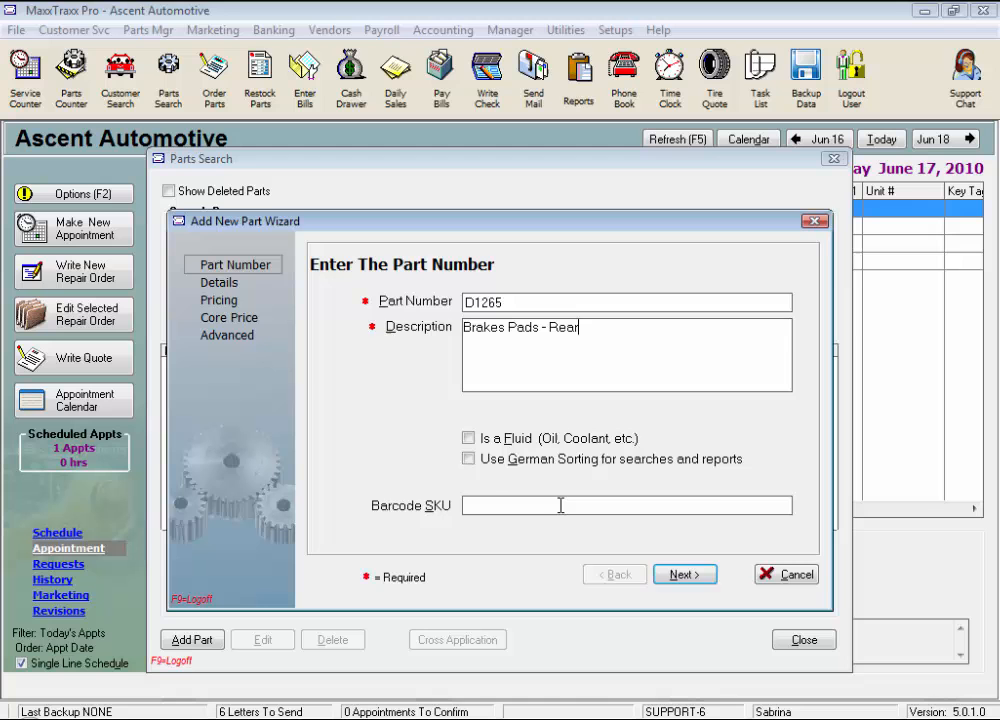
Advance to the details step, keeping condition New and product code GI.
{"action": "left_click", "coordinate": [684, 574]}
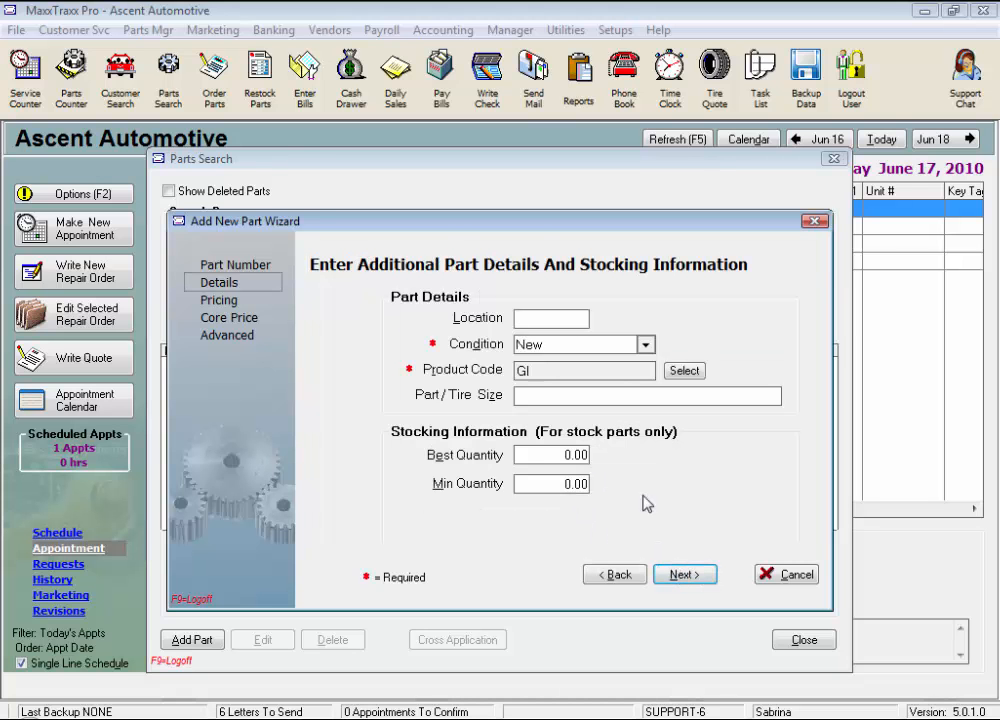
{"action": "mouse_move", "coordinate": [604, 324]}
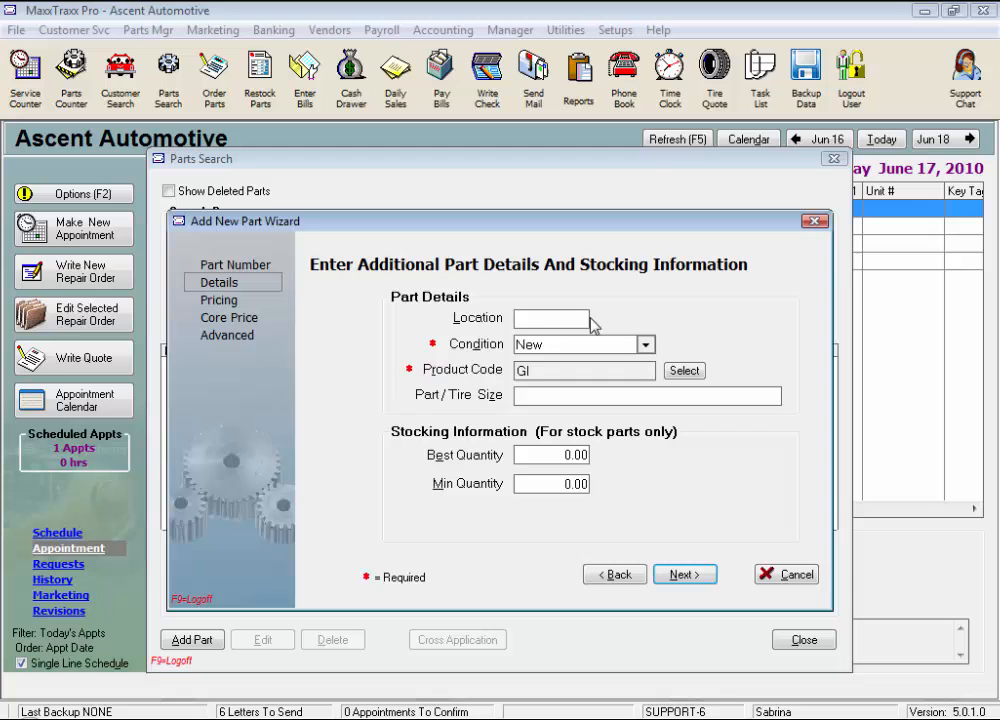
{"action": "left_click", "coordinate": [645, 344]}
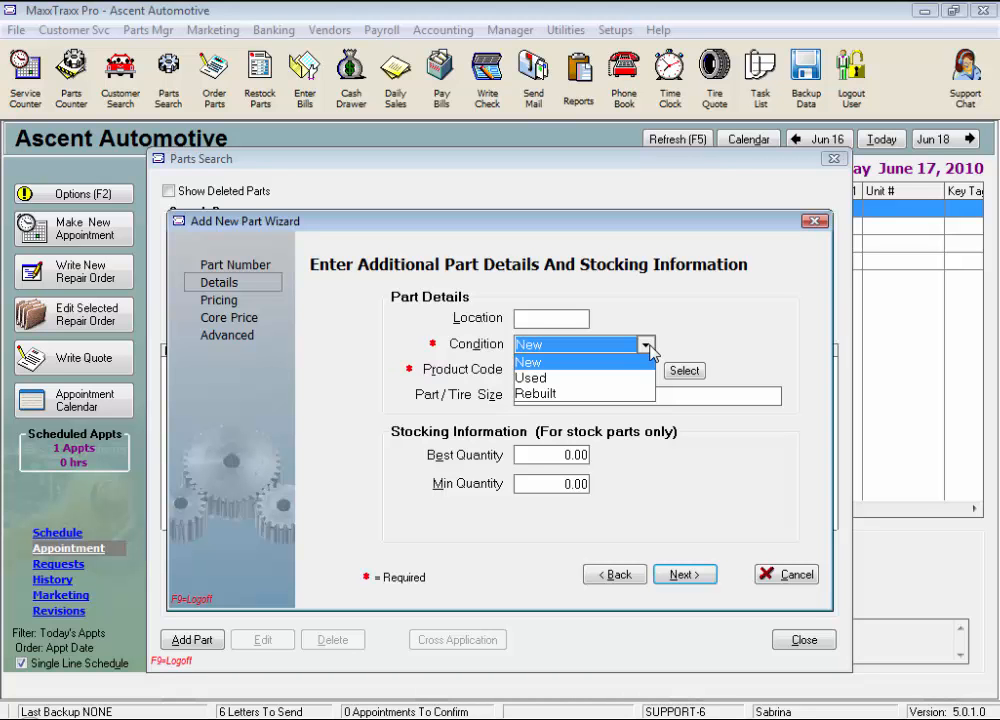
{"action": "left_click", "coordinate": [528, 344]}
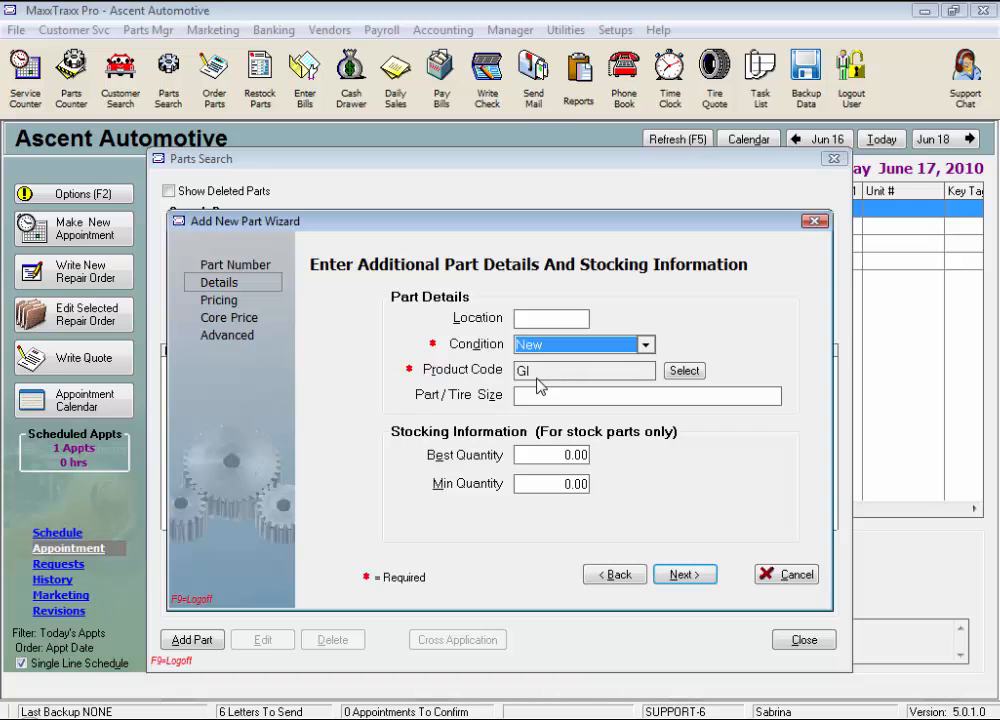
{"action": "mouse_move", "coordinate": [544, 383]}
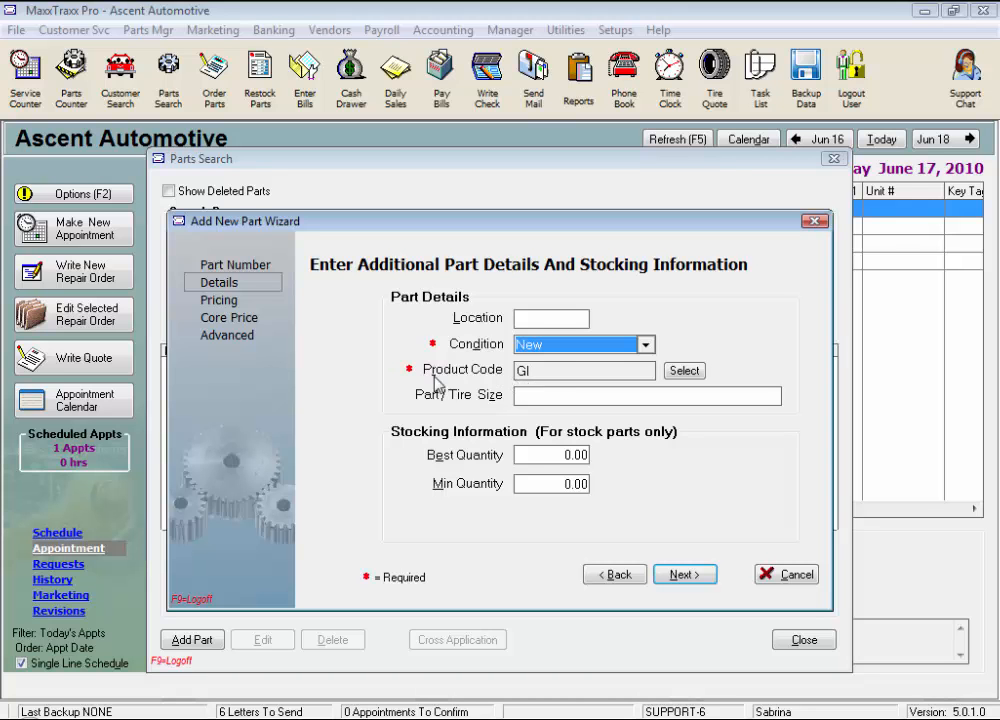
{"action": "mouse_move", "coordinate": [497, 393]}
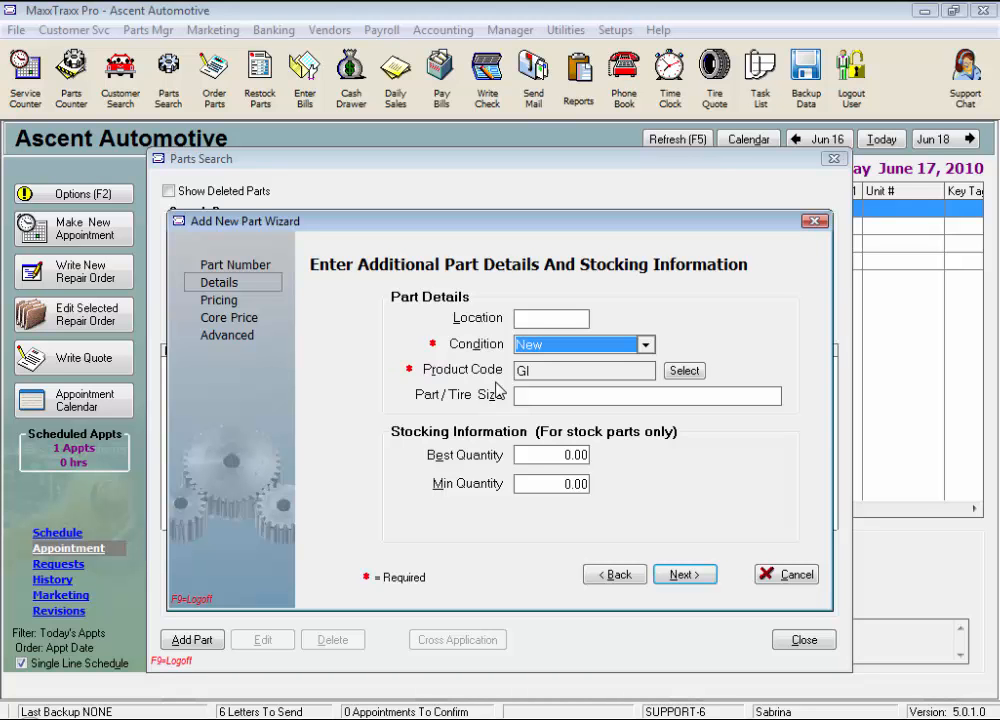
{"action": "mouse_move", "coordinate": [540, 393]}
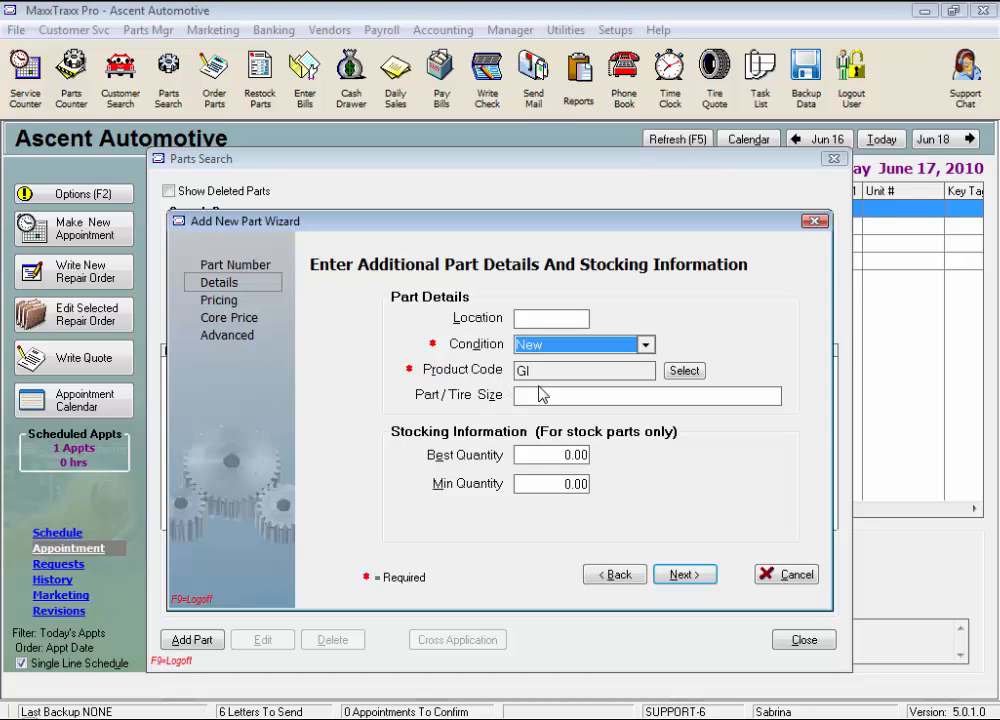
Review the Part Product Codes list, toggling Show Inactive Product Codes on and back off.
{"action": "left_click", "coordinate": [684, 370]}
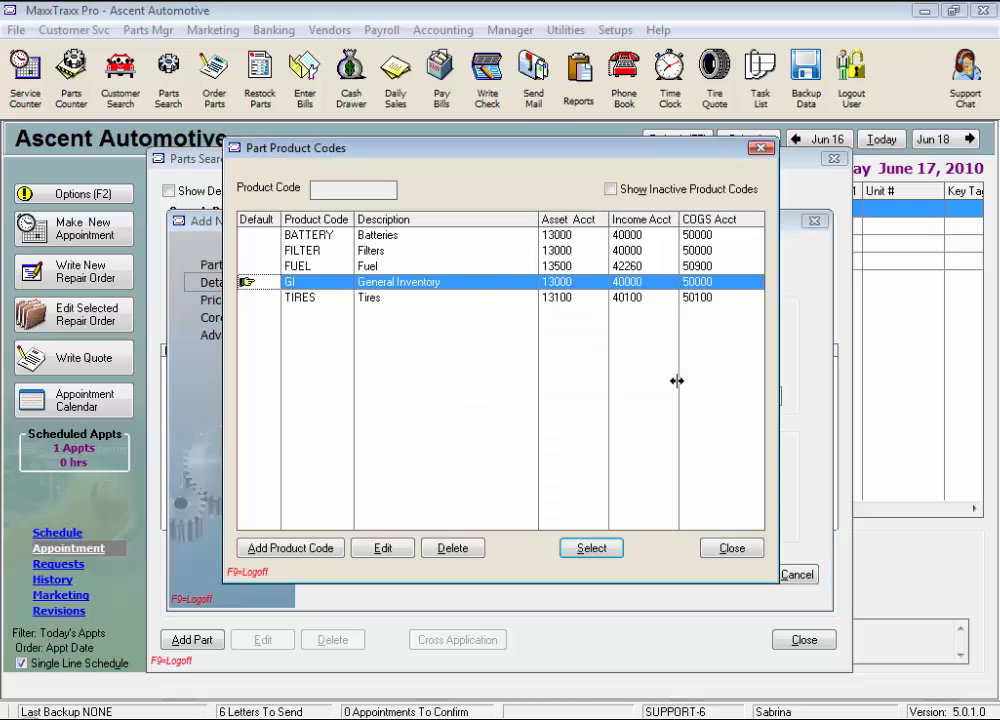
{"action": "mouse_move", "coordinate": [640, 367]}
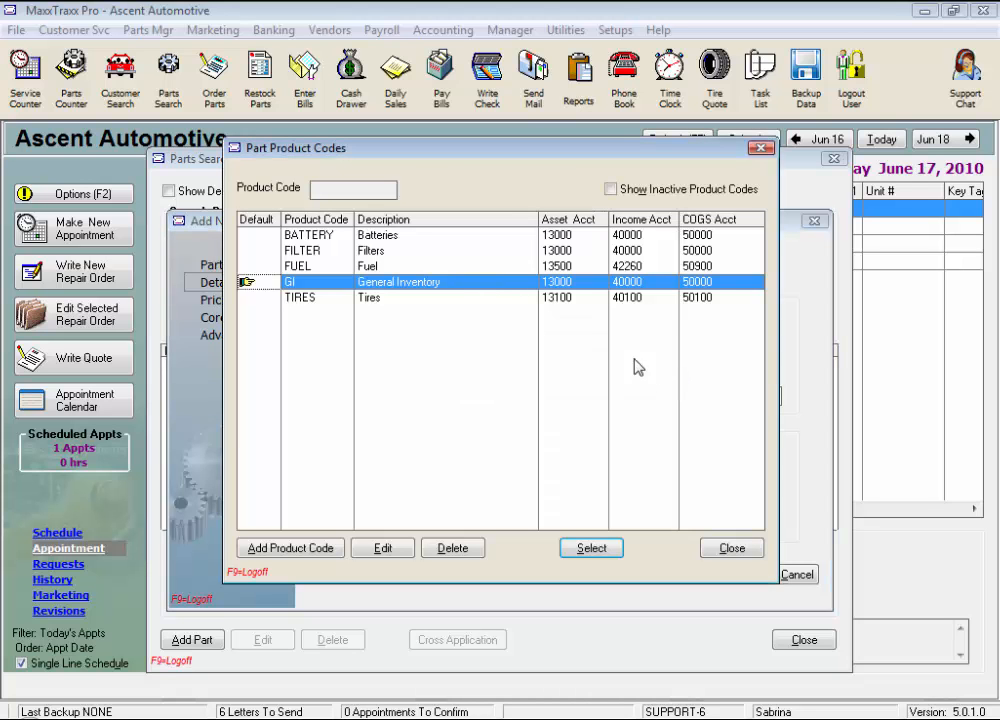
{"action": "mouse_move", "coordinate": [452, 293]}
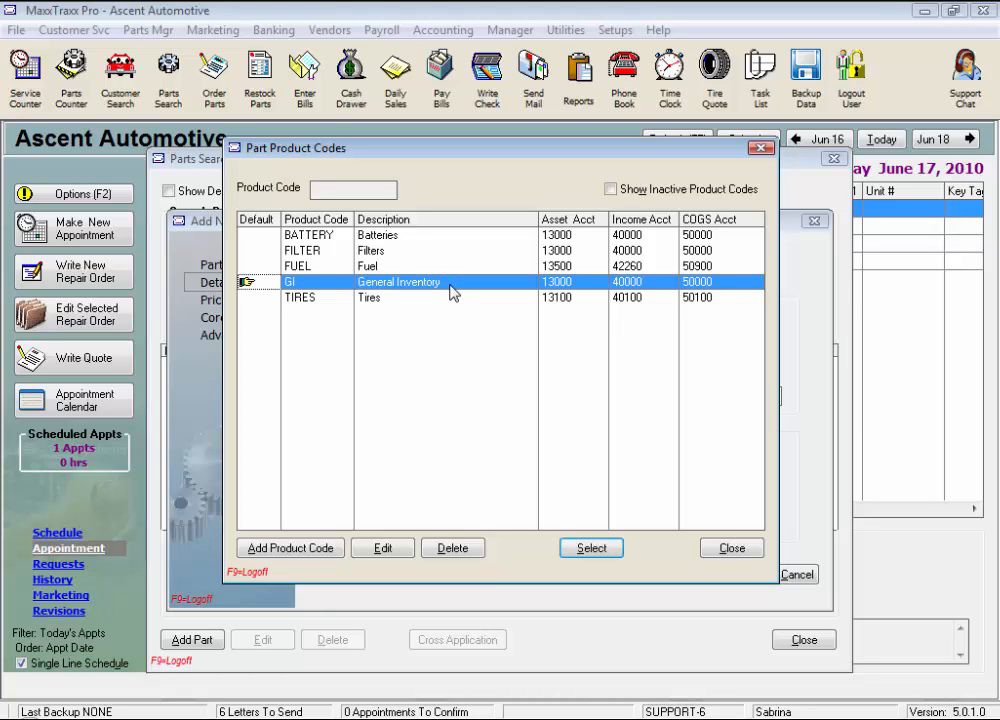
{"action": "mouse_move", "coordinate": [508, 297]}
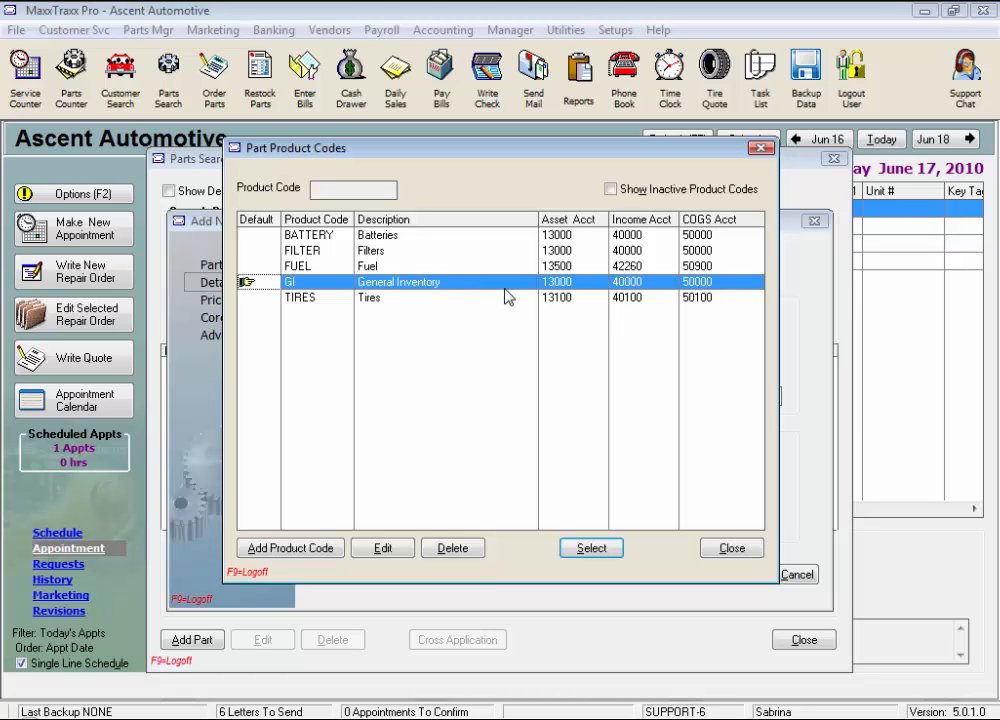
{"action": "mouse_move", "coordinate": [585, 291]}
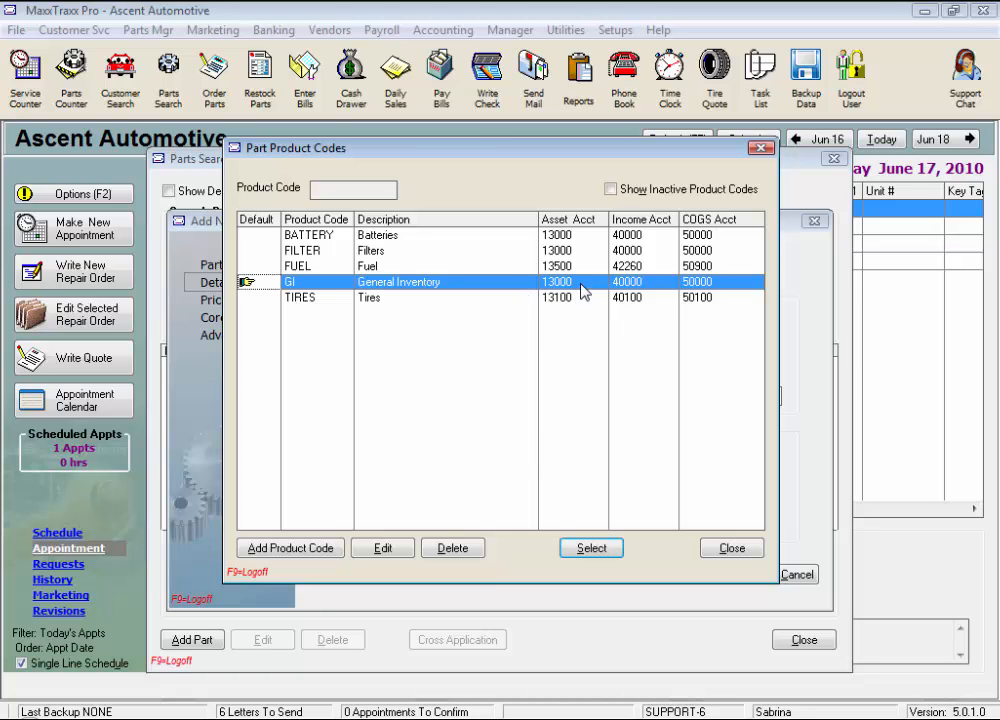
{"action": "mouse_move", "coordinate": [658, 290]}
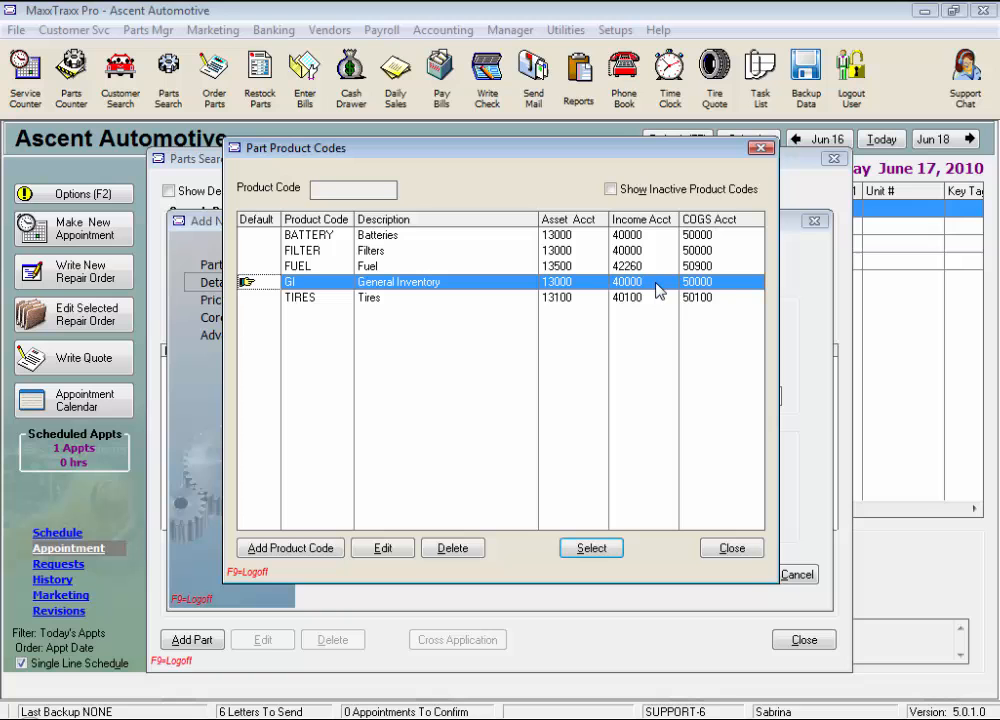
{"action": "mouse_move", "coordinate": [730, 291]}
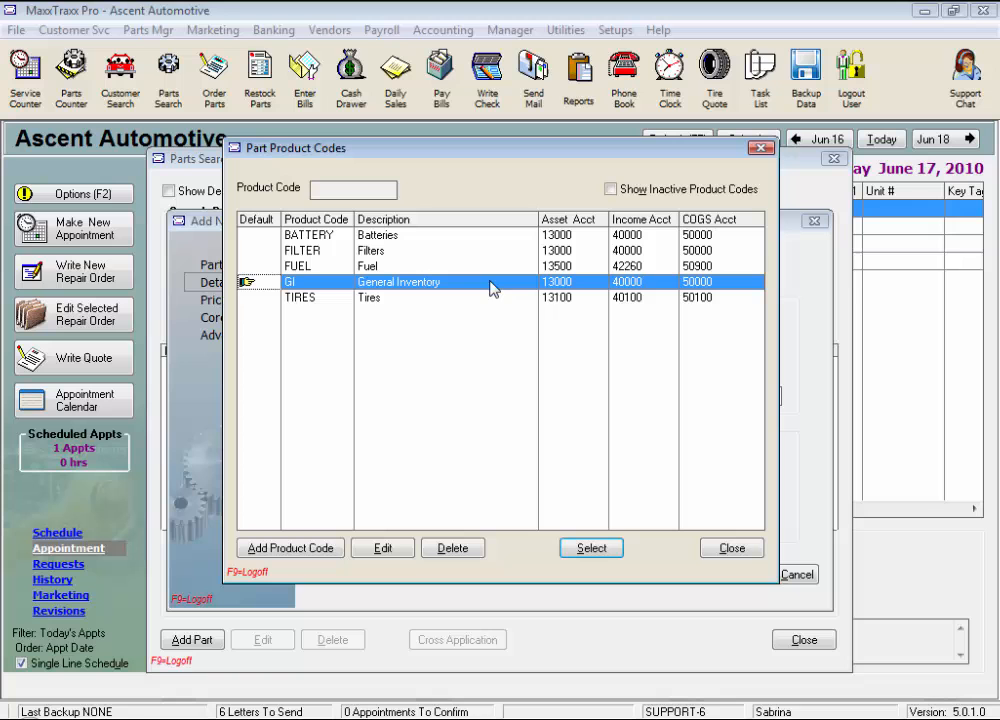
{"action": "mouse_move", "coordinate": [416, 247]}
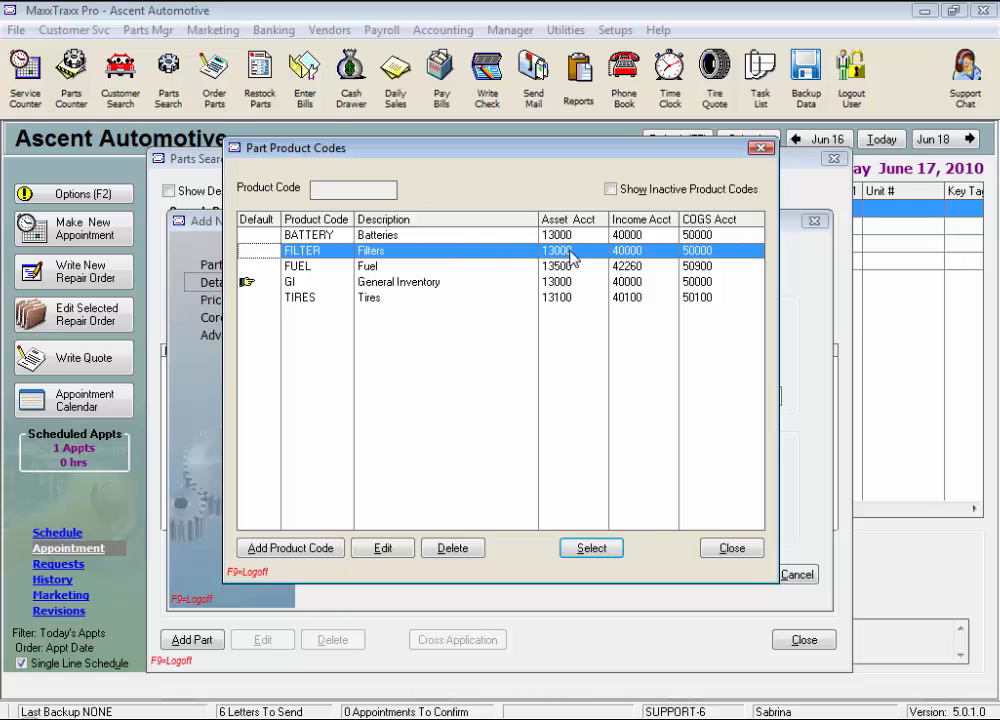
{"action": "mouse_move", "coordinate": [590, 242]}
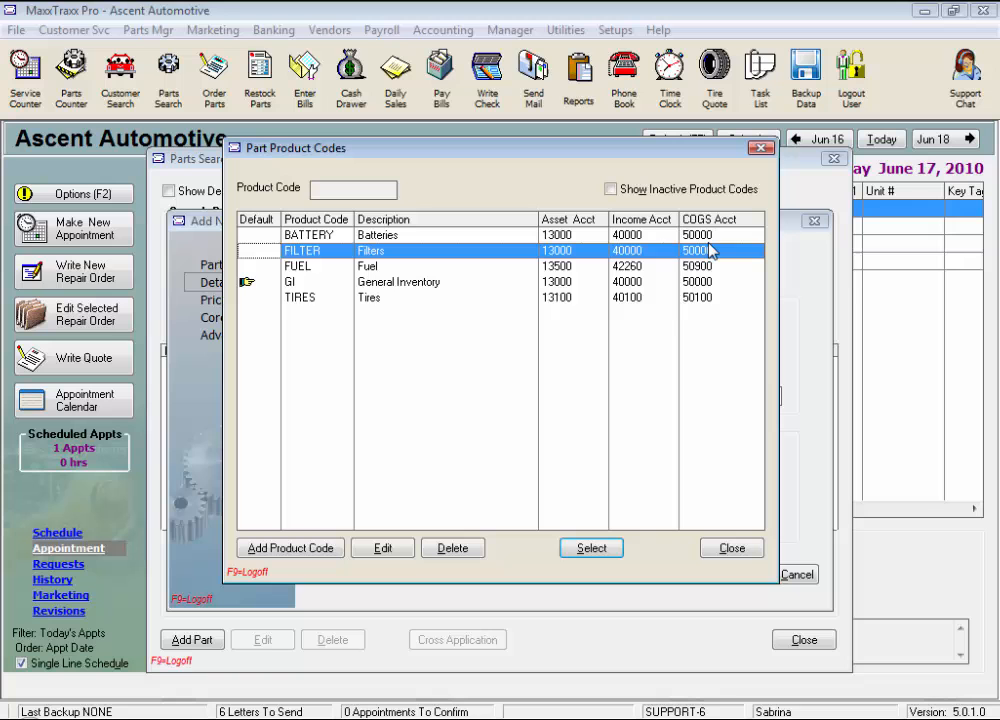
{"action": "mouse_move", "coordinate": [398, 305]}
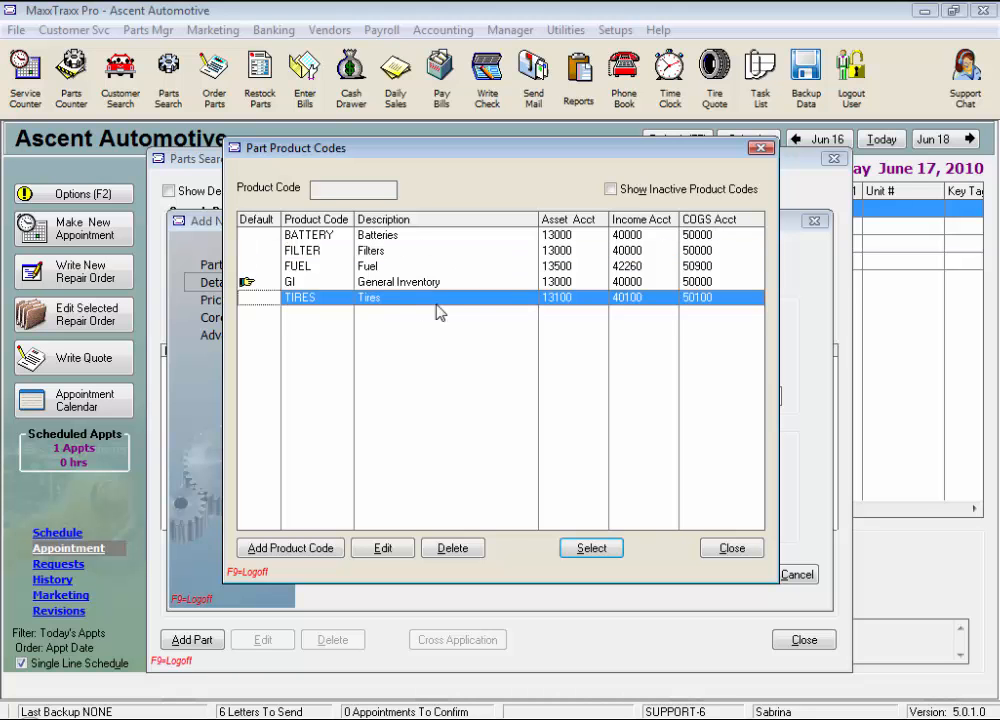
{"action": "mouse_move", "coordinate": [587, 302]}
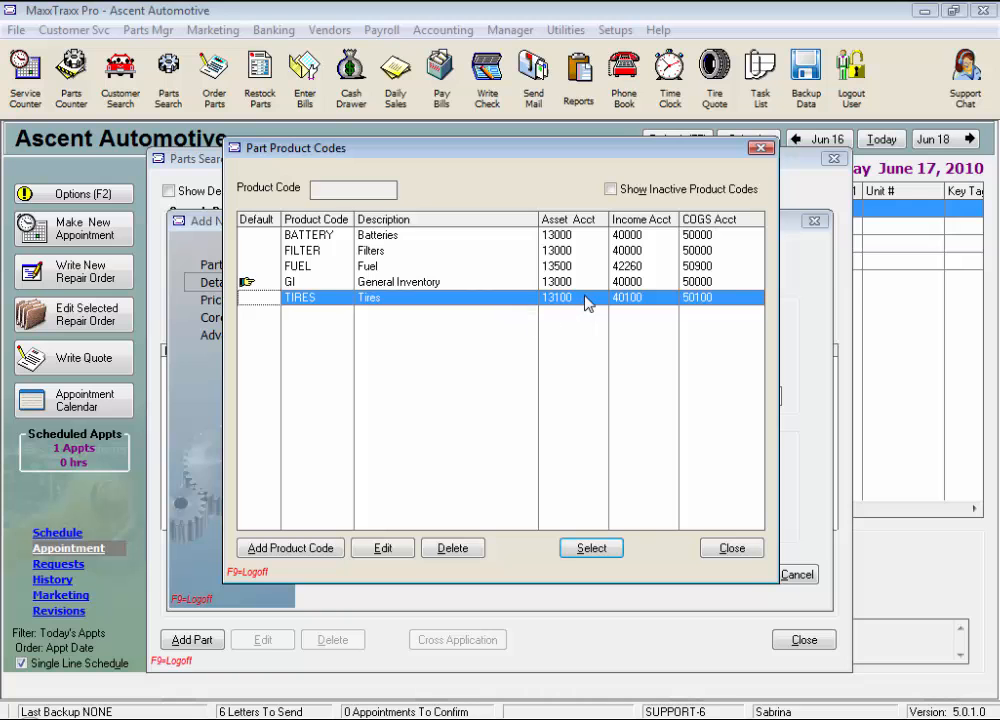
{"action": "mouse_move", "coordinate": [650, 322]}
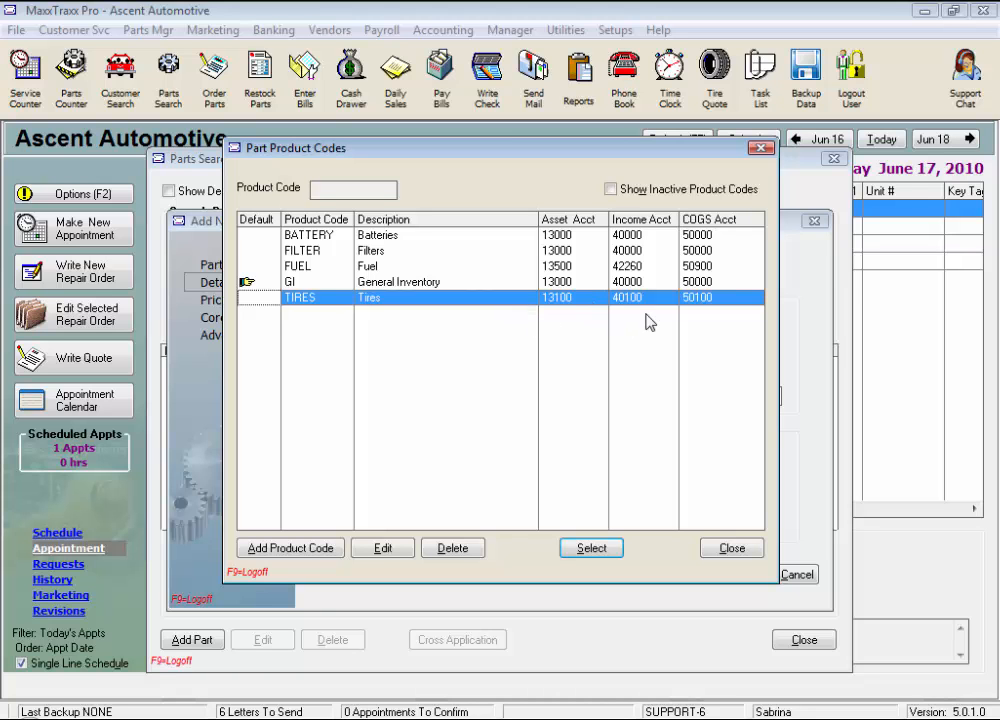
{"action": "mouse_move", "coordinate": [665, 305]}
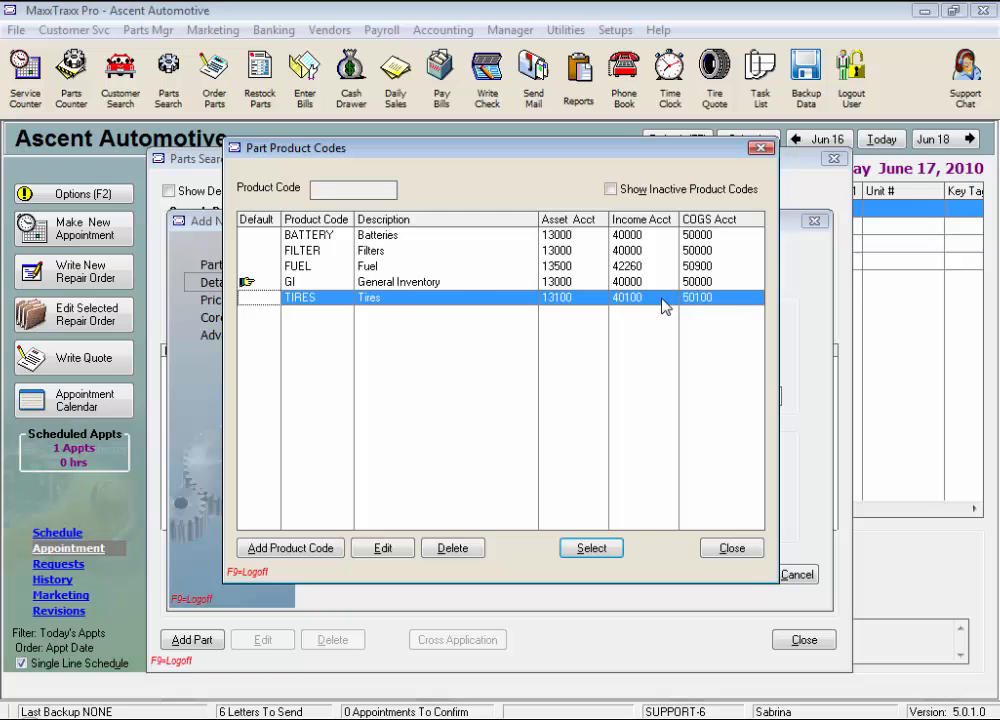
{"action": "mouse_move", "coordinate": [738, 305]}
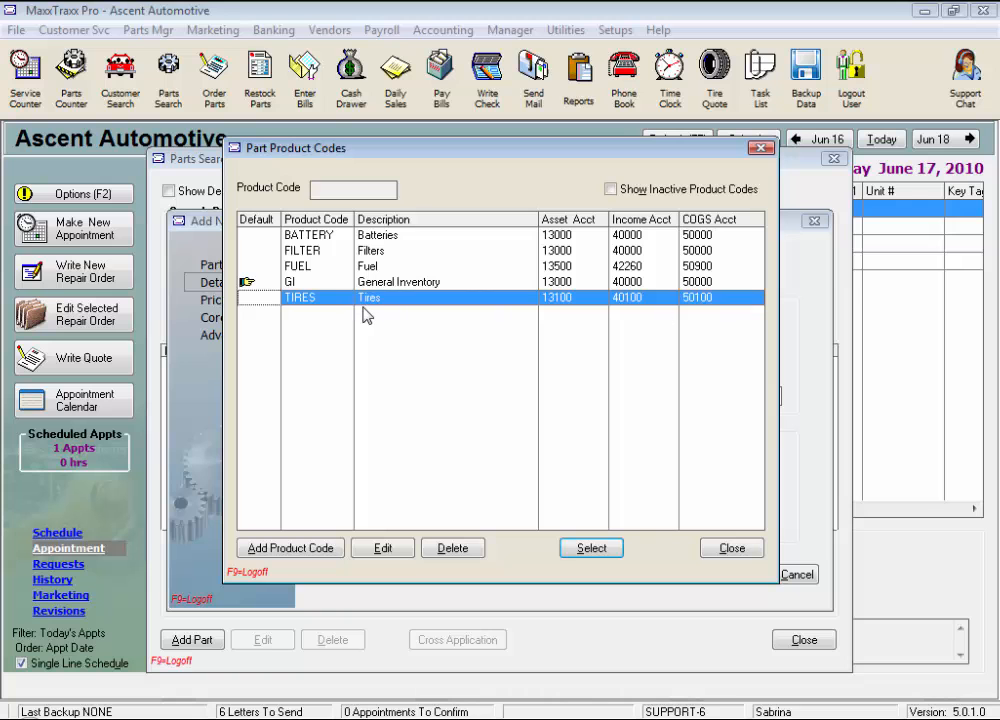
{"action": "mouse_move", "coordinate": [378, 318]}
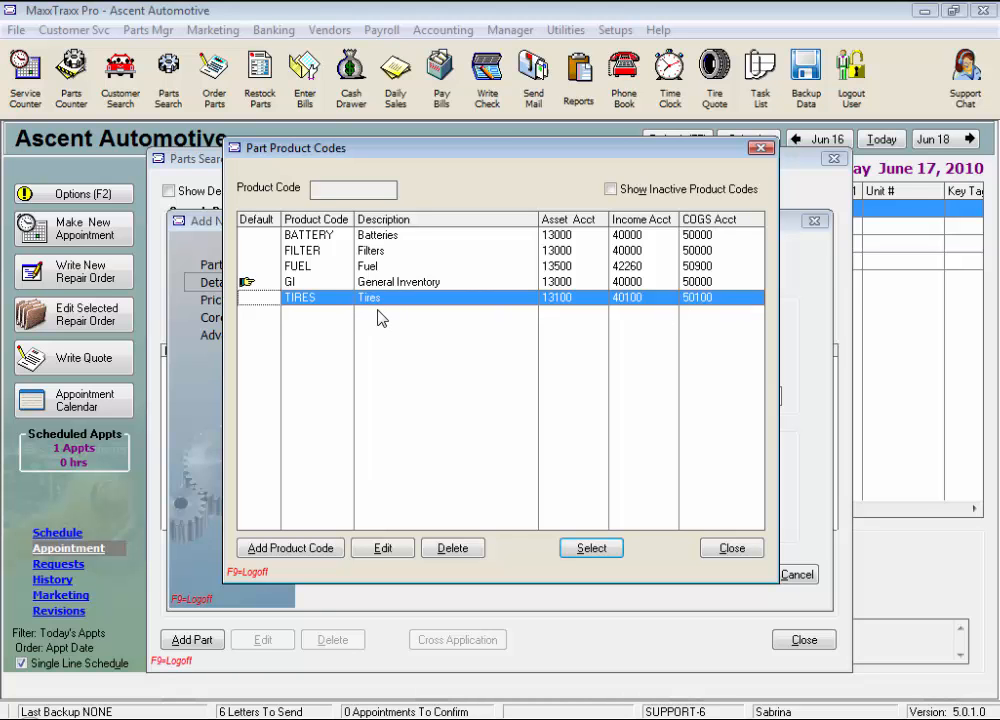
{"action": "mouse_move", "coordinate": [337, 520]}
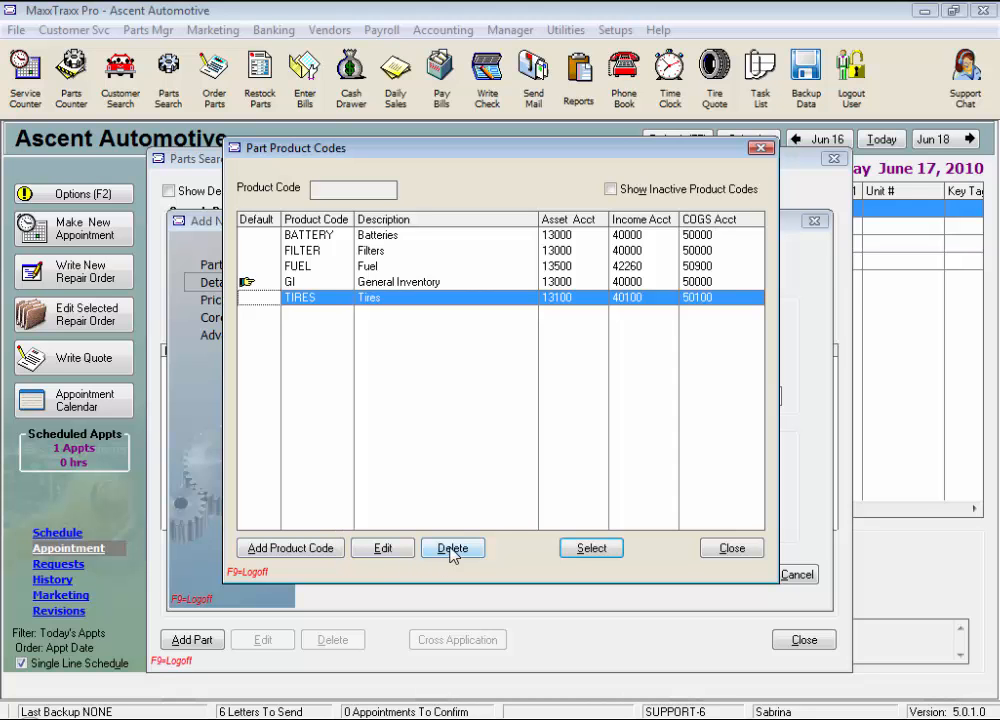
{"action": "left_click", "coordinate": [610, 189]}
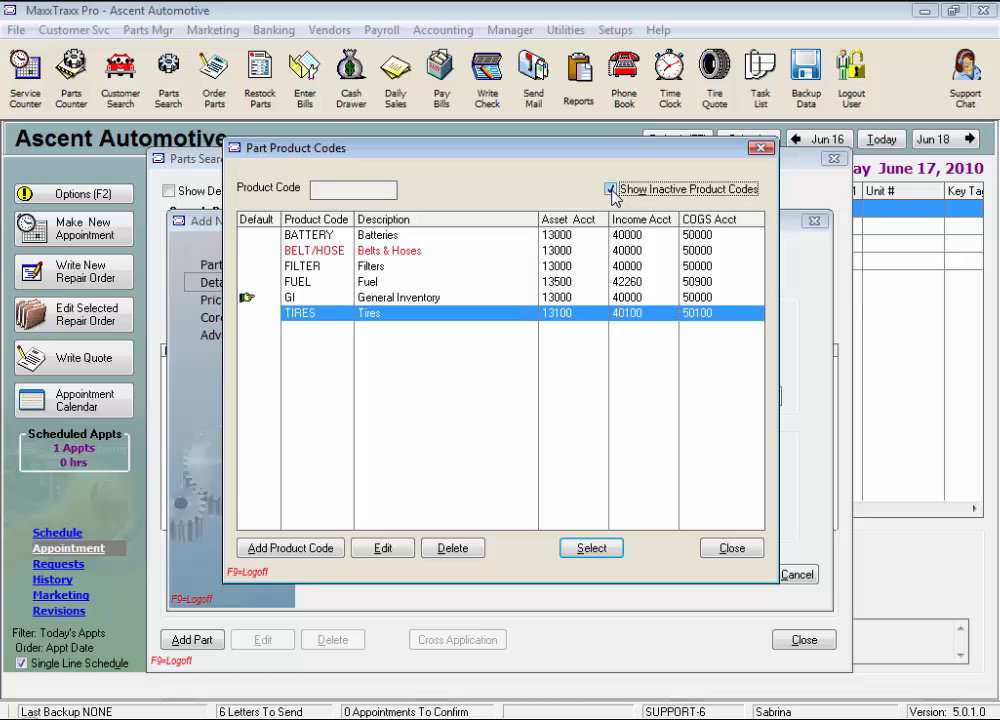
{"action": "left_click", "coordinate": [610, 189]}
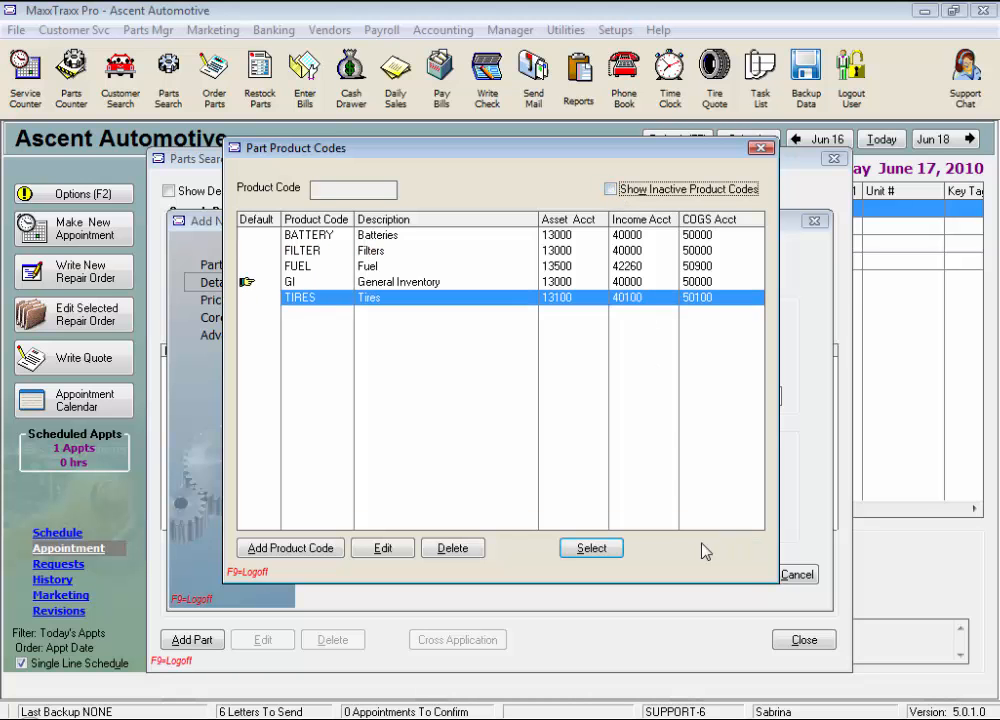
Close the Part Product Codes list, returning to the details step with GI kept.
{"action": "left_click", "coordinate": [590, 547]}
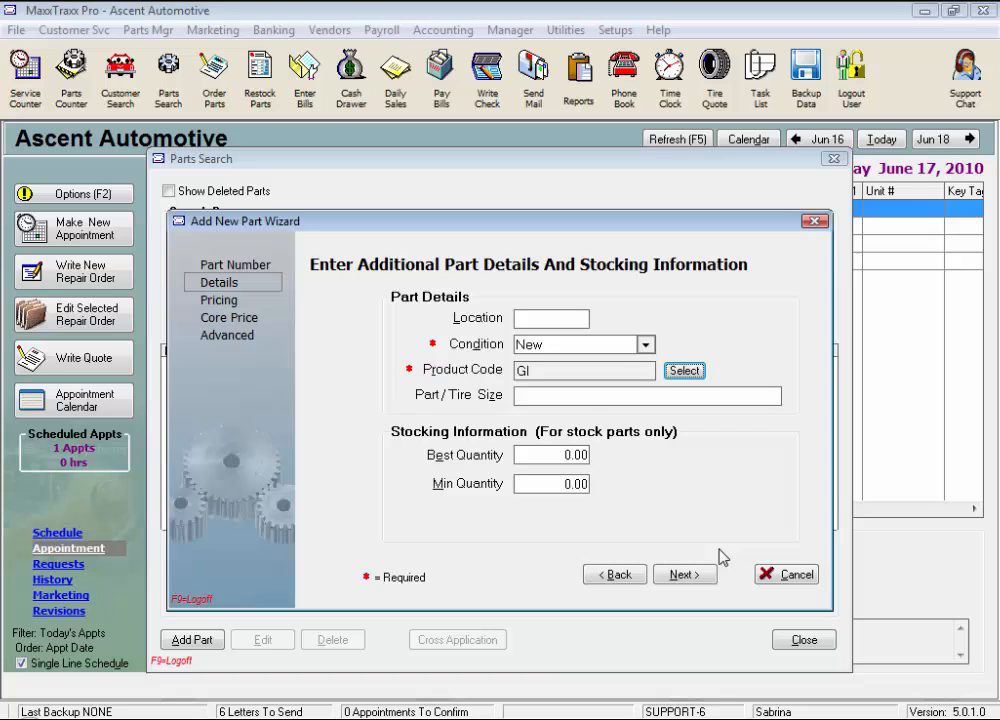
{"action": "mouse_move", "coordinate": [590, 415]}
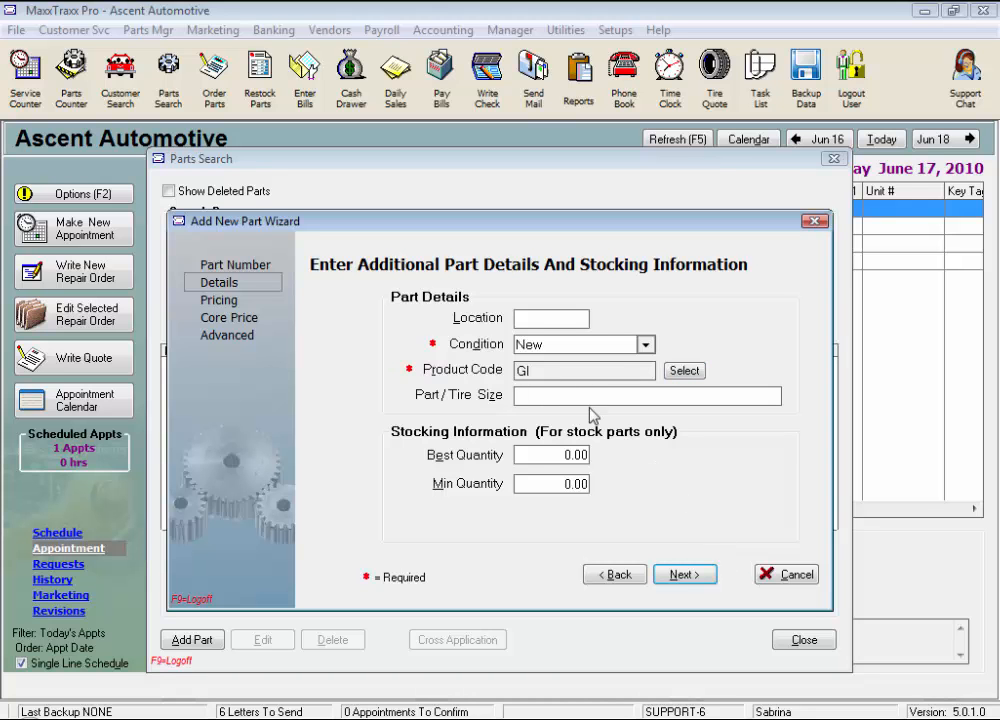
{"action": "mouse_move", "coordinate": [709, 442]}
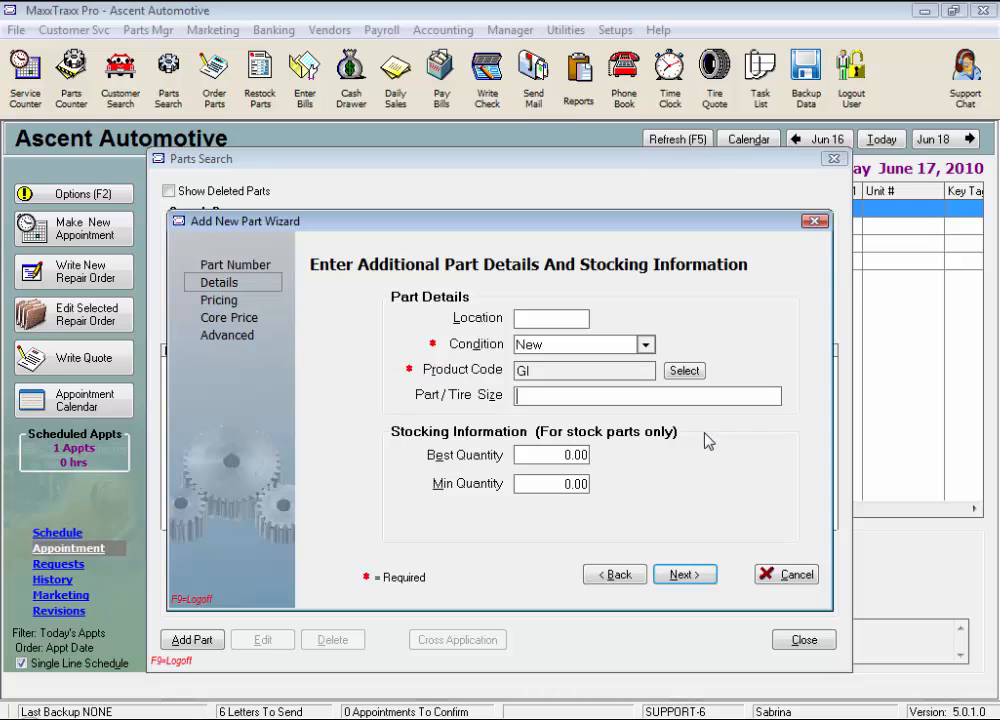
{"action": "mouse_move", "coordinate": [705, 441]}
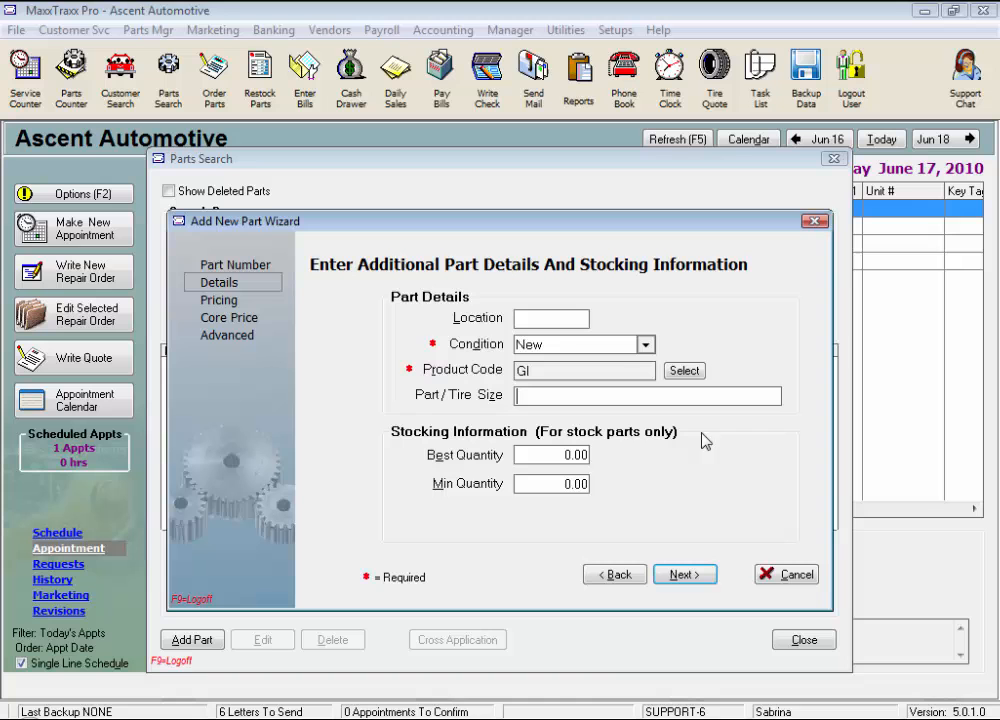
Set best quantity 4 and minimum quantity 2, then return to the part number step.
{"action": "left_click", "coordinate": [551, 455]}
{"action": "type", "text": "4"}
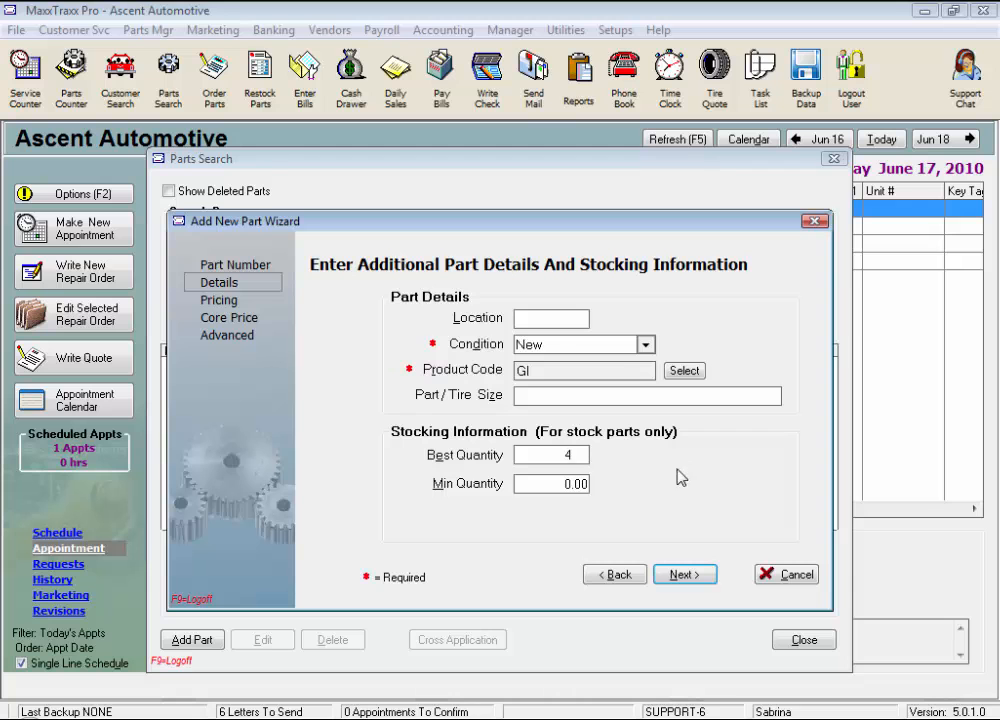
{"action": "mouse_move", "coordinate": [638, 505]}
{"action": "type", "text": "2"}
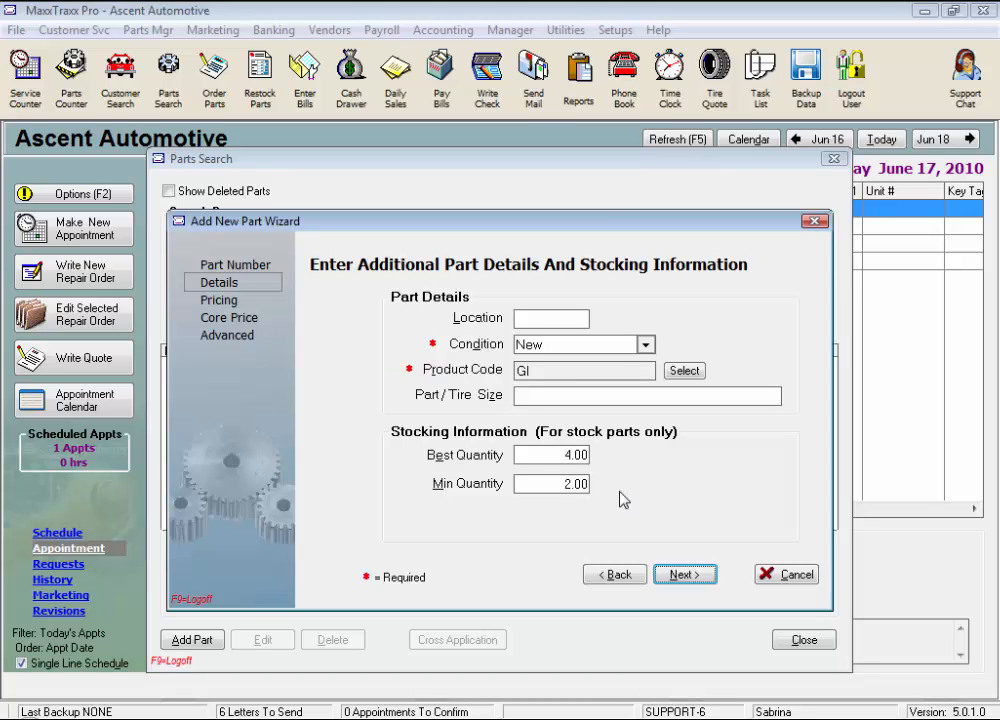
{"action": "mouse_move", "coordinate": [614, 498]}
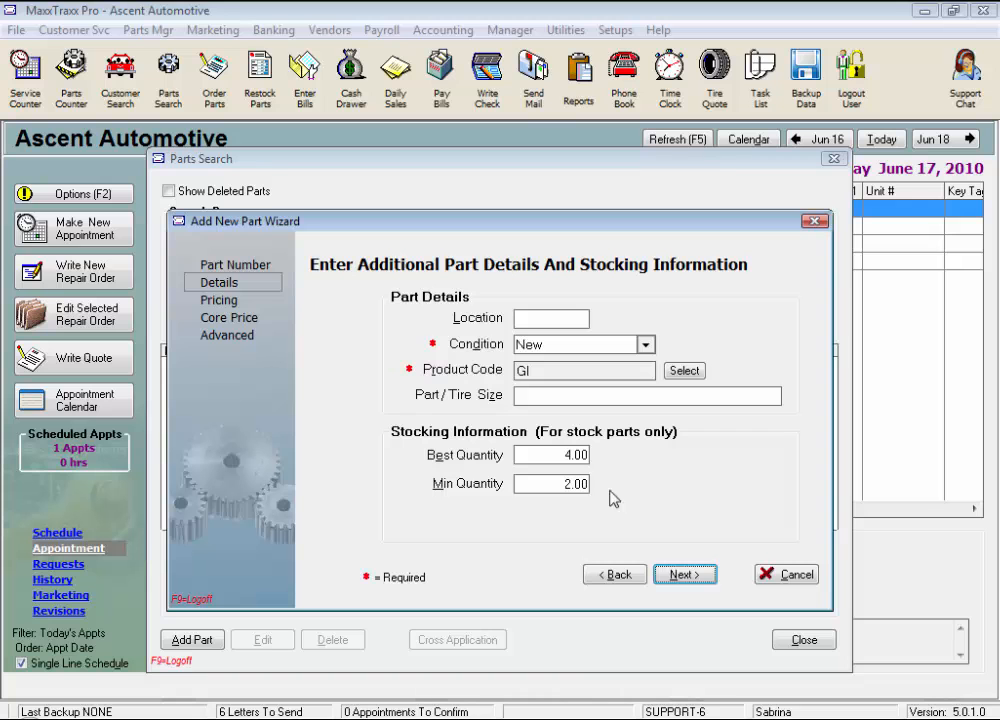
{"action": "mouse_move", "coordinate": [610, 498]}
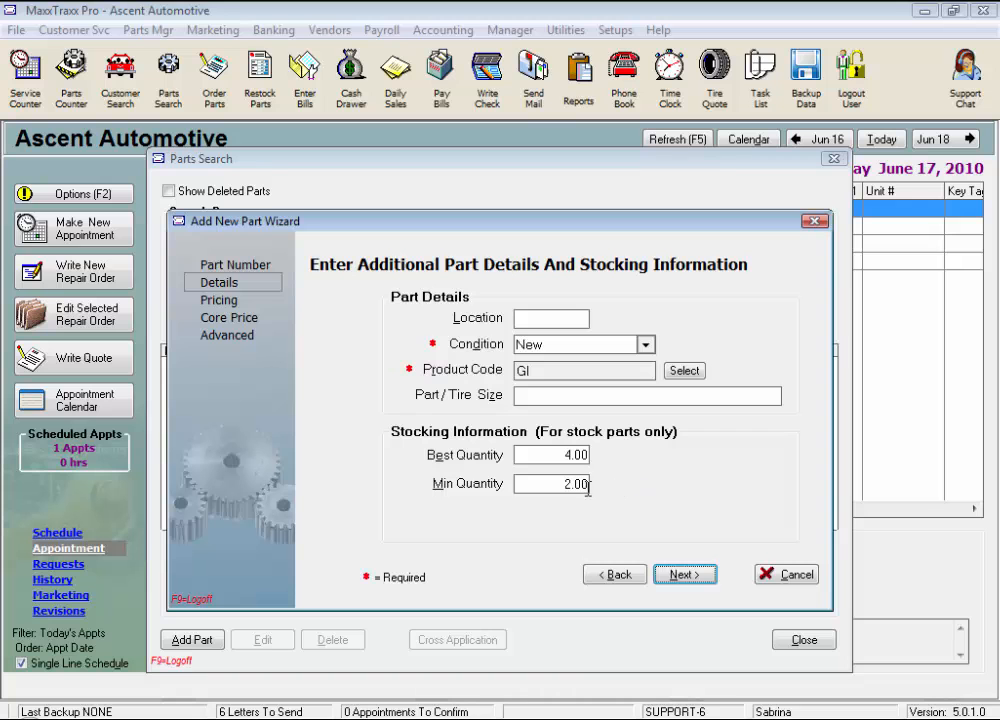
{"action": "mouse_move", "coordinate": [639, 490]}
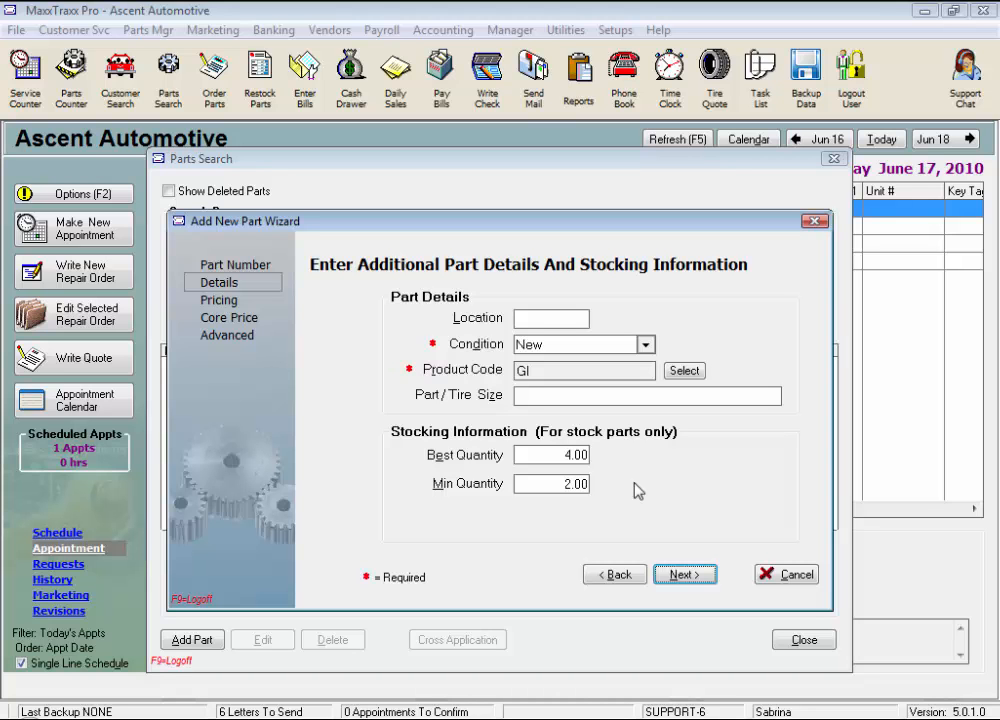
{"action": "left_click", "coordinate": [613, 574]}
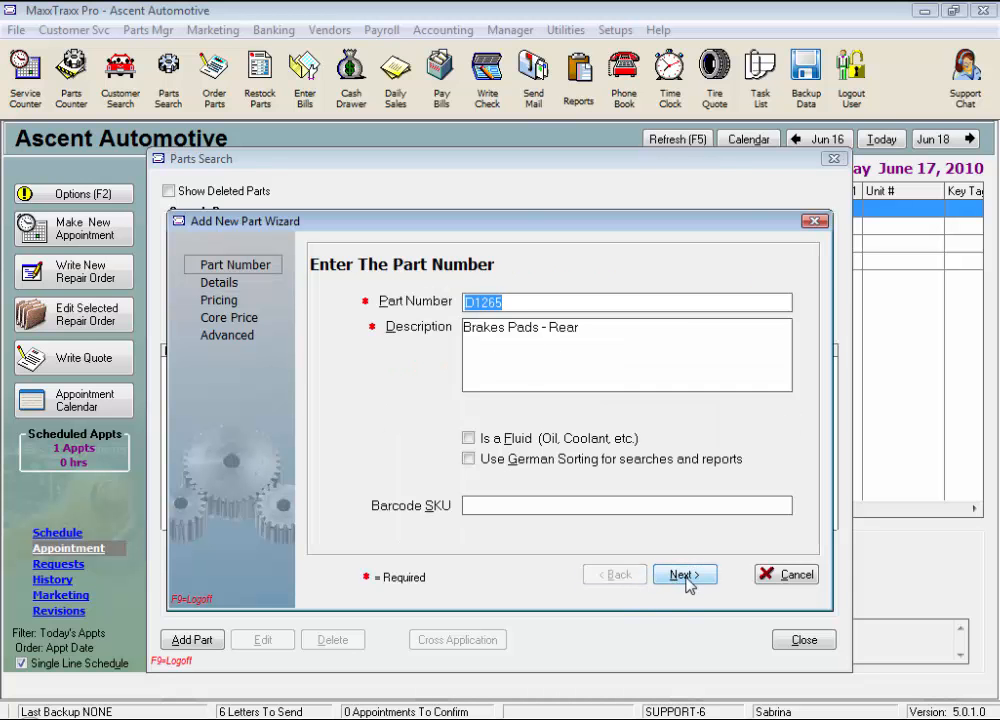
Reach the pricing step with commissionable, discountable and taxable checked and no price matrix.
{"action": "left_click", "coordinate": [684, 574]}
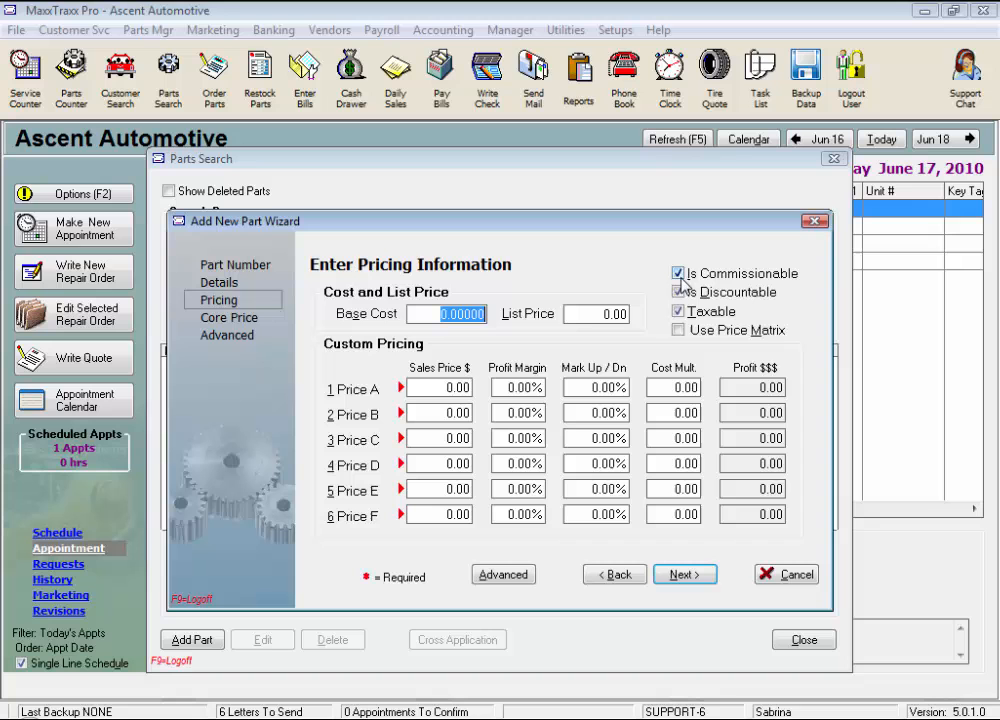
{"action": "left_click", "coordinate": [679, 292]}
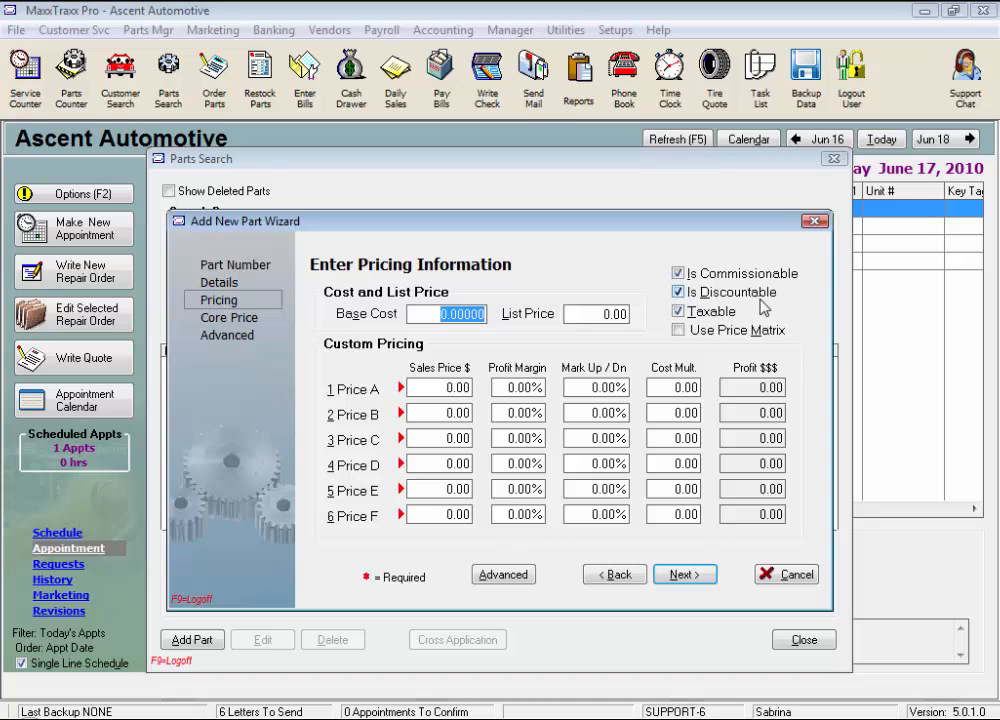
{"action": "mouse_move", "coordinate": [765, 305]}
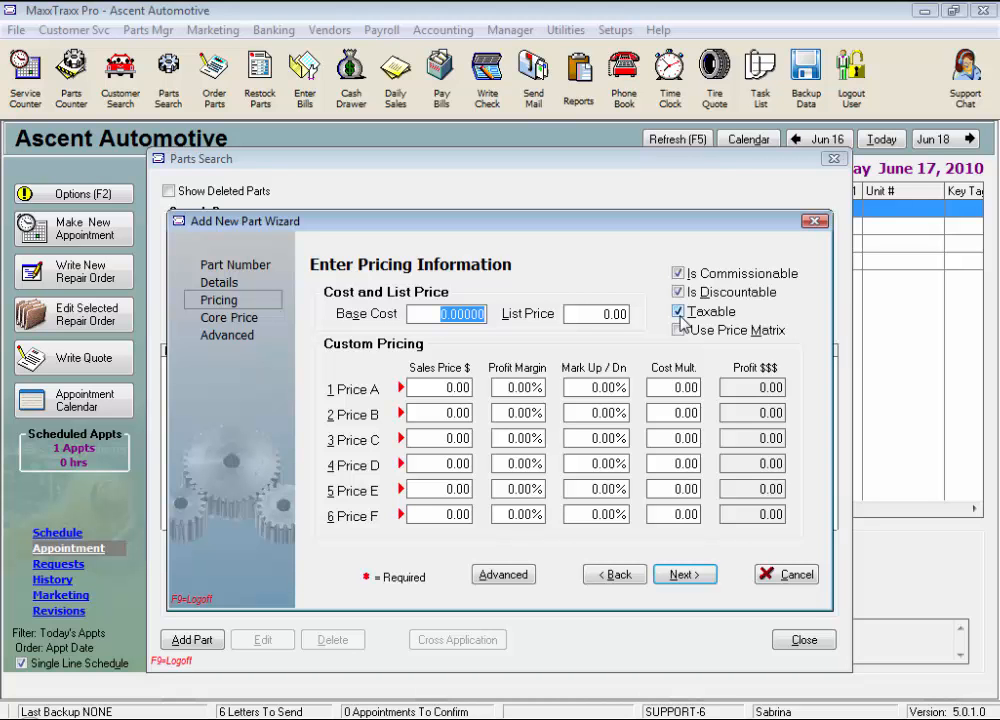
{"action": "left_click", "coordinate": [679, 311]}
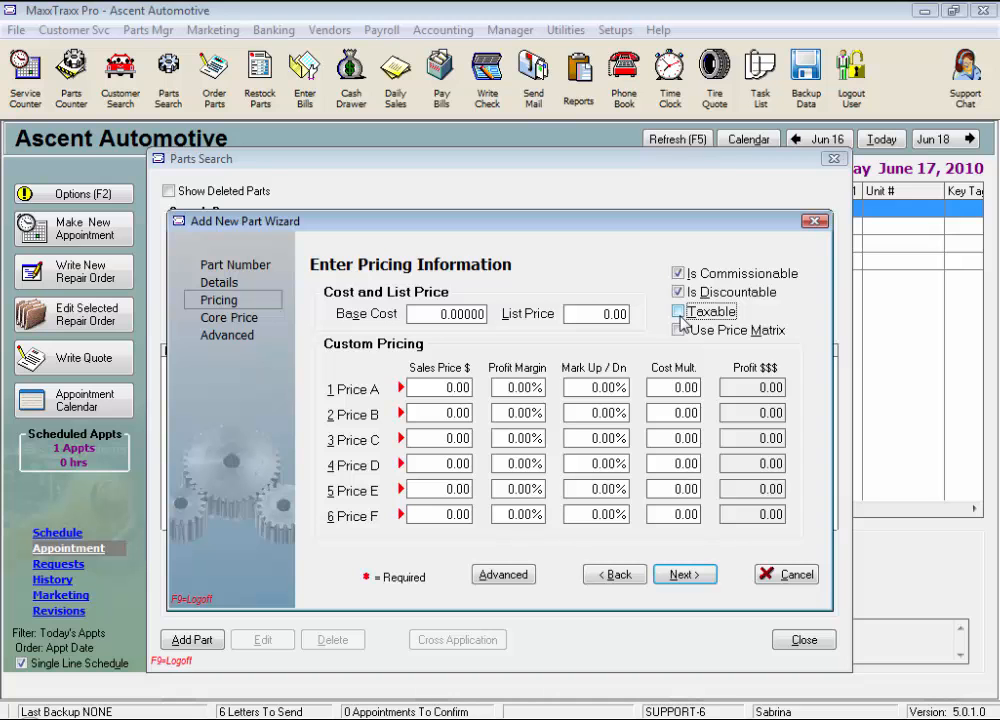
{"action": "left_click", "coordinate": [679, 311]}
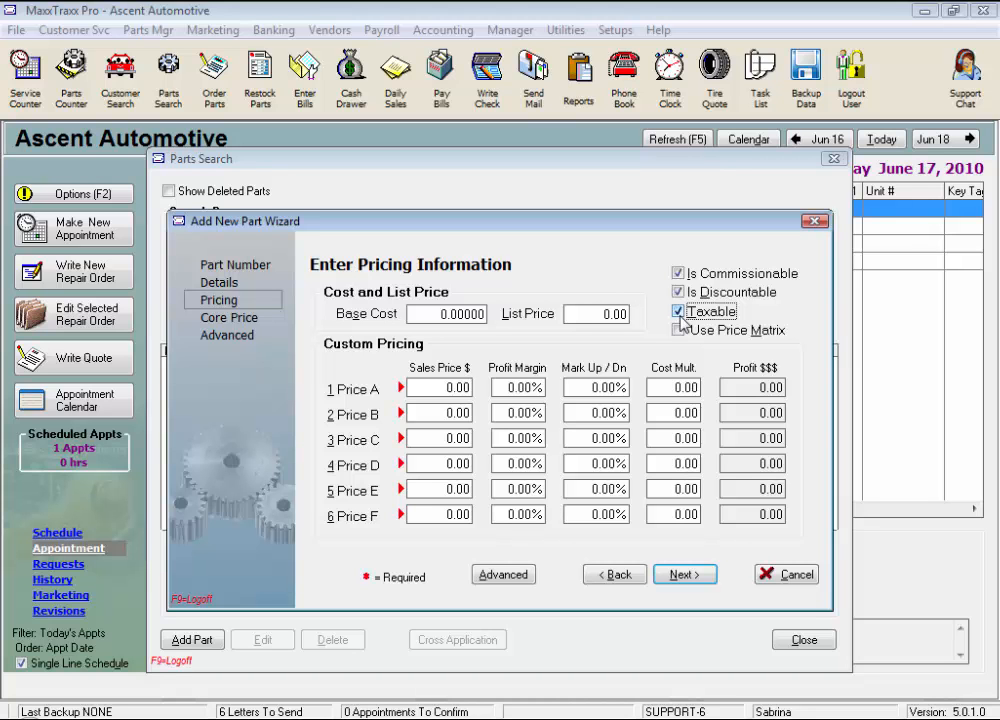
{"action": "left_click", "coordinate": [679, 311]}
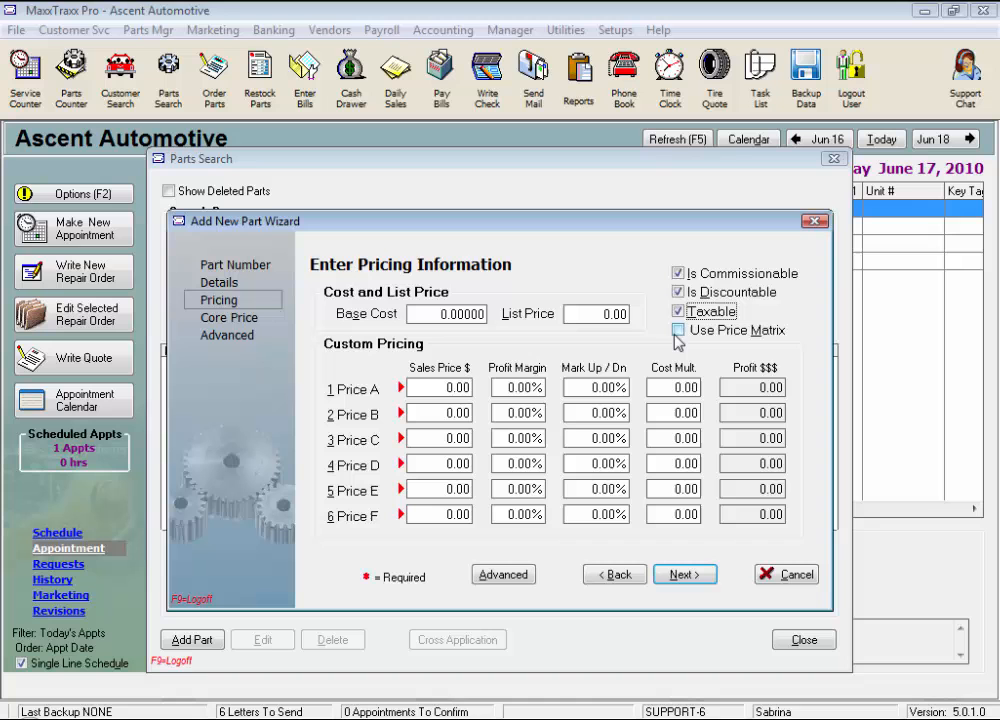
{"action": "mouse_move", "coordinate": [500, 375]}
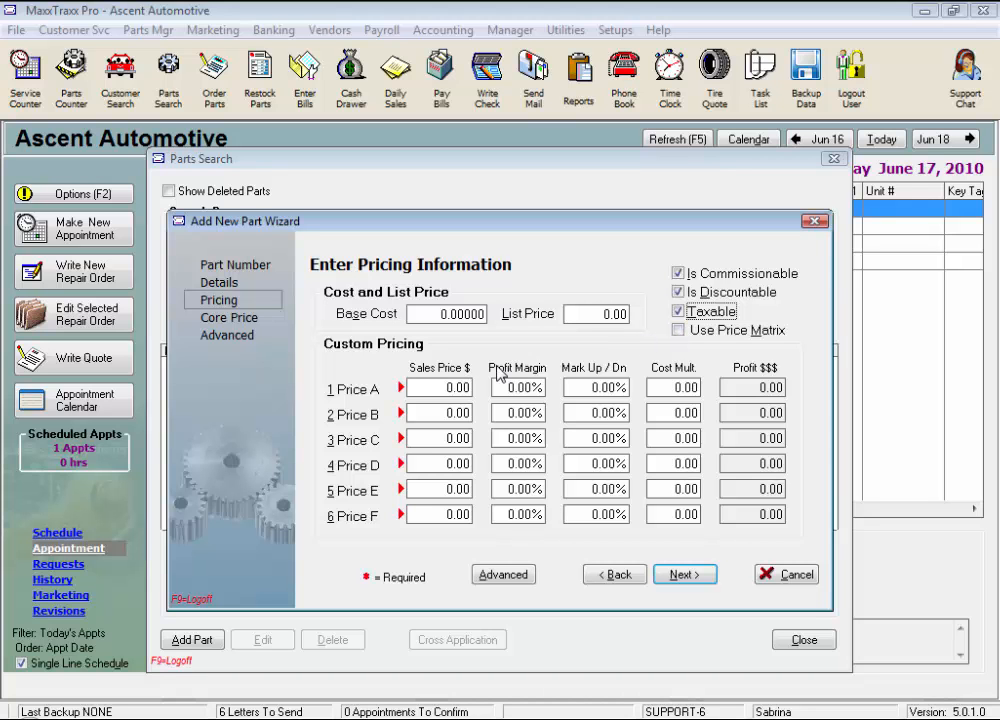
{"action": "mouse_move", "coordinate": [387, 398]}
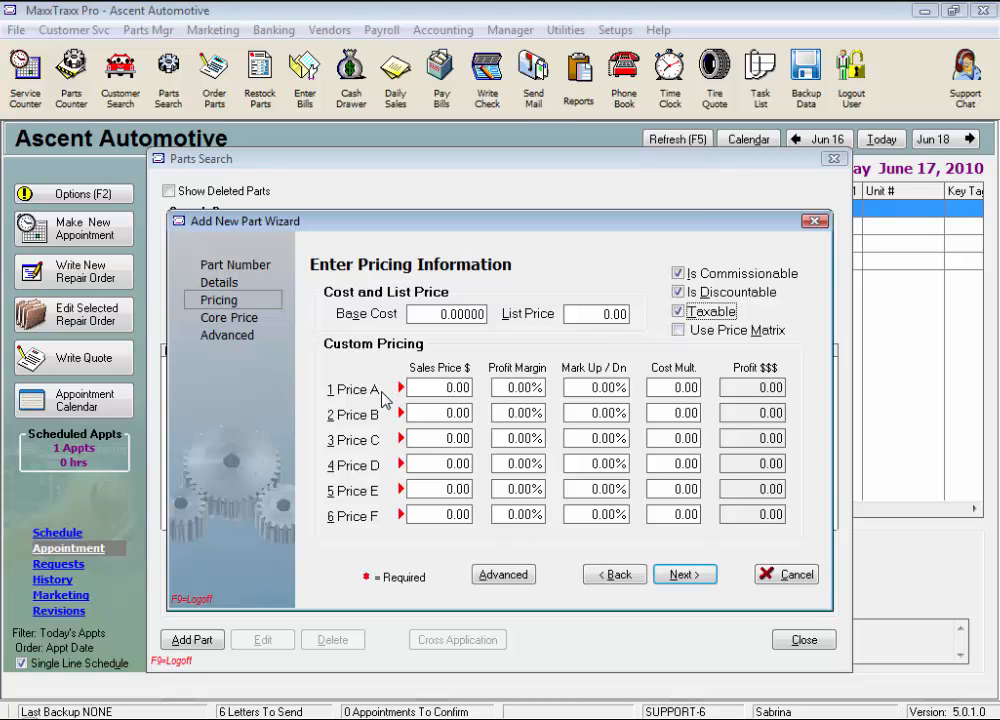
{"action": "mouse_move", "coordinate": [378, 540]}
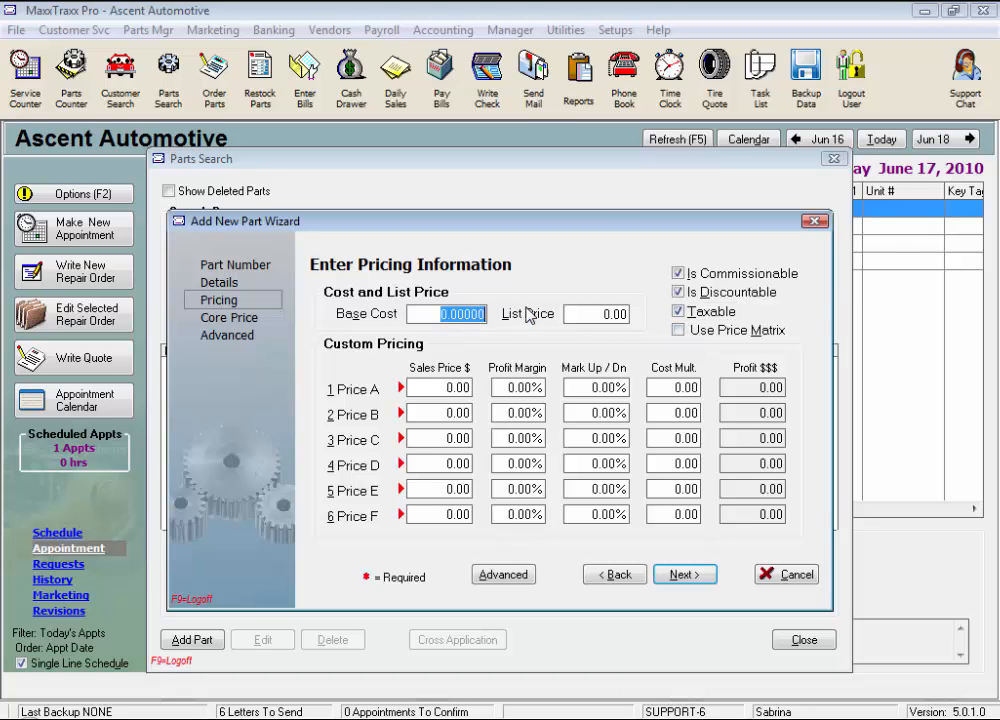
Enter a base cost of 19.34, leaving list price at 0.00.
{"action": "type", "text": "19."}
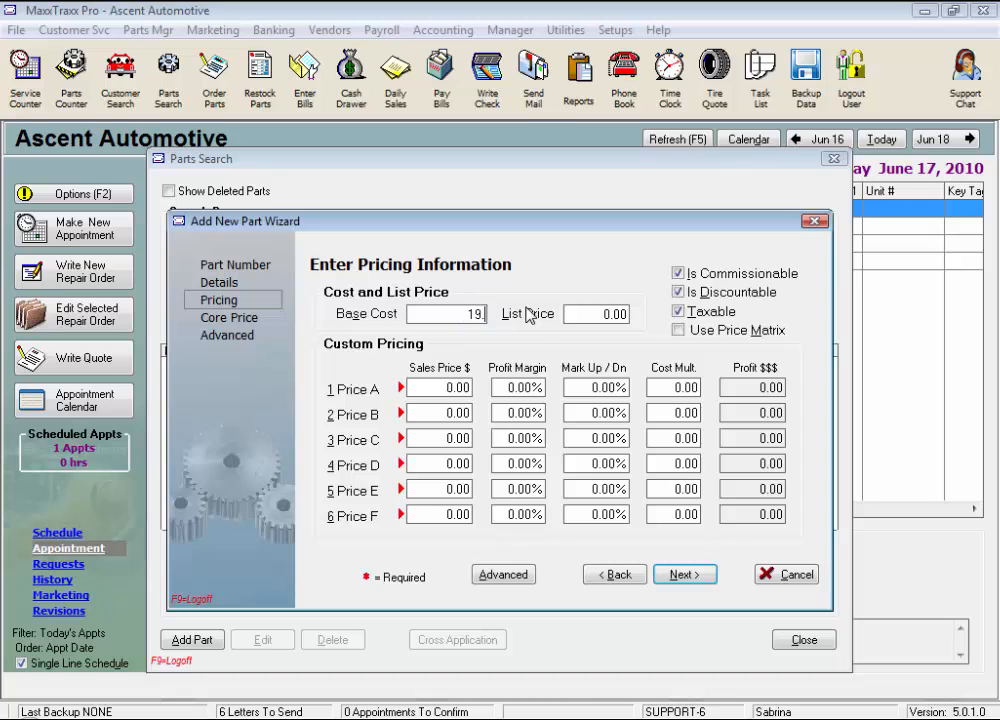
{"action": "type", "text": "19.34000"}
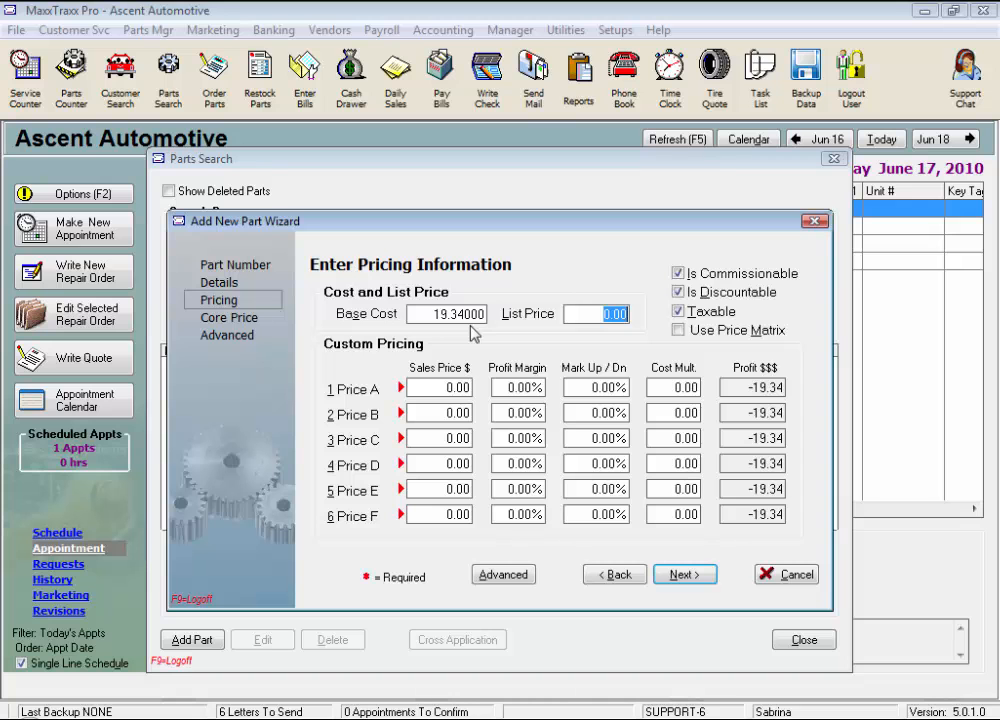
{"action": "mouse_move", "coordinate": [505, 335]}
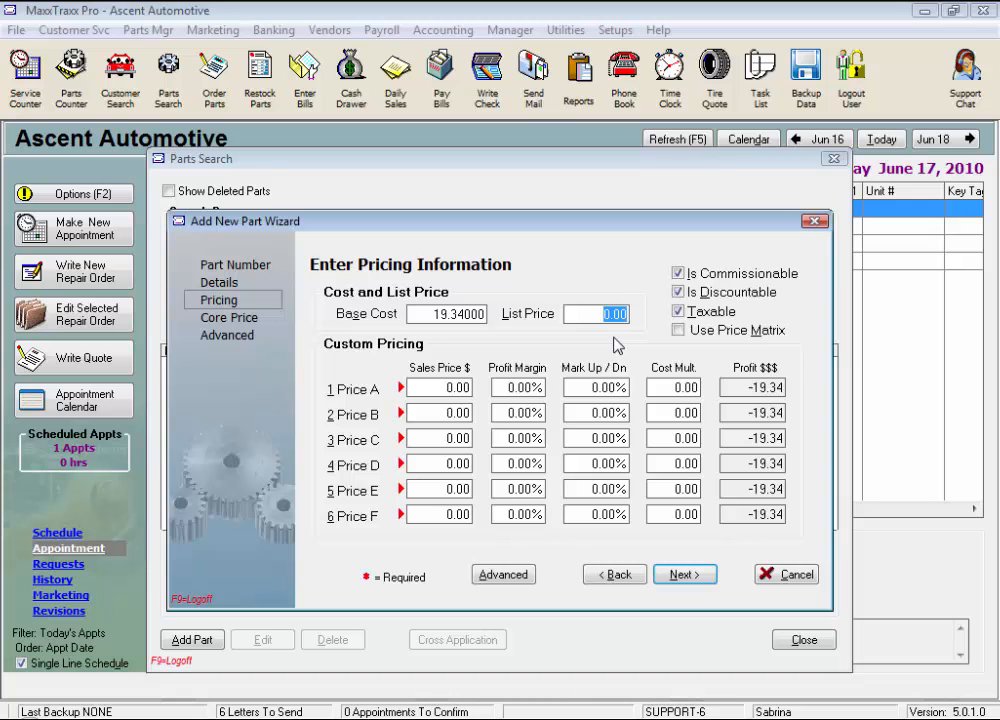
{"action": "mouse_move", "coordinate": [617, 344]}
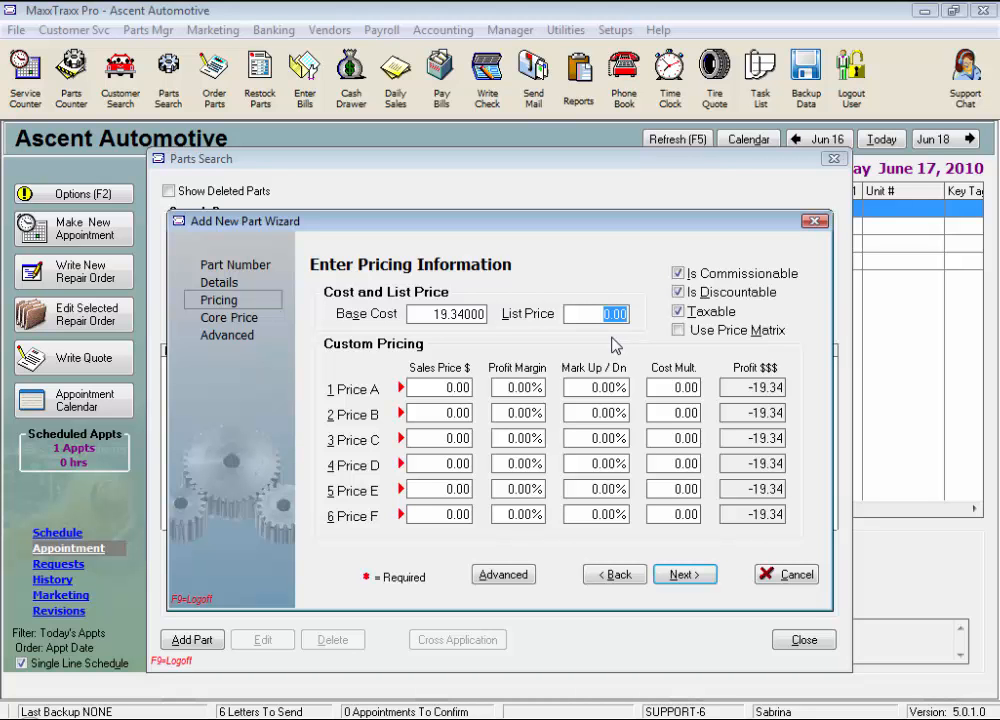
{"action": "mouse_move", "coordinate": [547, 575]}
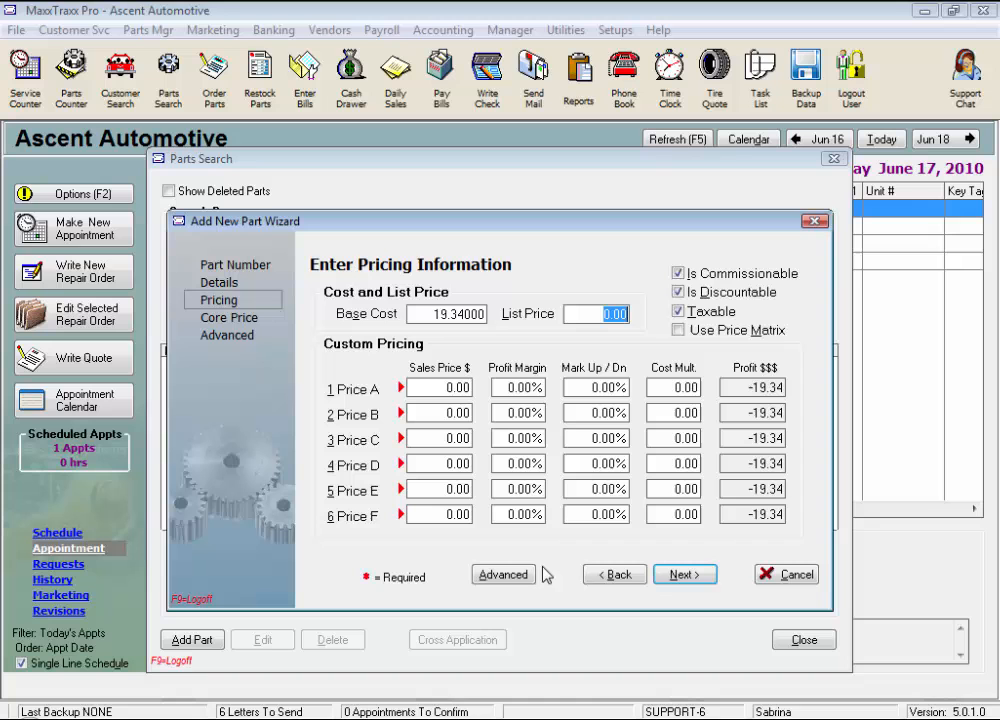
{"action": "mouse_move", "coordinate": [540, 553]}
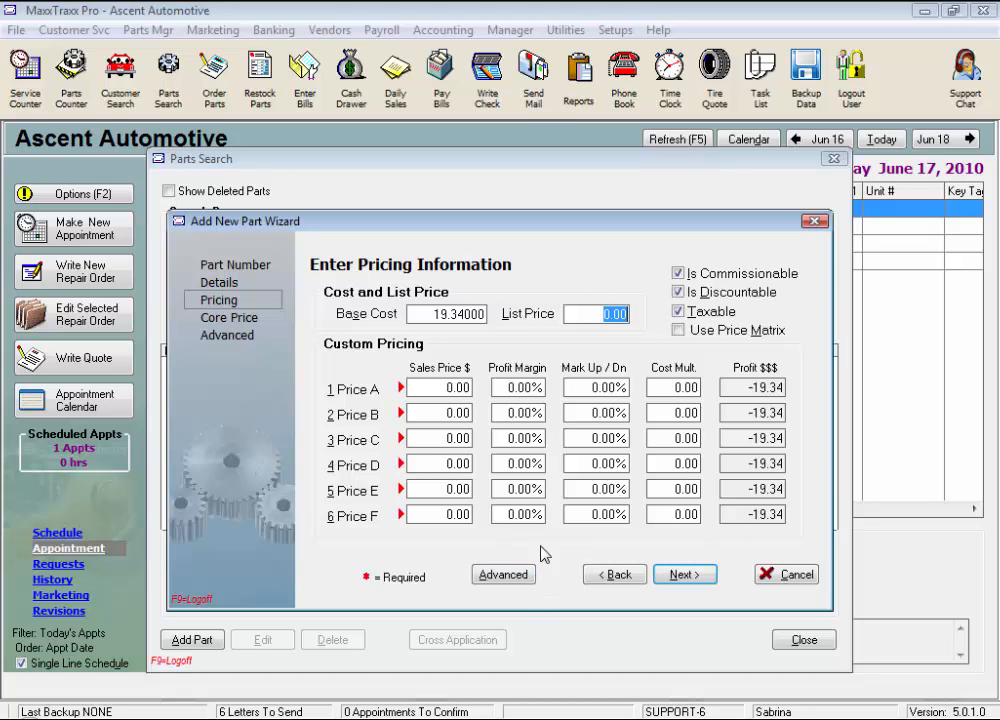
{"action": "mouse_move", "coordinate": [638, 343]}
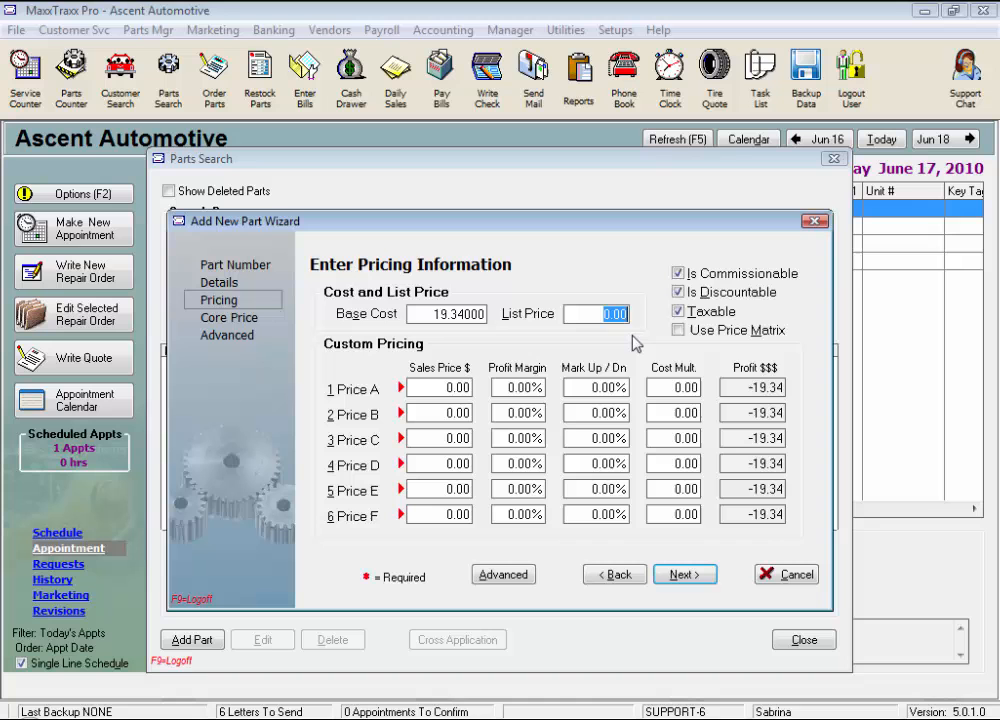
{"action": "mouse_move", "coordinate": [485, 347]}
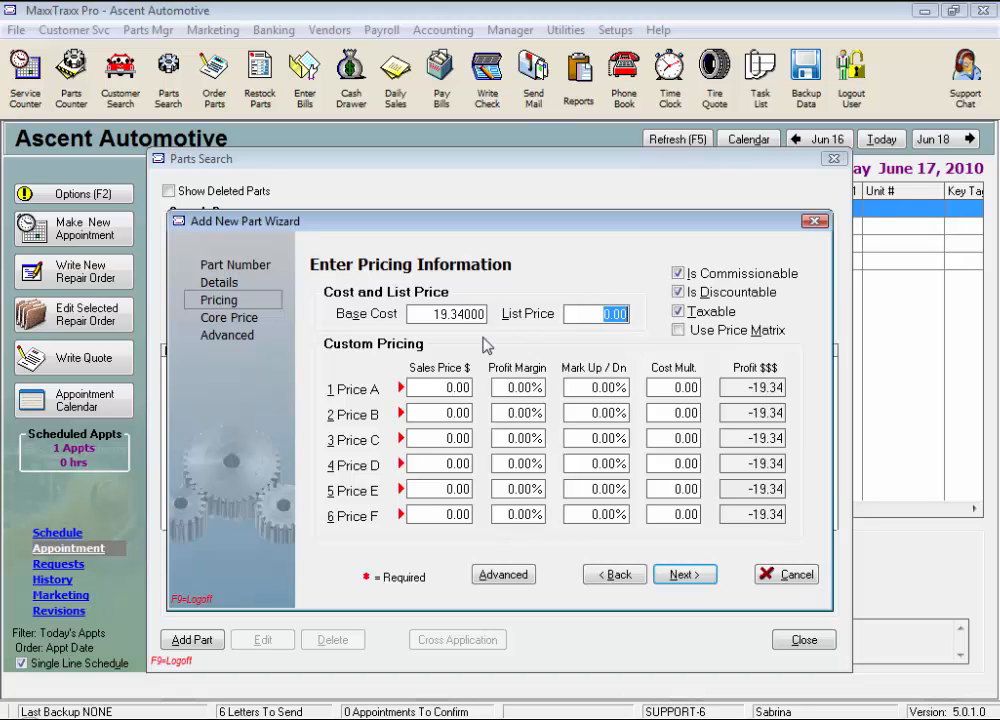
{"action": "mouse_move", "coordinate": [519, 344]}
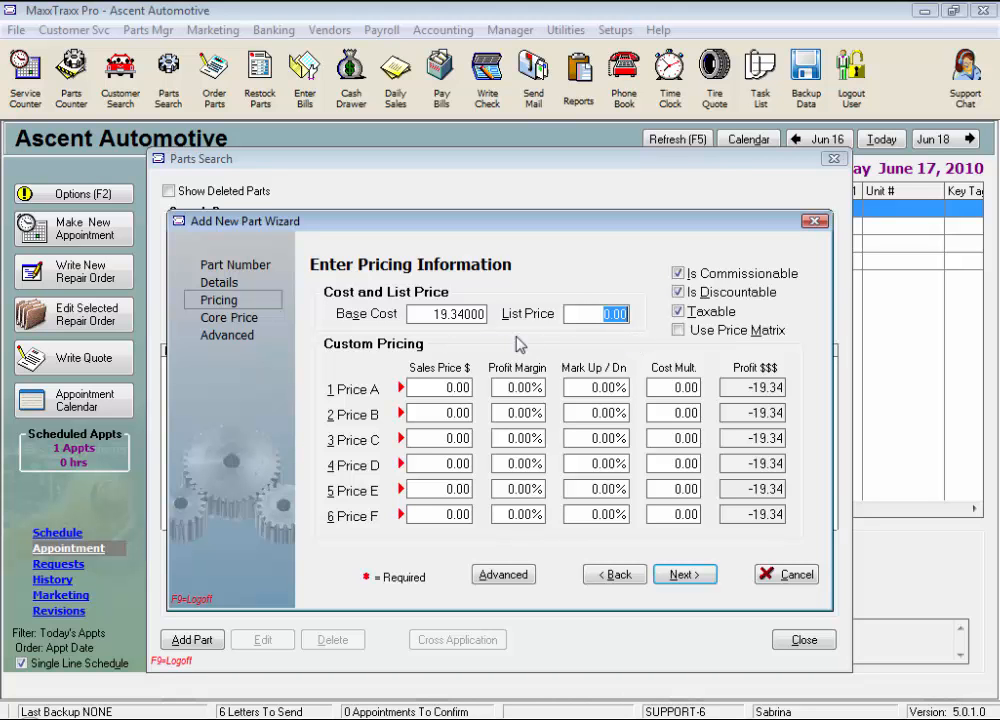
{"action": "mouse_move", "coordinate": [628, 338]}
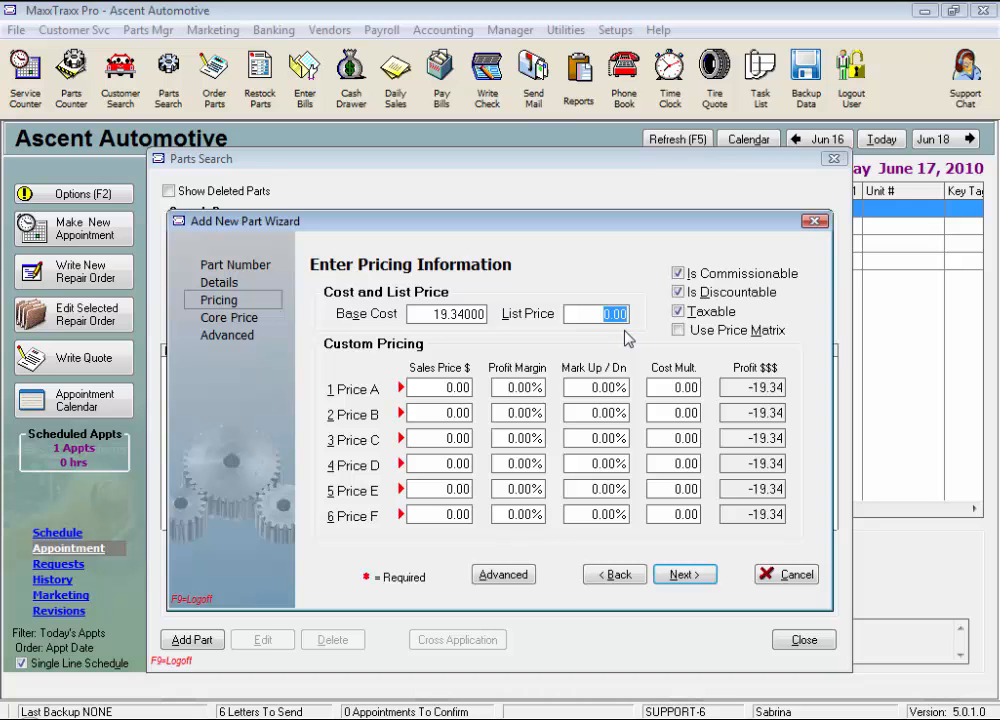
Set list price 56.29 and a 10% markup on Price A, selling at 61.92.
{"action": "type", "text": "56.29"}
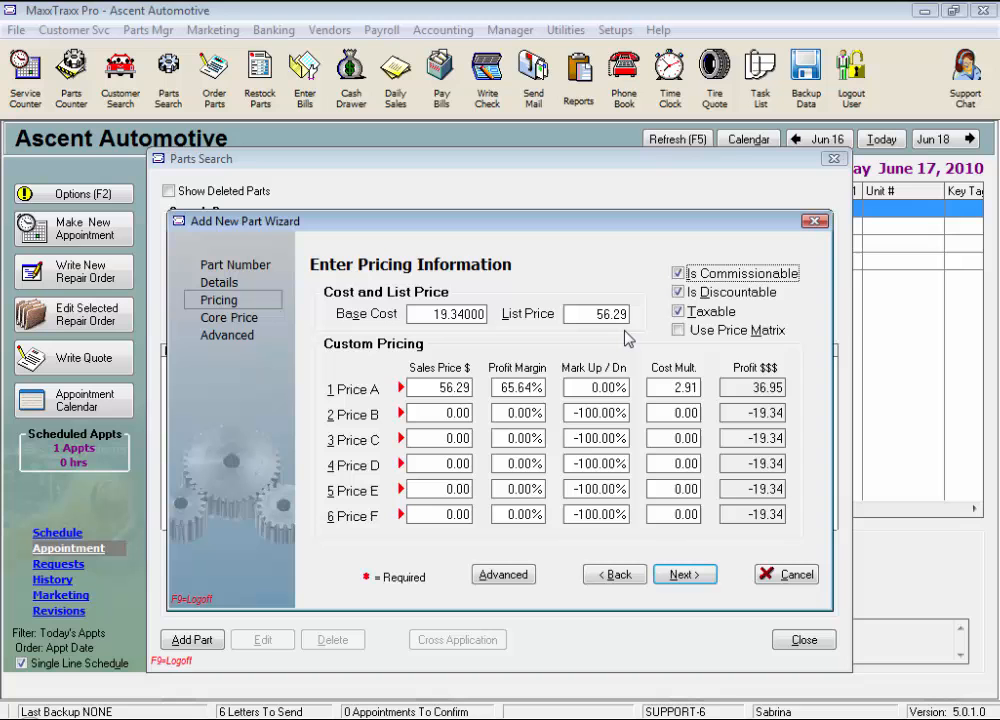
{"action": "mouse_move", "coordinate": [625, 338]}
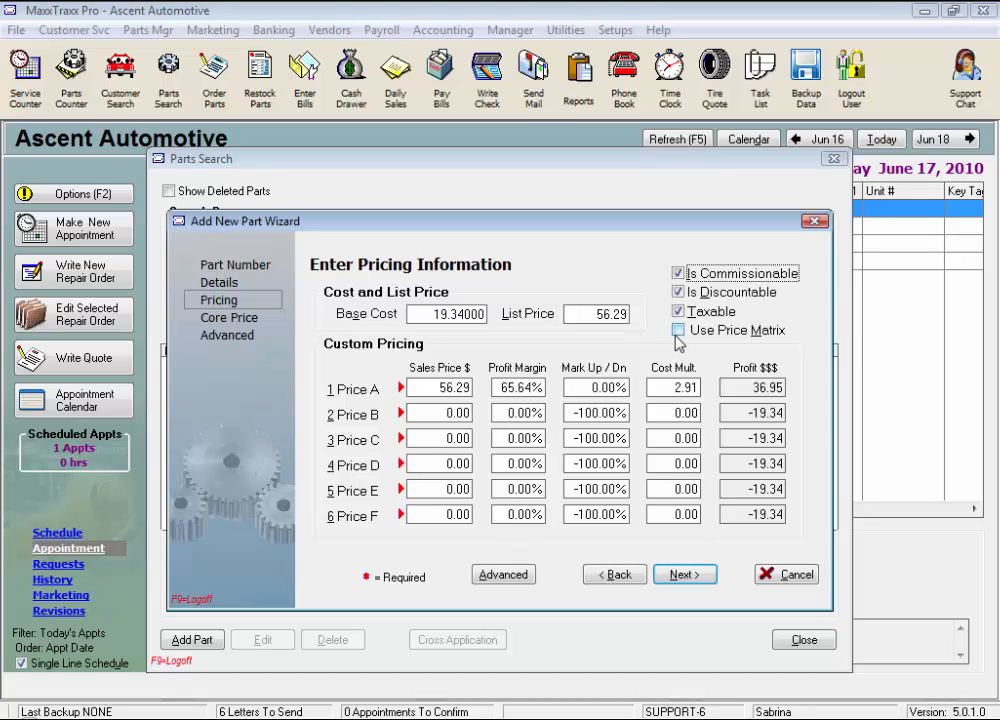
{"action": "left_click", "coordinate": [679, 330]}
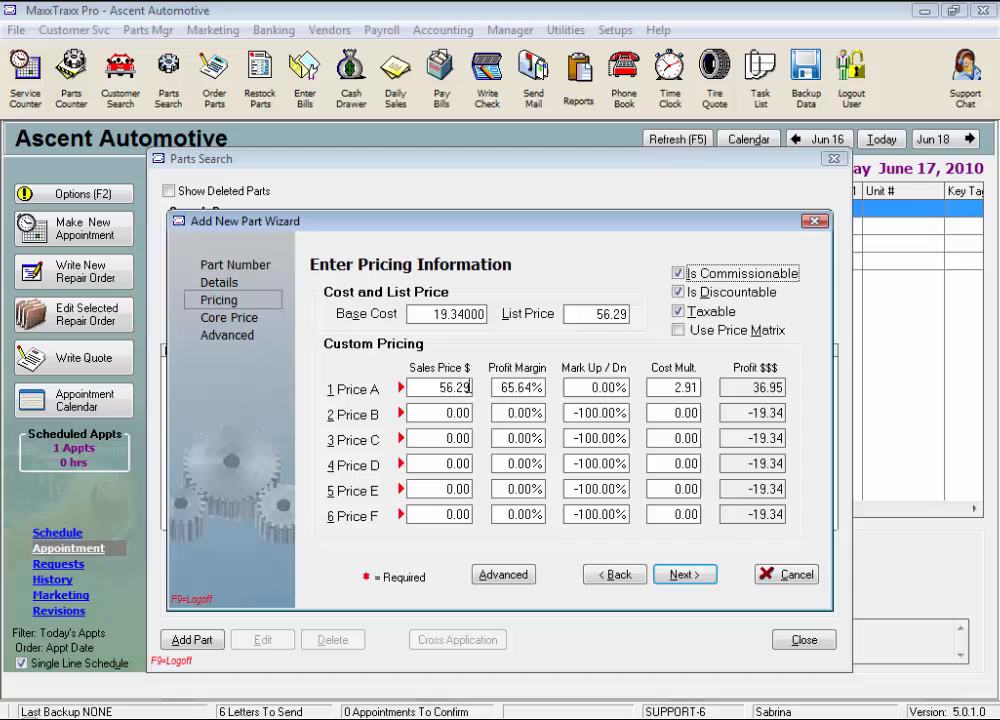
{"action": "triple_click", "coordinate": [440, 387]}
{"action": "type", "text": "1"}
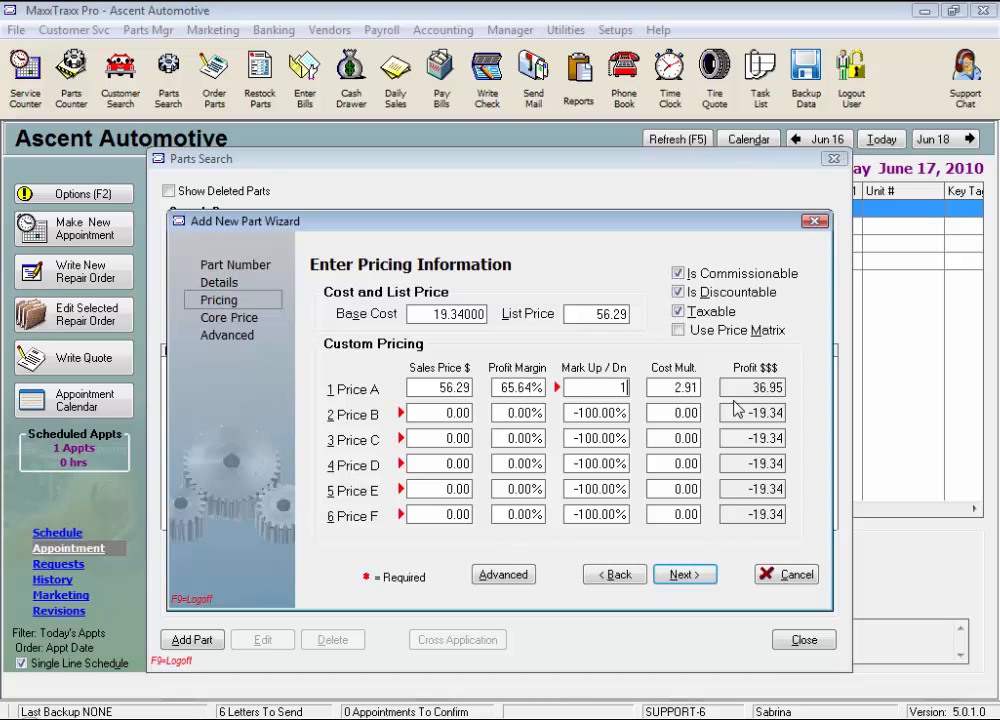
{"action": "type", "text": "0.00%"}
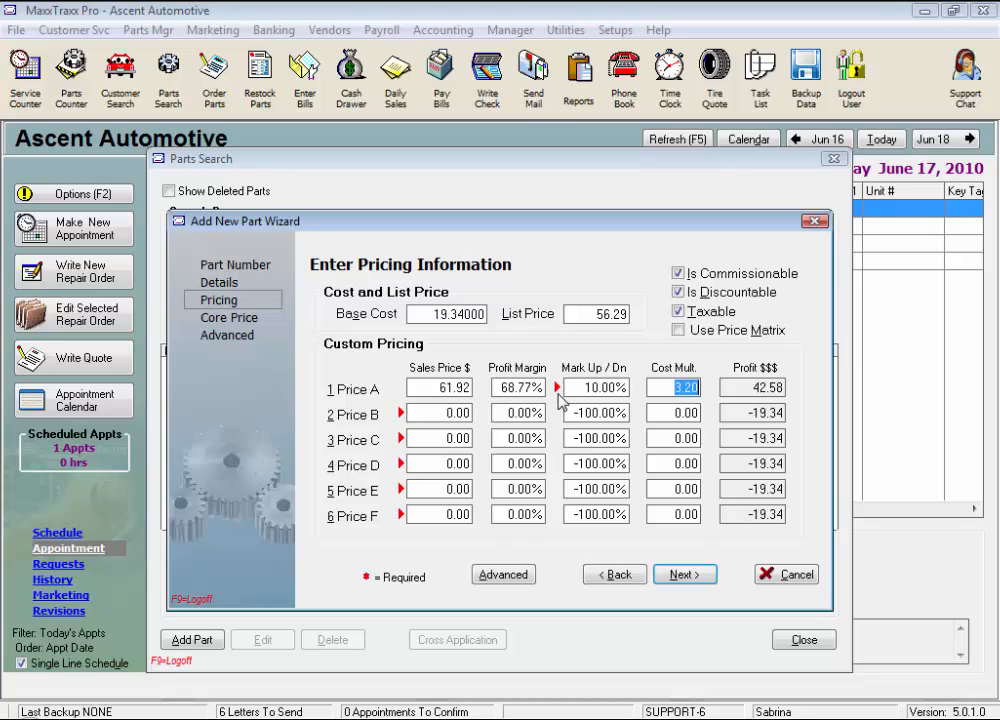
{"action": "left_click", "coordinate": [595, 387]}
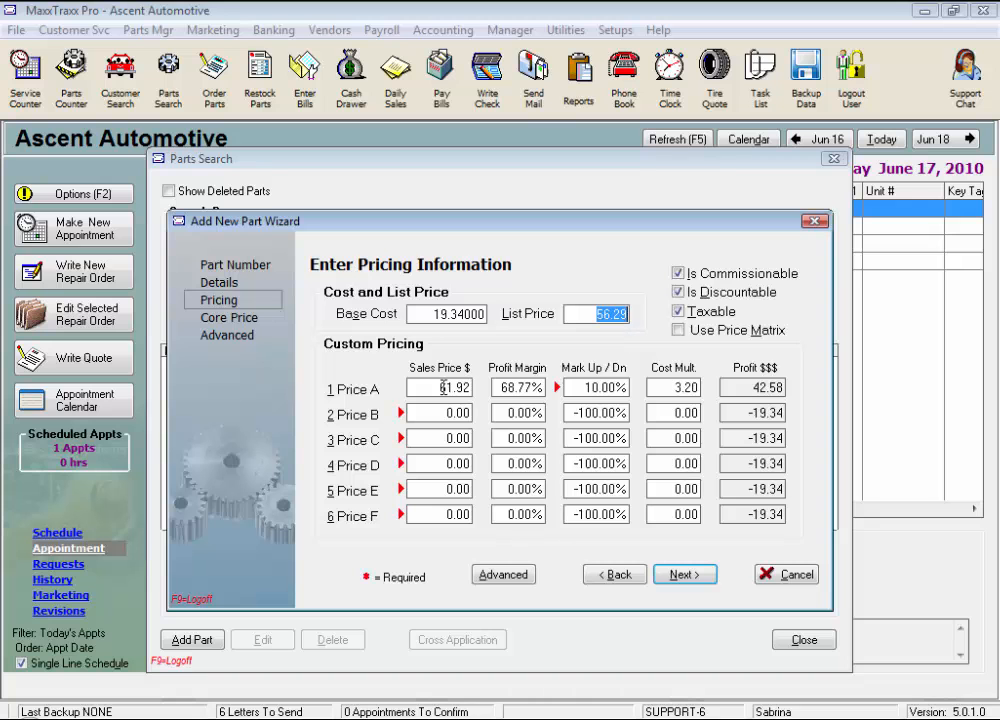
Try Price A at 59.95, then a 50% margin, then a 3.00 cost multiplier.
{"action": "left_click", "coordinate": [438, 388]}
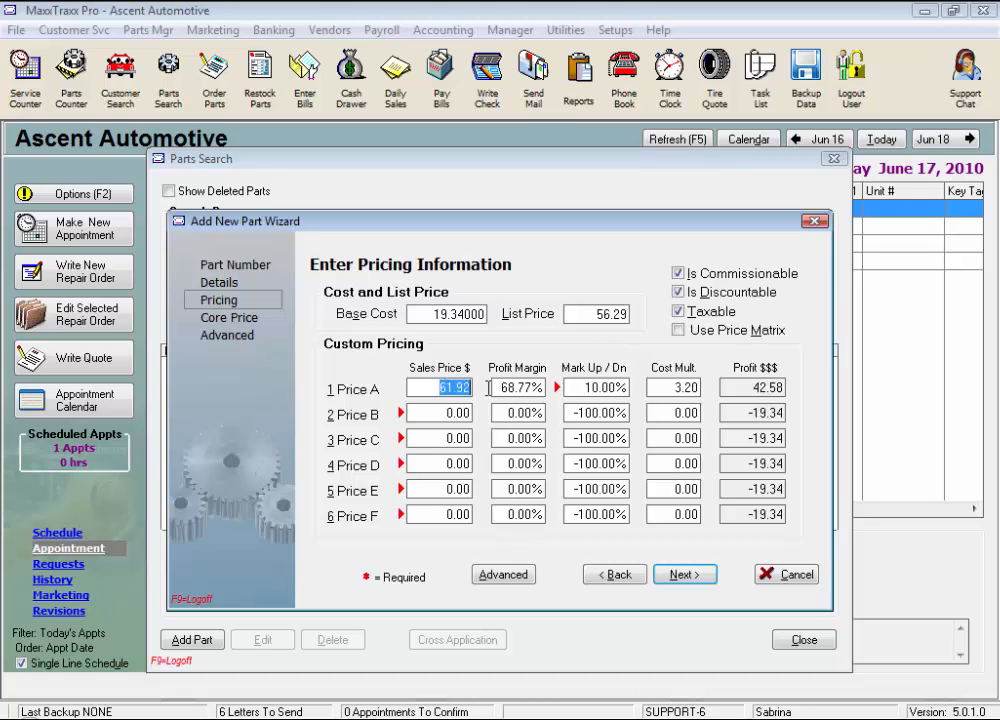
{"action": "type", "text": "59.95"}
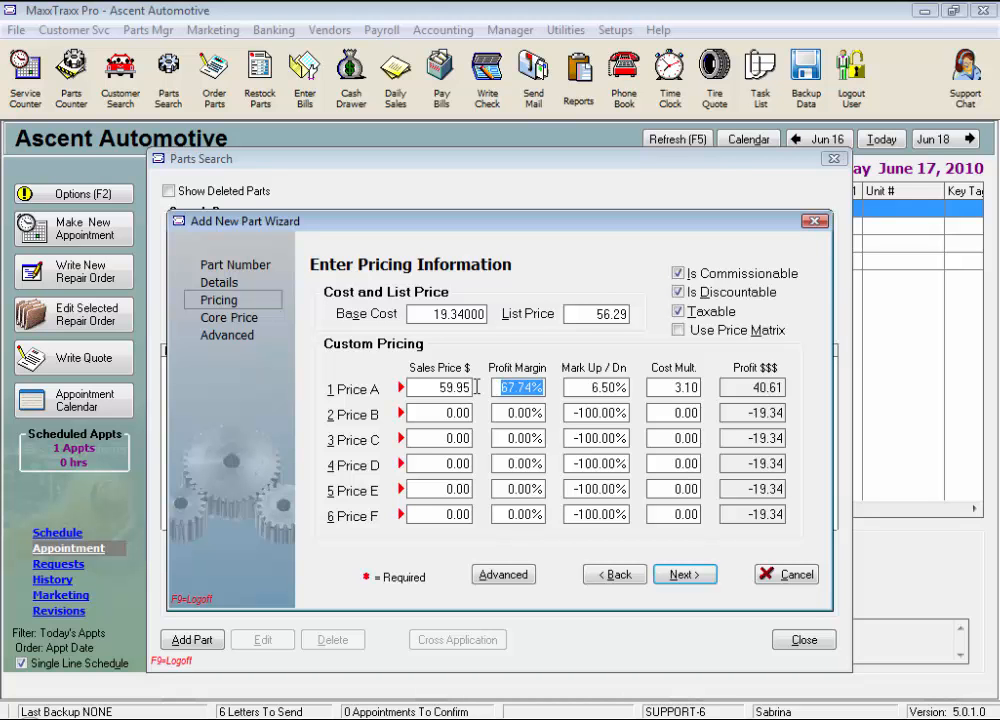
{"action": "mouse_move", "coordinate": [405, 400]}
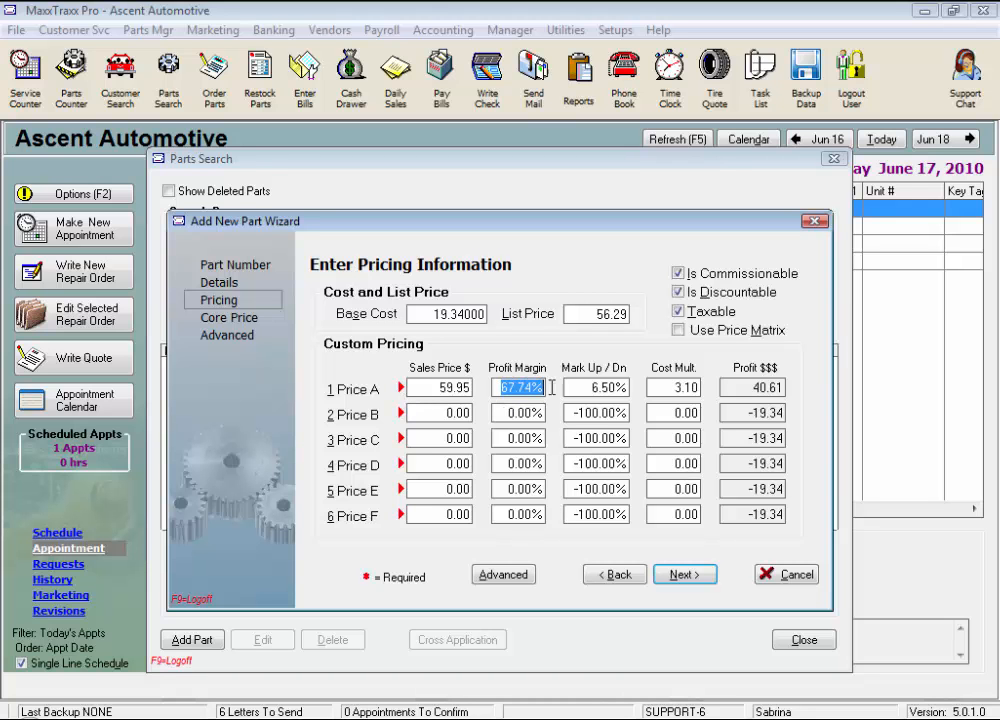
{"action": "type", "text": "50.00%"}
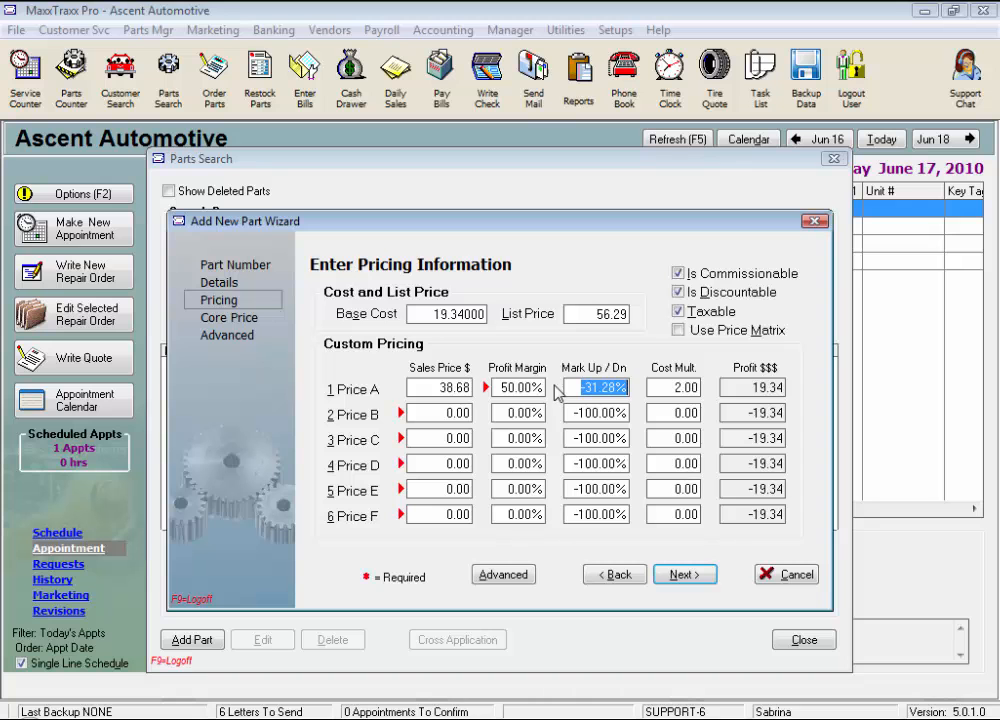
{"action": "mouse_move", "coordinate": [470, 357]}
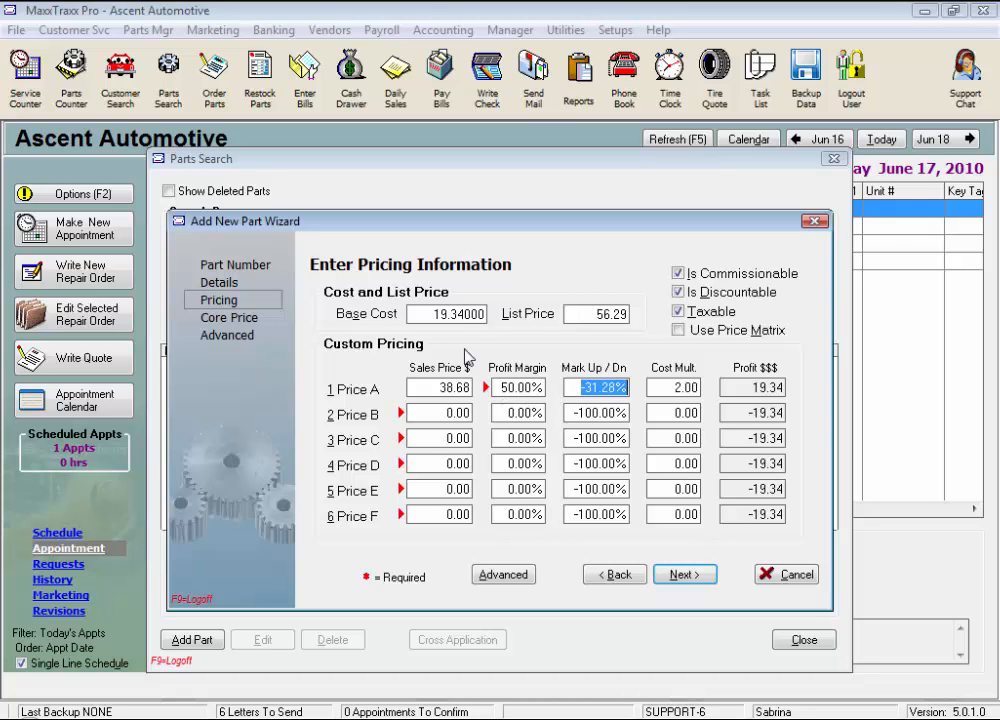
{"action": "mouse_move", "coordinate": [480, 407]}
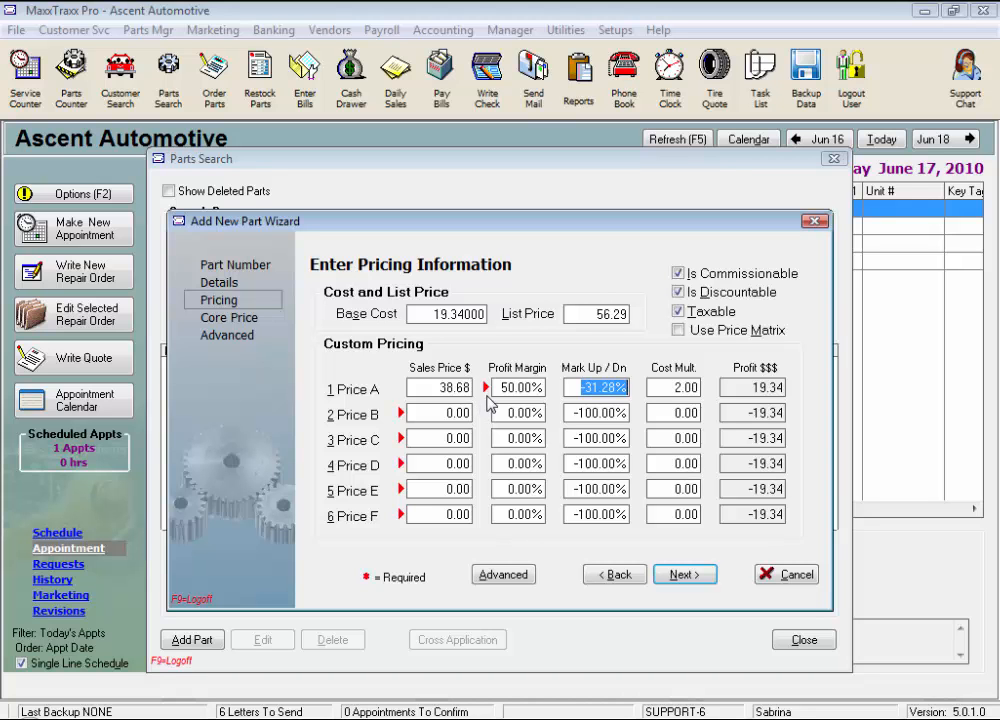
{"action": "mouse_move", "coordinate": [445, 333]}
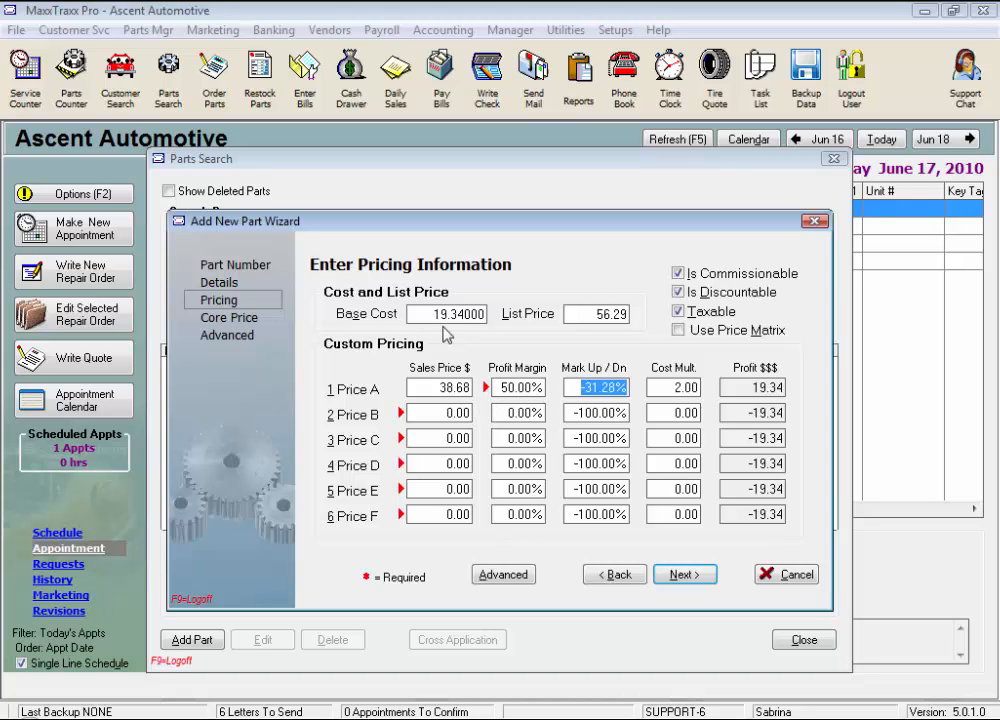
{"action": "mouse_move", "coordinate": [475, 340]}
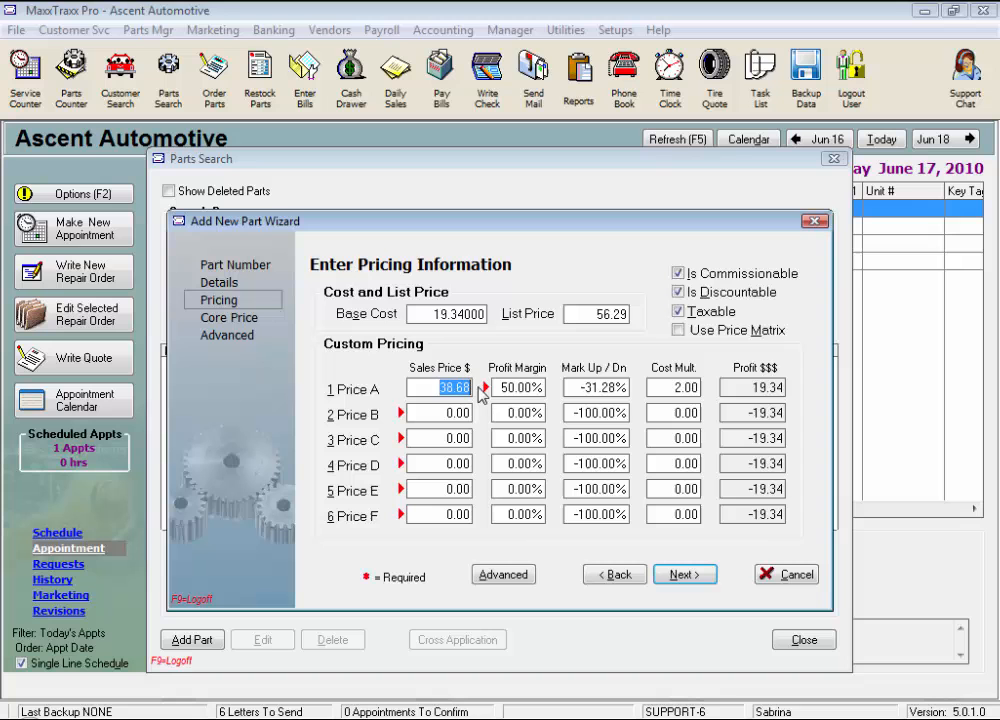
{"action": "left_click", "coordinate": [673, 387]}
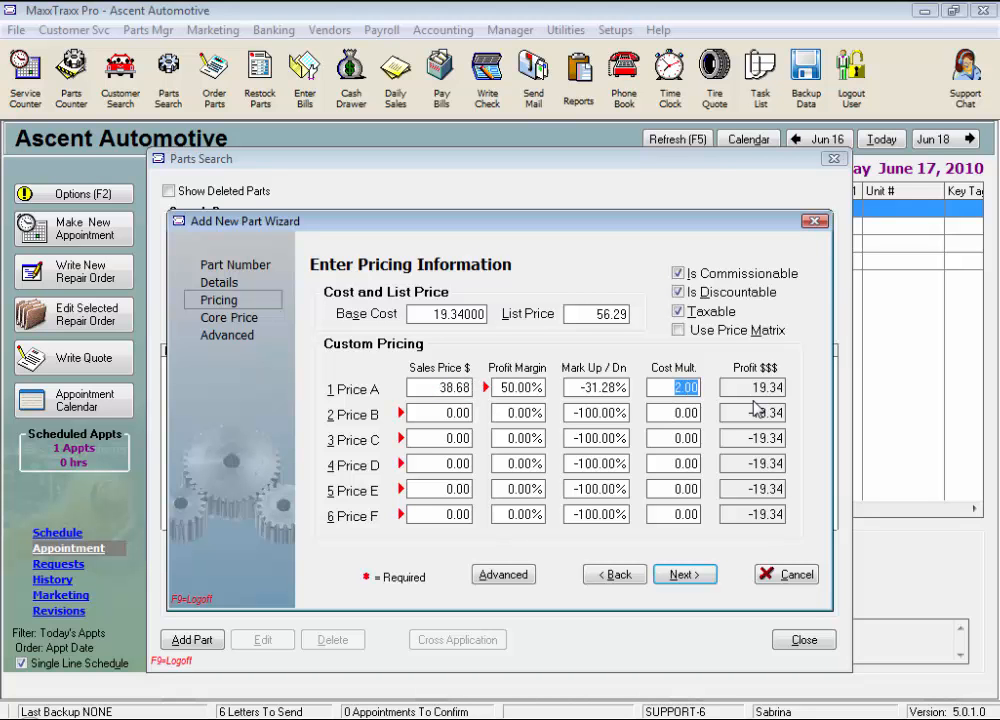
{"action": "mouse_move", "coordinate": [710, 412]}
{"action": "type", "text": "3"}
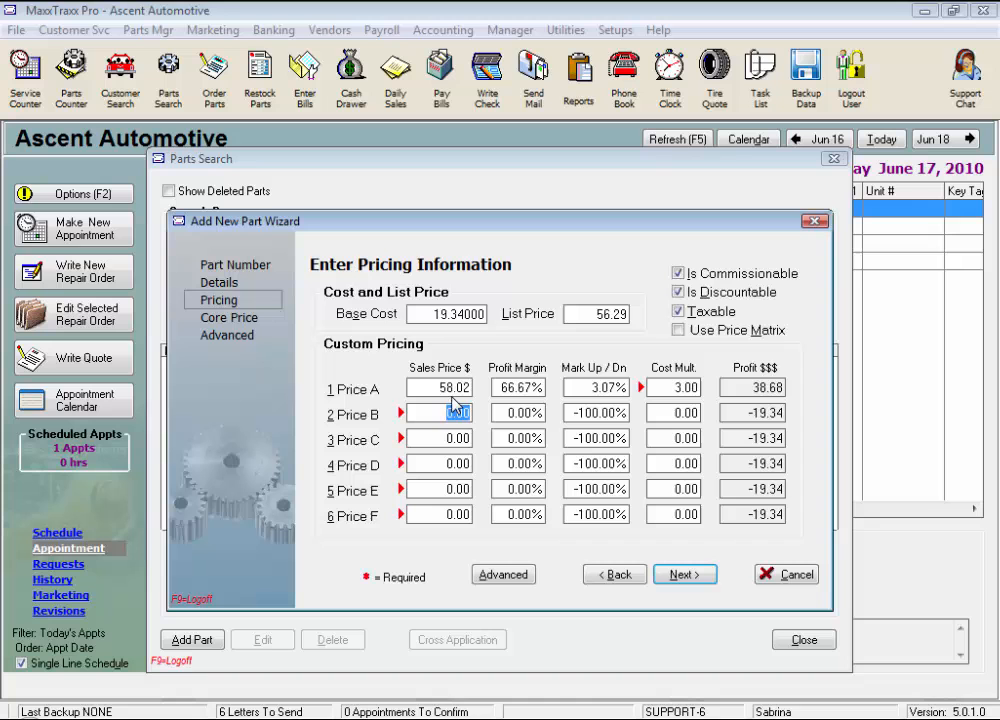
{"action": "left_click", "coordinate": [438, 388]}
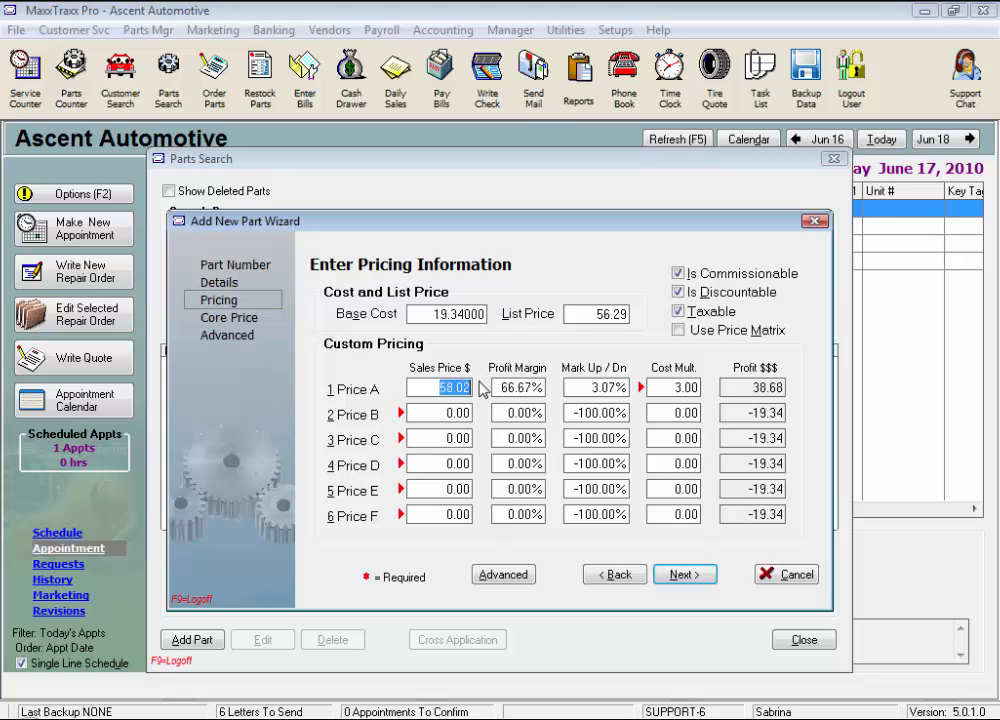
{"action": "mouse_move", "coordinate": [645, 405]}
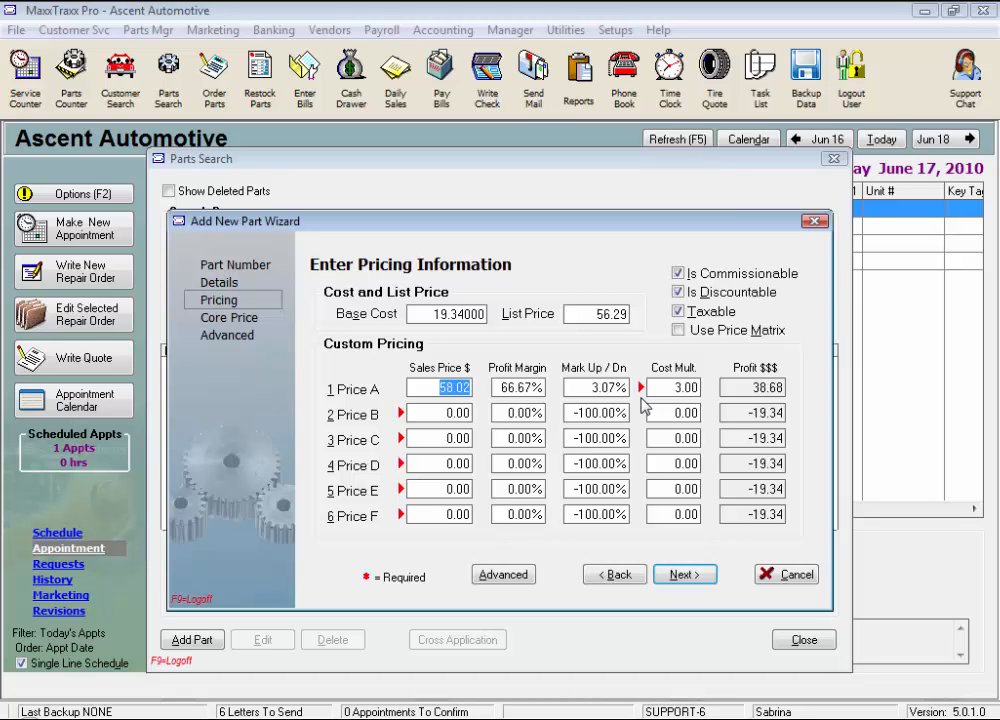
{"action": "mouse_move", "coordinate": [660, 387]}
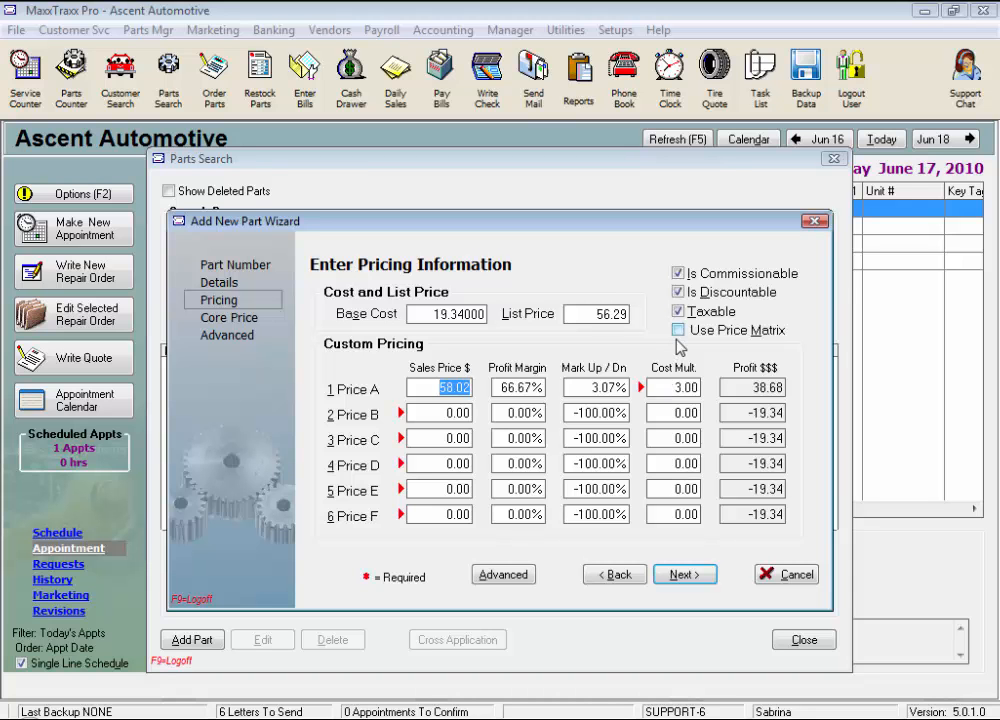
Test a manual 45.95 price, then re-enable the price matrix (Price A 48.35) and continue.
{"action": "left_click", "coordinate": [679, 330]}
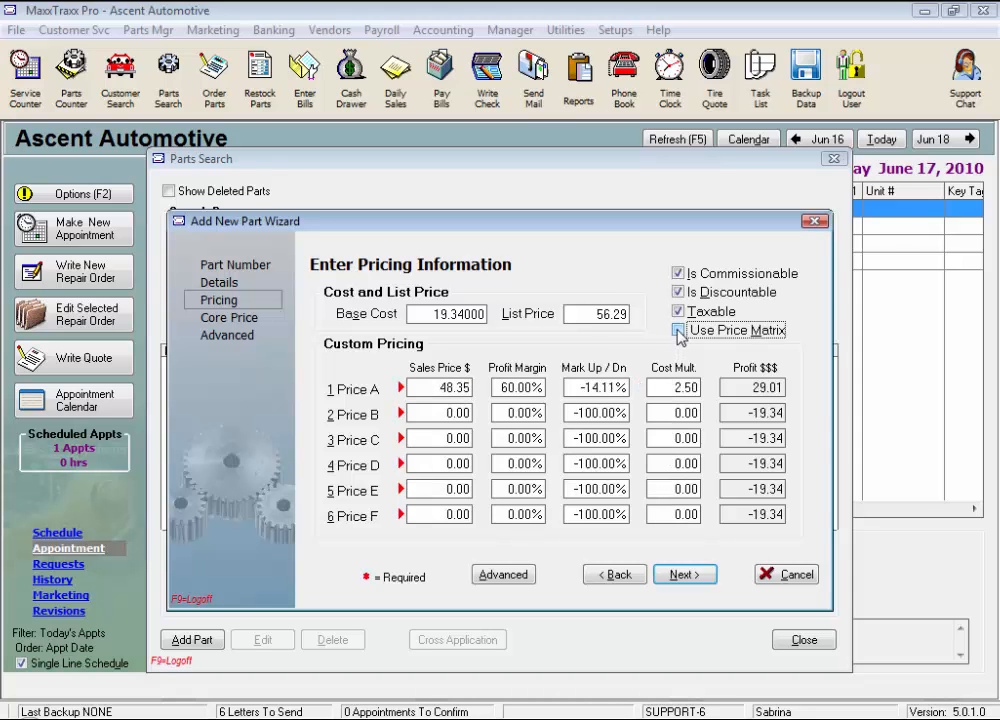
{"action": "left_click", "coordinate": [678, 330]}
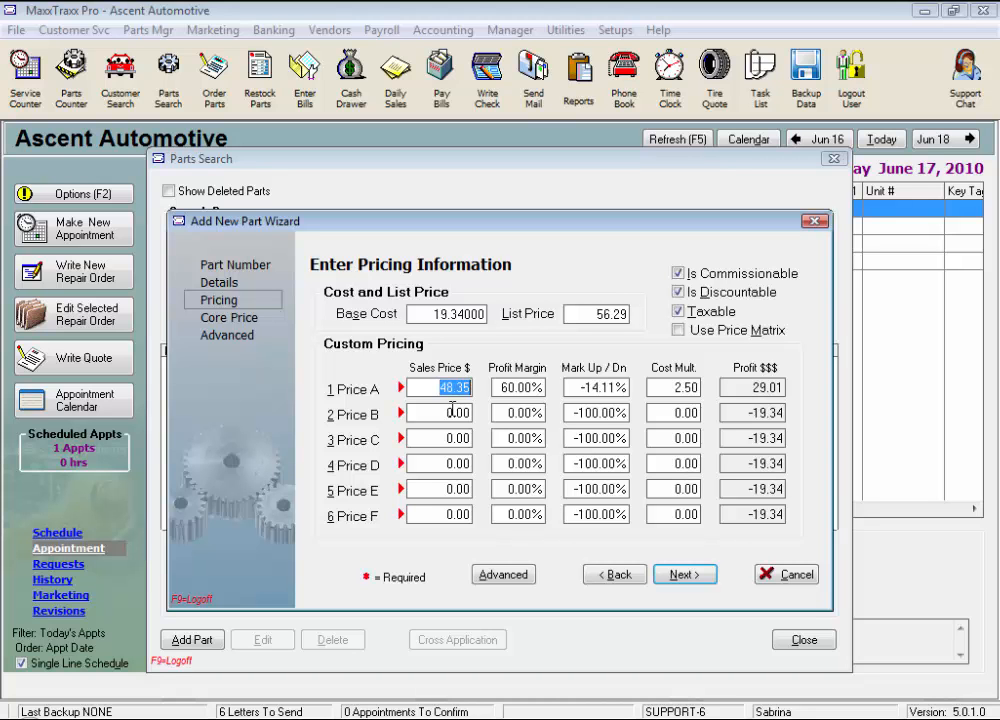
{"action": "mouse_move", "coordinate": [489, 409]}
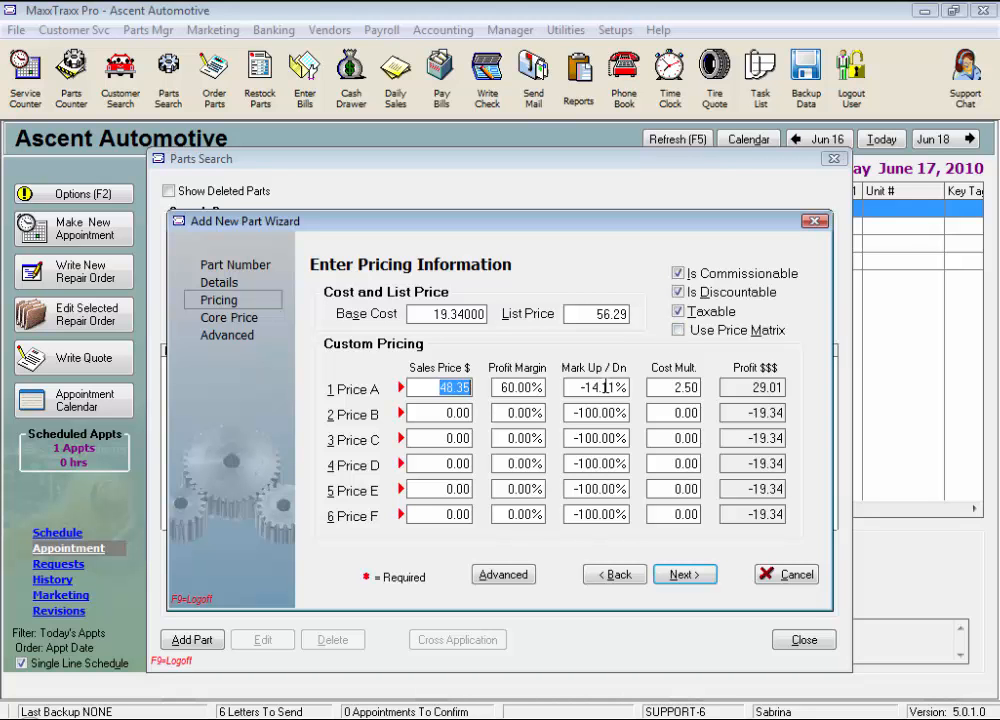
{"action": "type", "text": "45.95"}
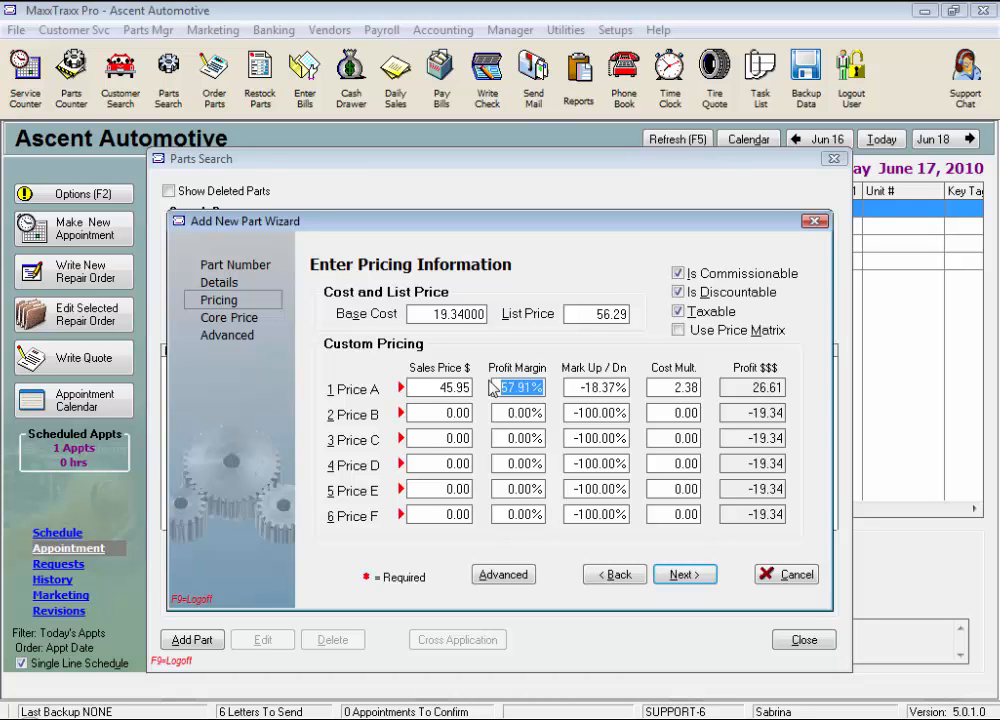
{"action": "left_click", "coordinate": [435, 313]}
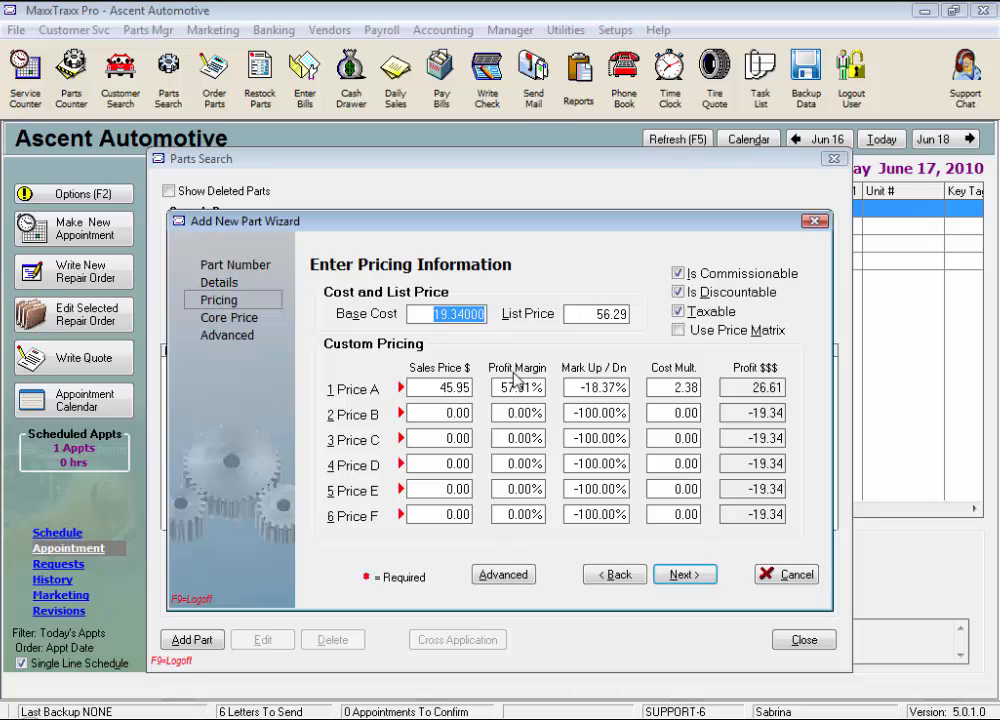
{"action": "mouse_move", "coordinate": [432, 385]}
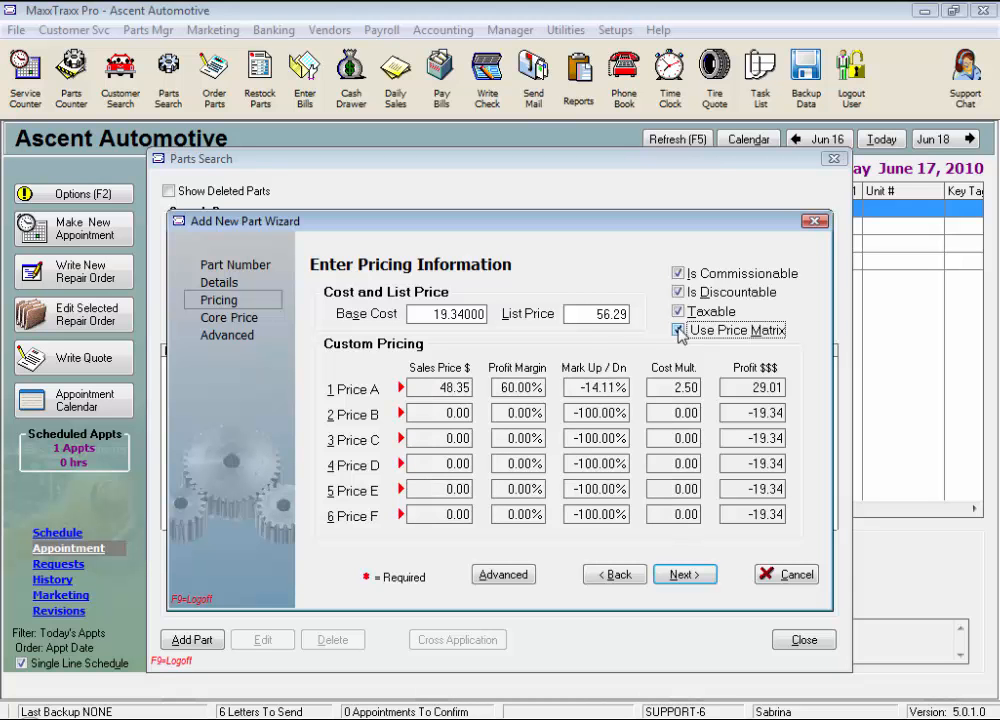
{"action": "left_click", "coordinate": [678, 330]}
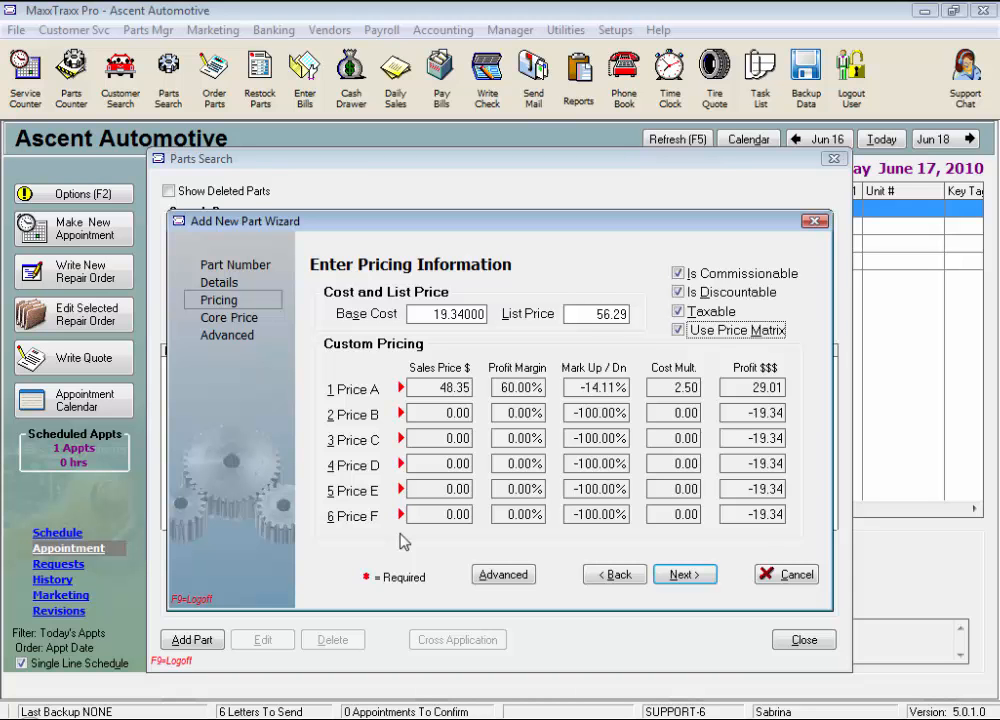
{"action": "left_click", "coordinate": [684, 574]}
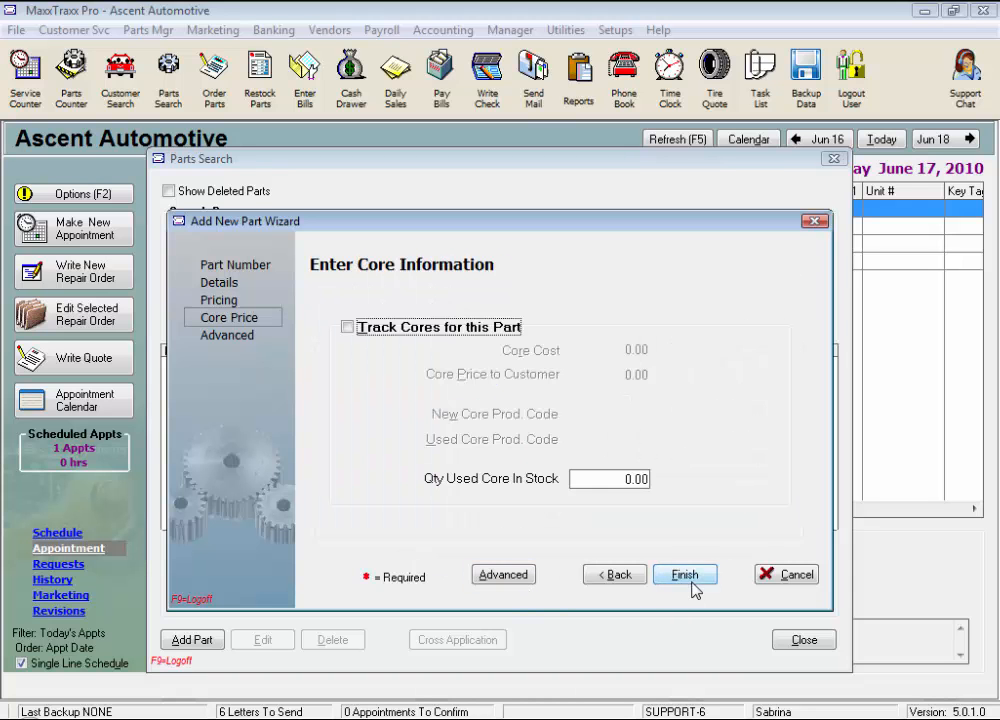
{"action": "mouse_move", "coordinate": [503, 574]}
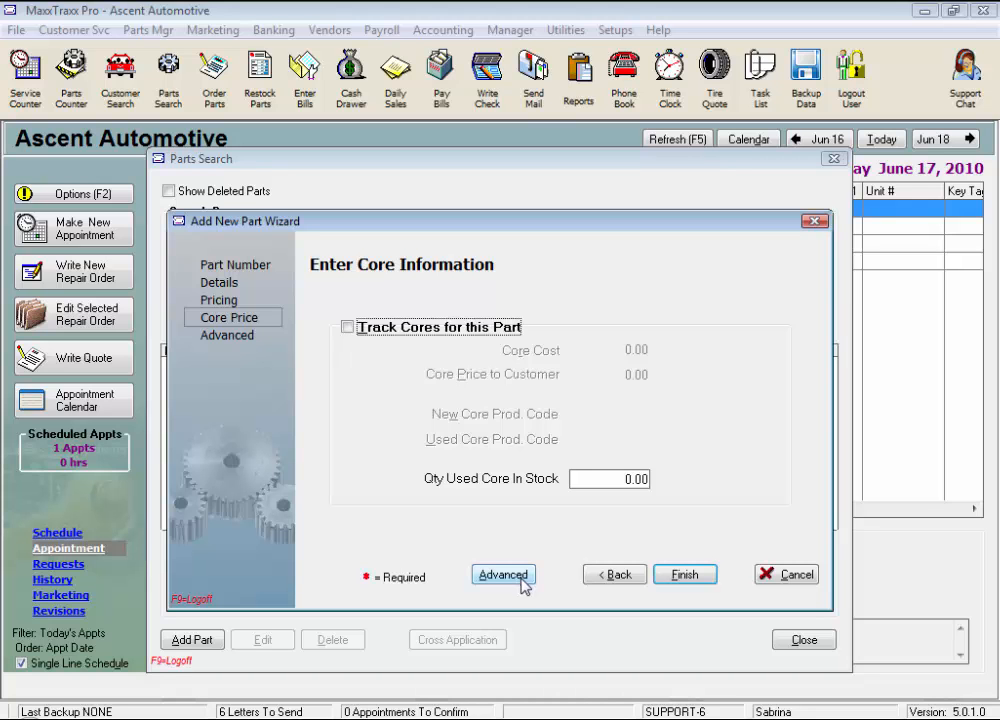
{"action": "mouse_move", "coordinate": [558, 595]}
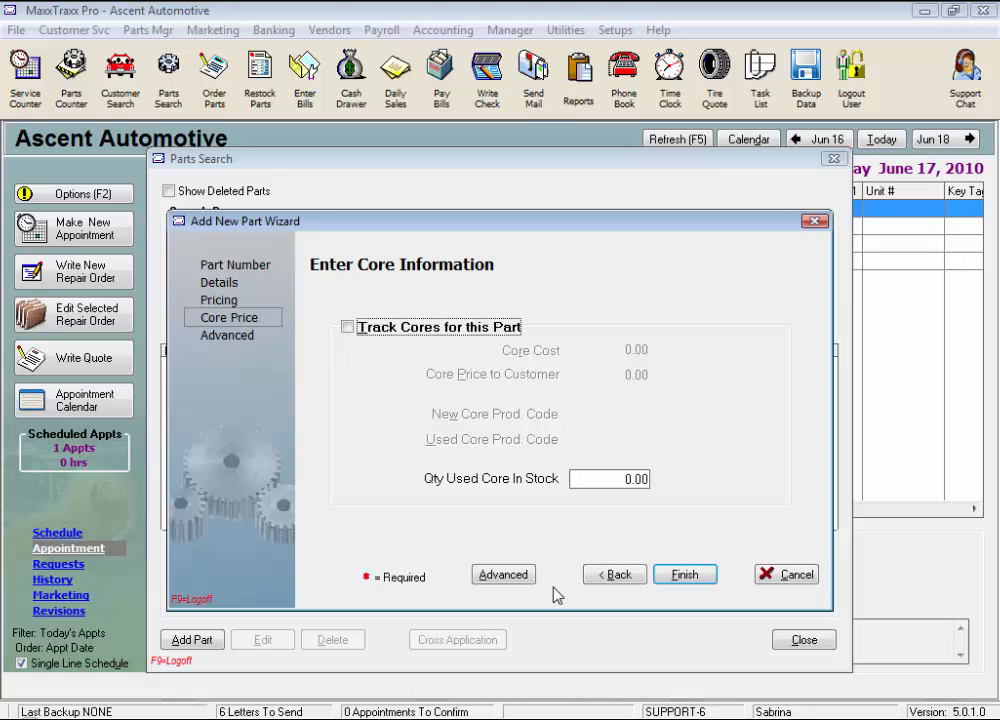
{"action": "mouse_move", "coordinate": [427, 476]}
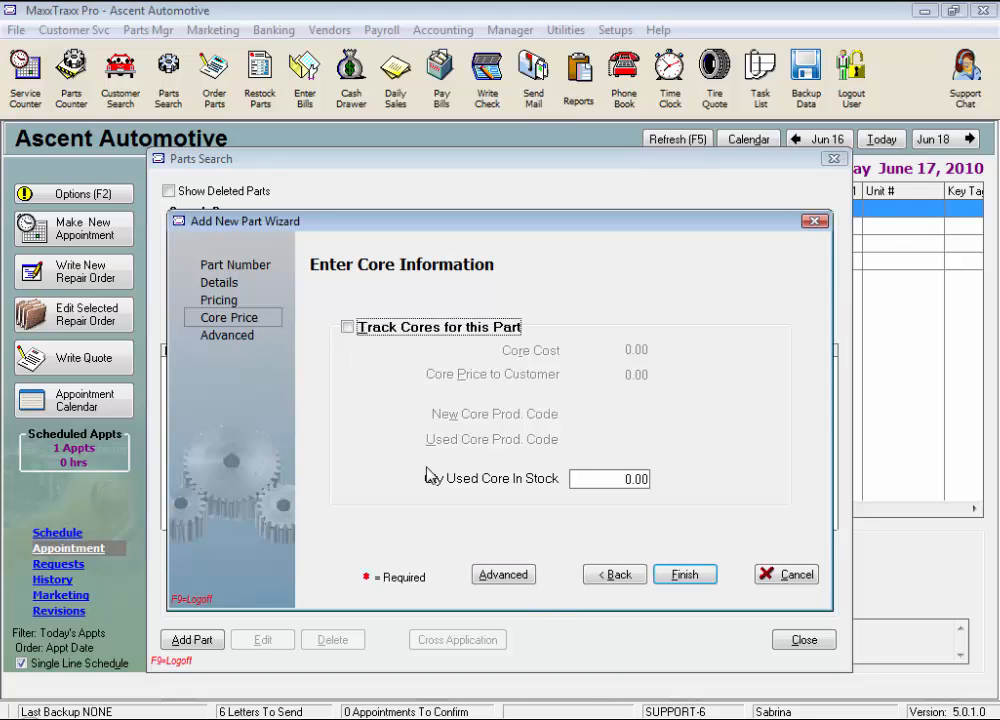
Enable core tracking with core cost 10.00 and customer core price 15.00.
{"action": "left_click", "coordinate": [348, 326]}
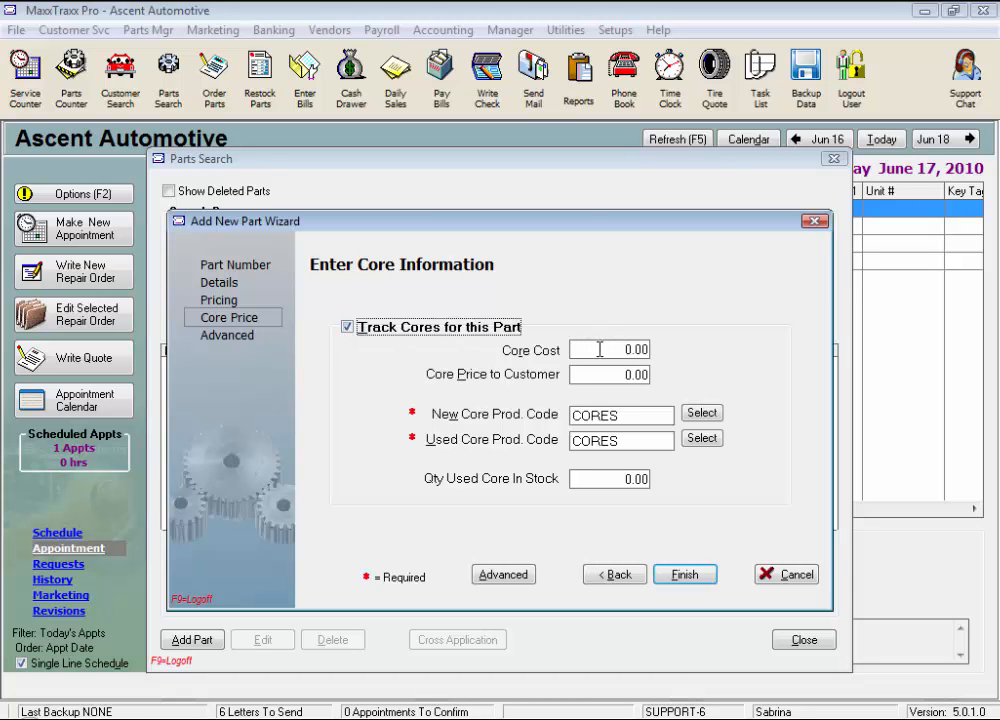
{"action": "type", "text": "1"}
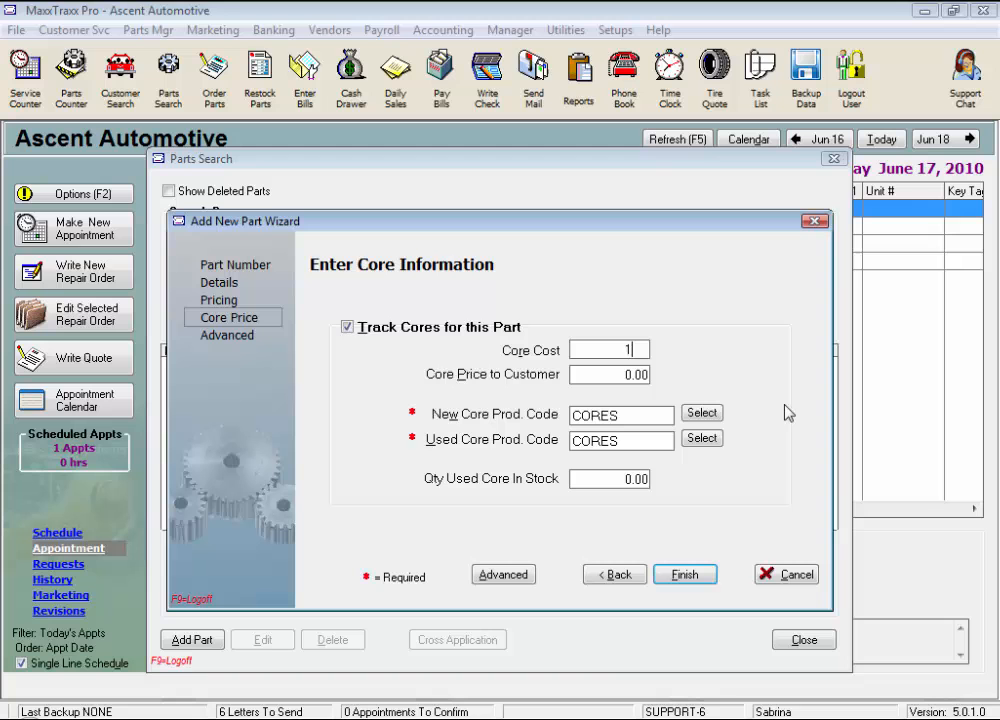
{"action": "type", "text": "0.00"}
{"action": "left_click", "coordinate": [609, 374]}
{"action": "type", "text": "15"}
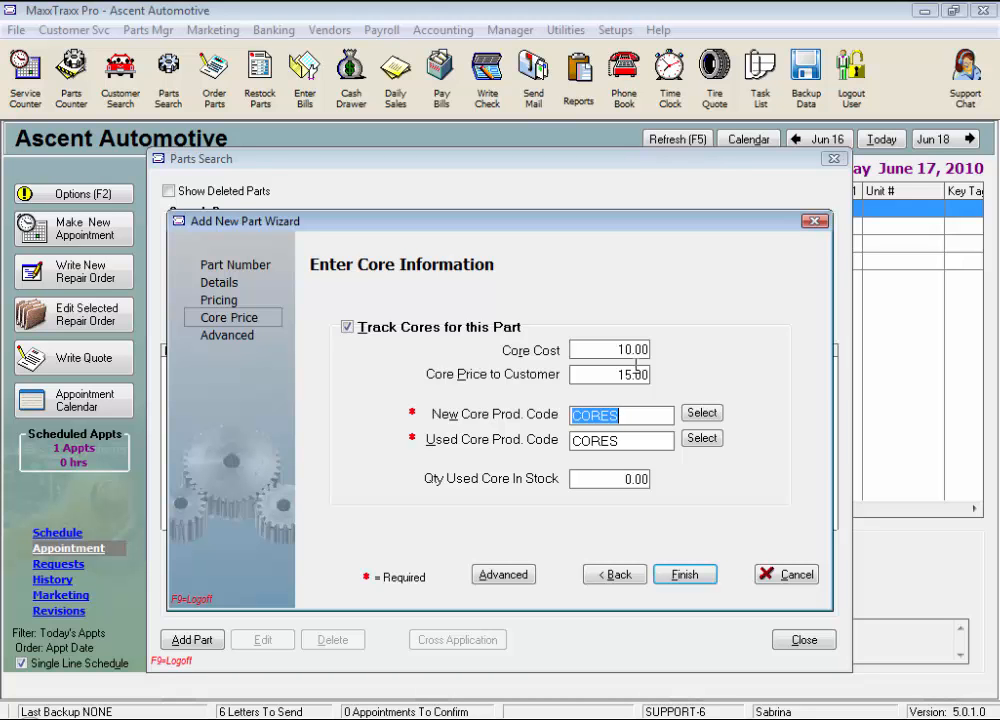
{"action": "left_click", "coordinate": [609, 349]}
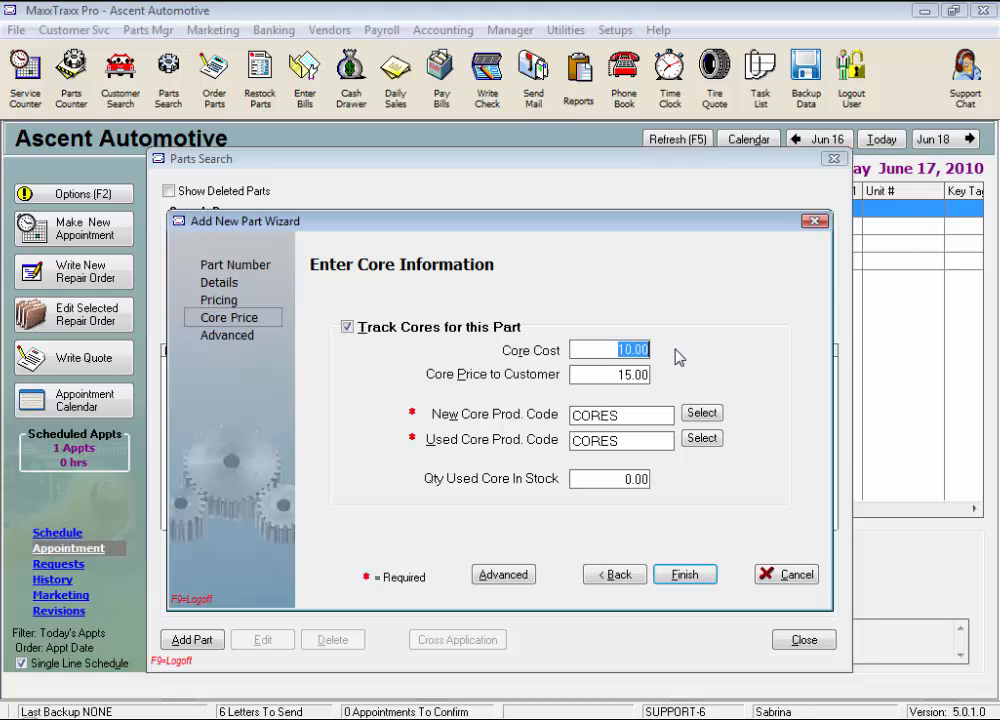
{"action": "mouse_move", "coordinate": [680, 368]}
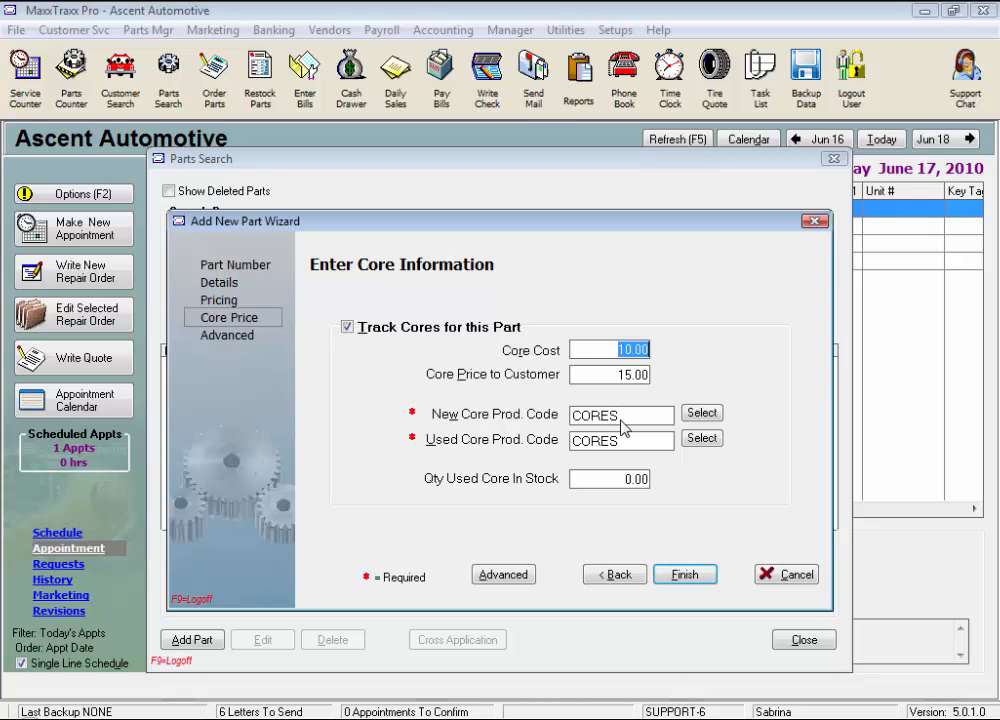
{"action": "mouse_move", "coordinate": [558, 420]}
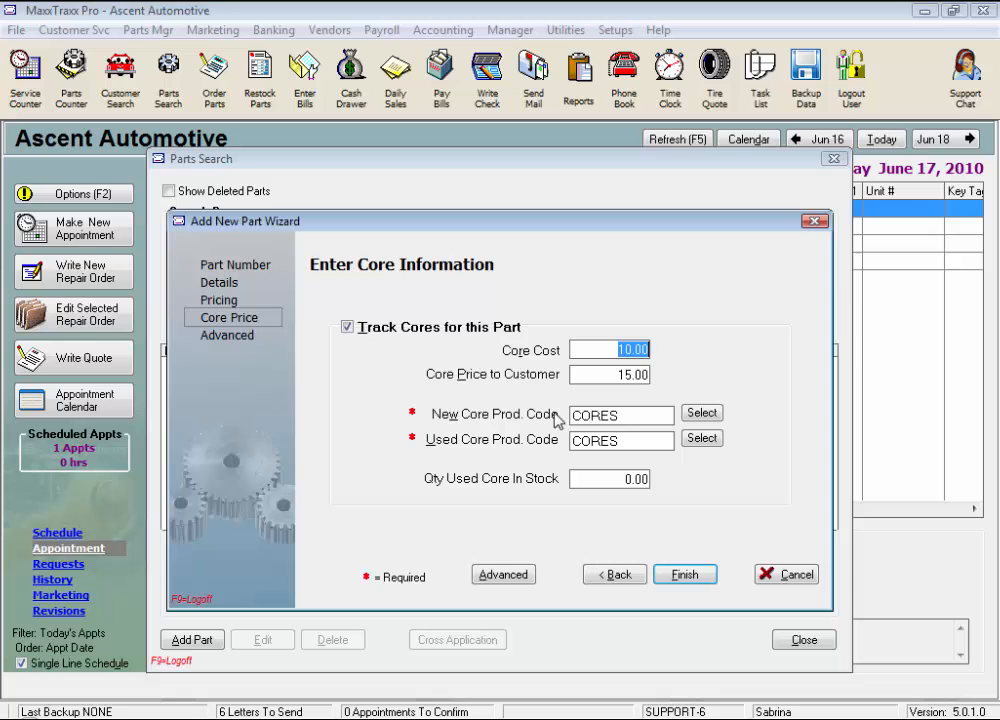
{"action": "mouse_move", "coordinate": [702, 412]}
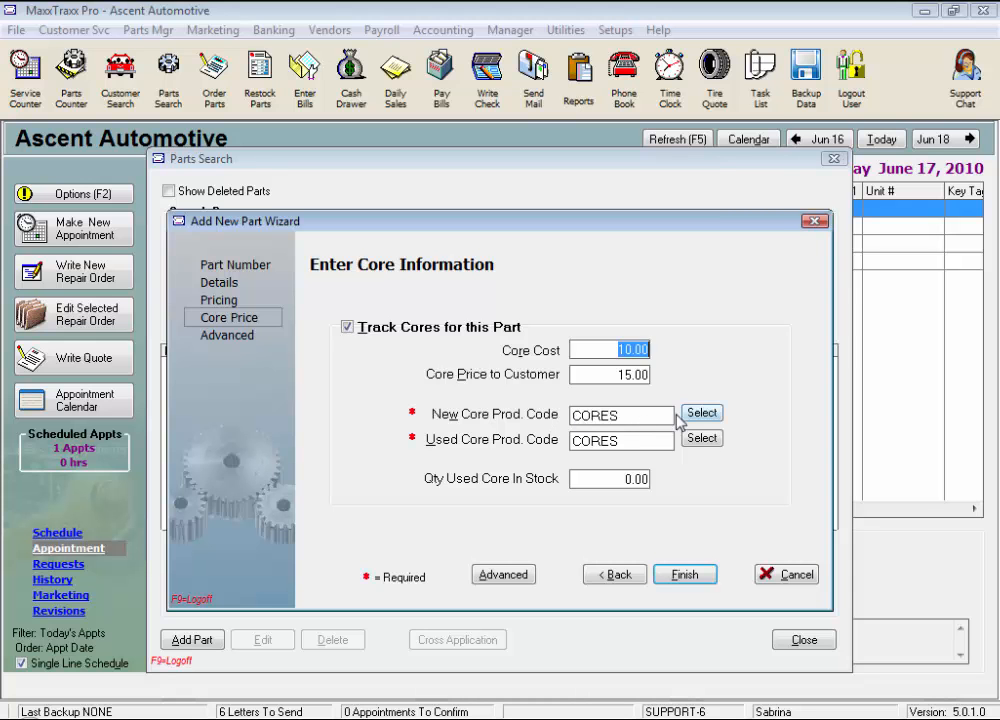
Browse the core product codes without changing them, then uncheck 'Track Cores for this Part'.
{"action": "left_click", "coordinate": [701, 413]}
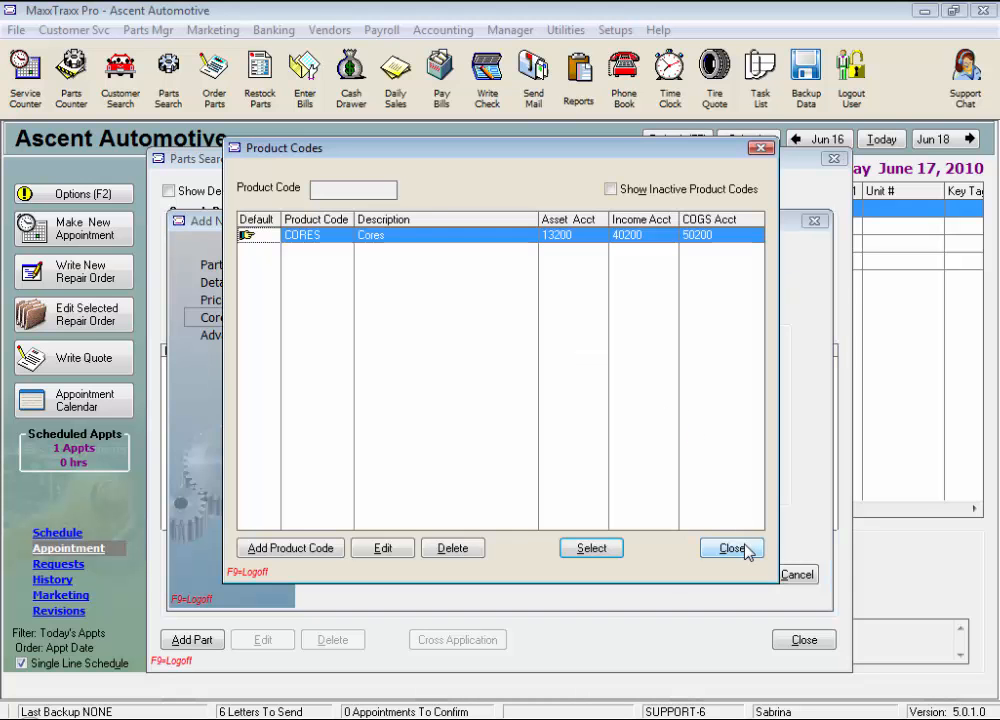
{"action": "left_click", "coordinate": [732, 547]}
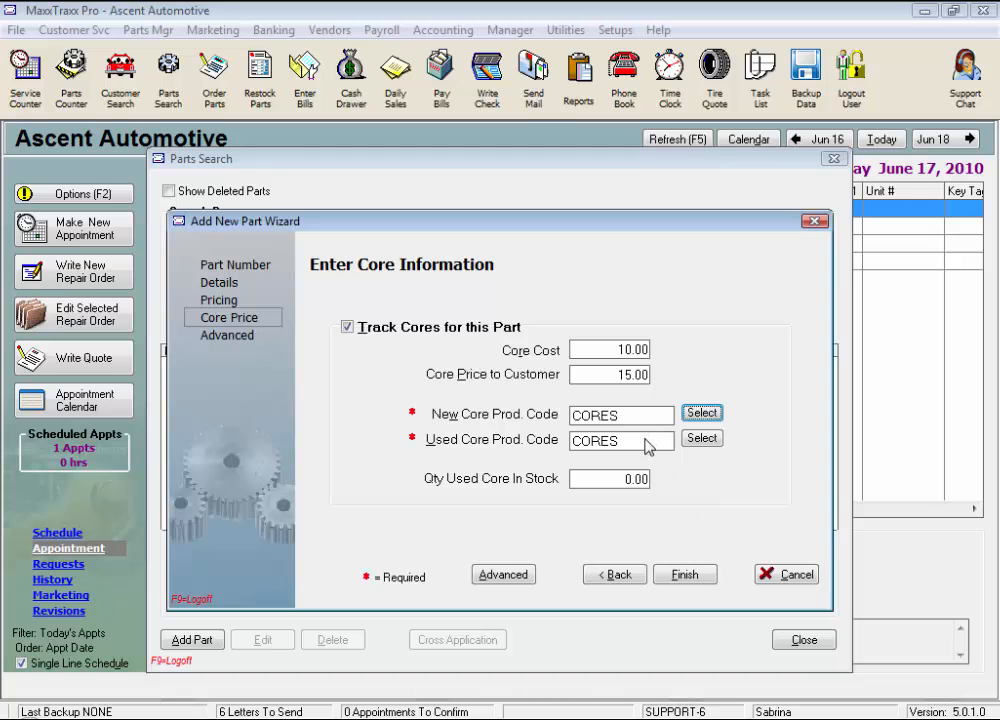
{"action": "mouse_move", "coordinate": [648, 448]}
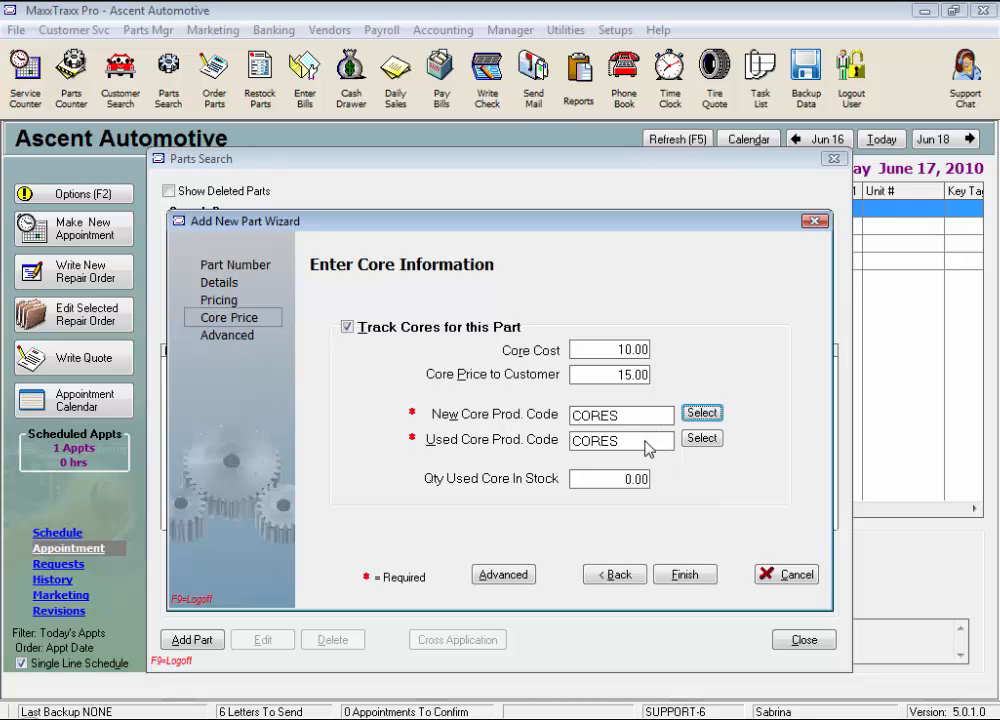
{"action": "left_click", "coordinate": [610, 478]}
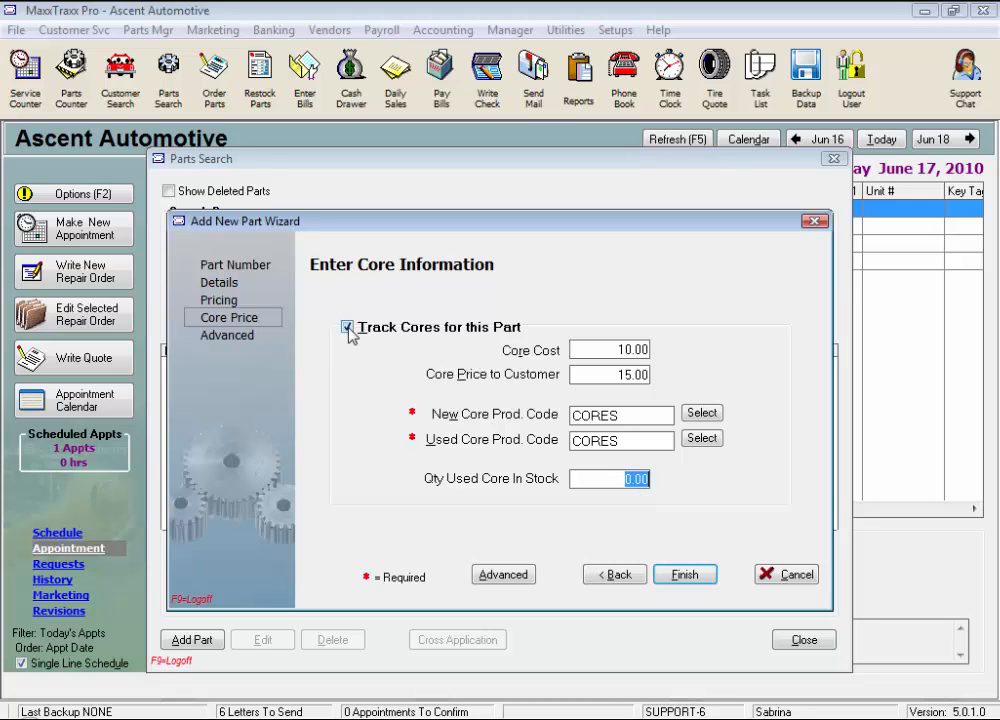
{"action": "left_click", "coordinate": [348, 327]}
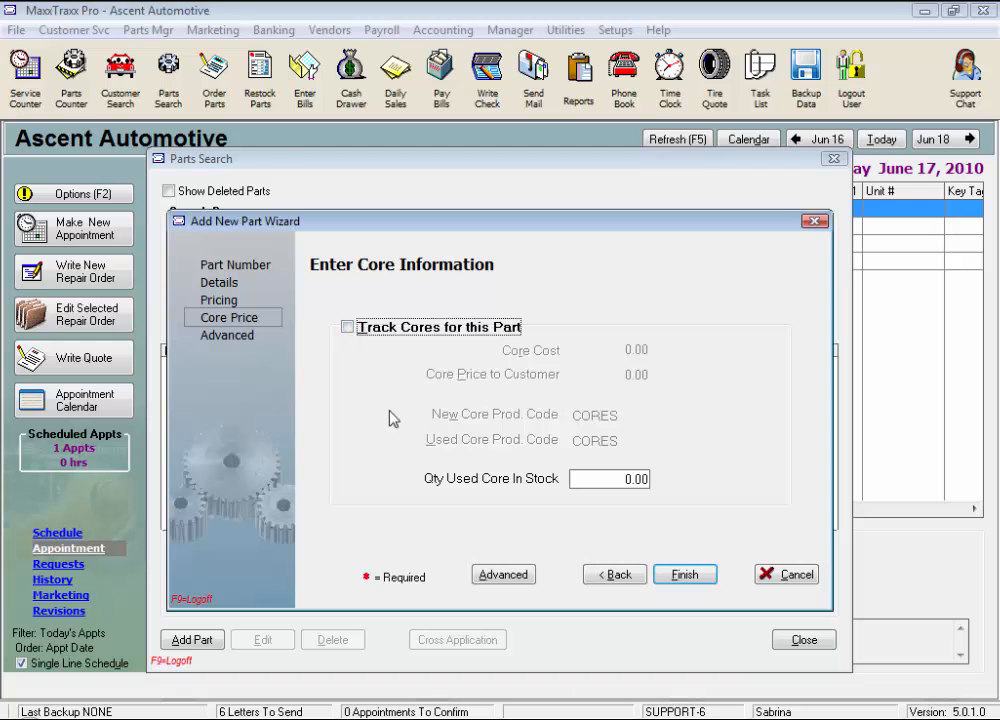
On the advanced page, set primary vendor Factory Motor Parts with vendor part number 1234.
{"action": "left_click", "coordinate": [503, 574]}
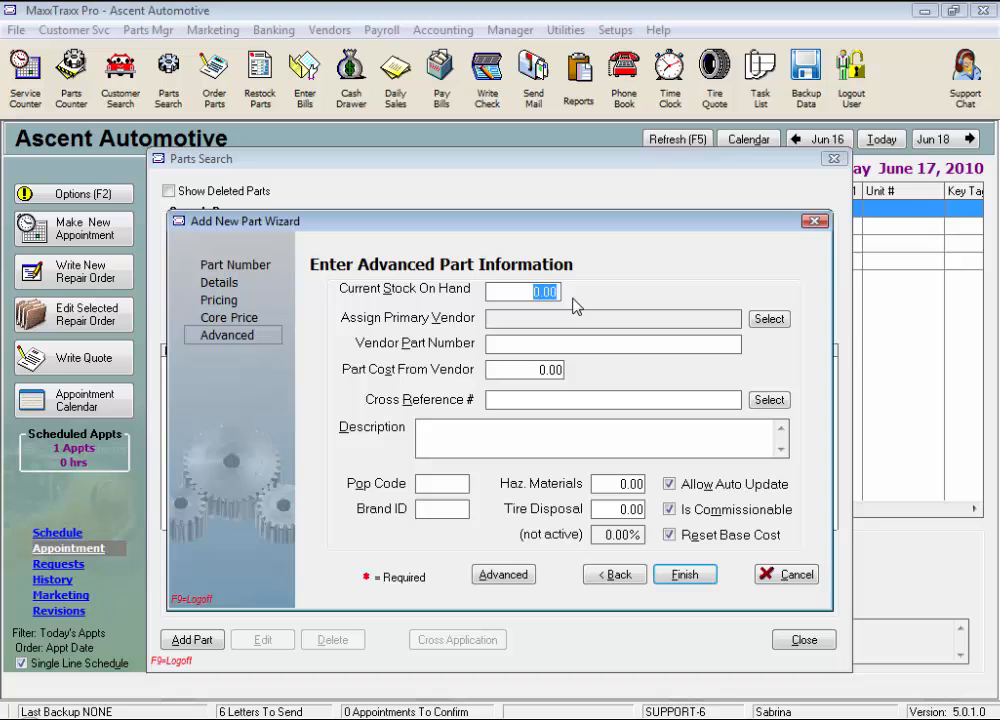
{"action": "mouse_move", "coordinate": [568, 302]}
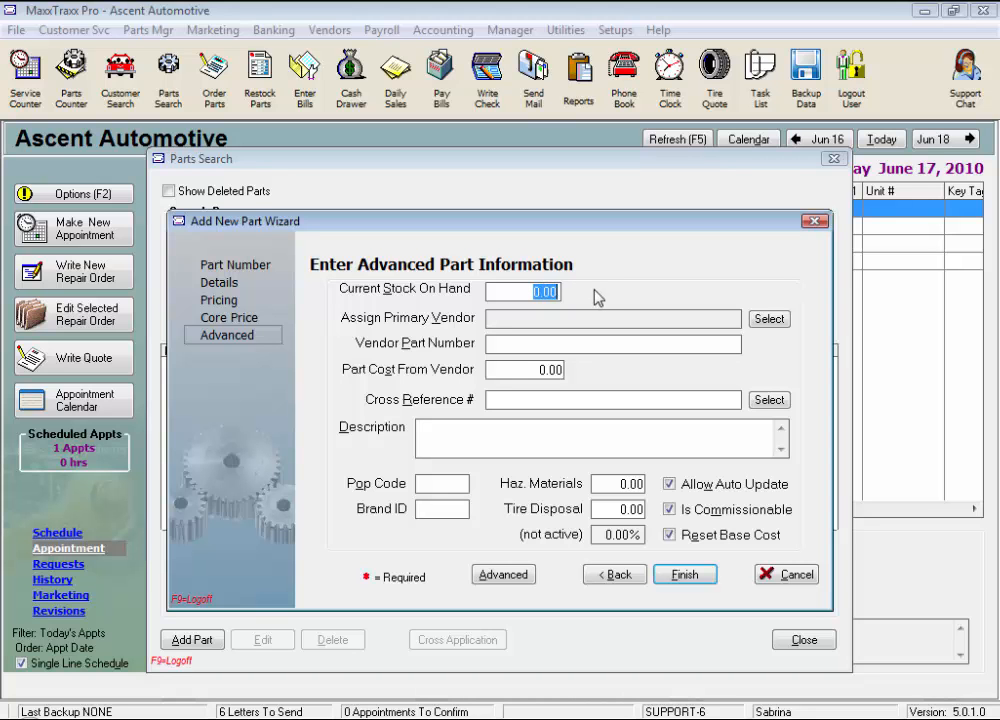
{"action": "mouse_move", "coordinate": [595, 298]}
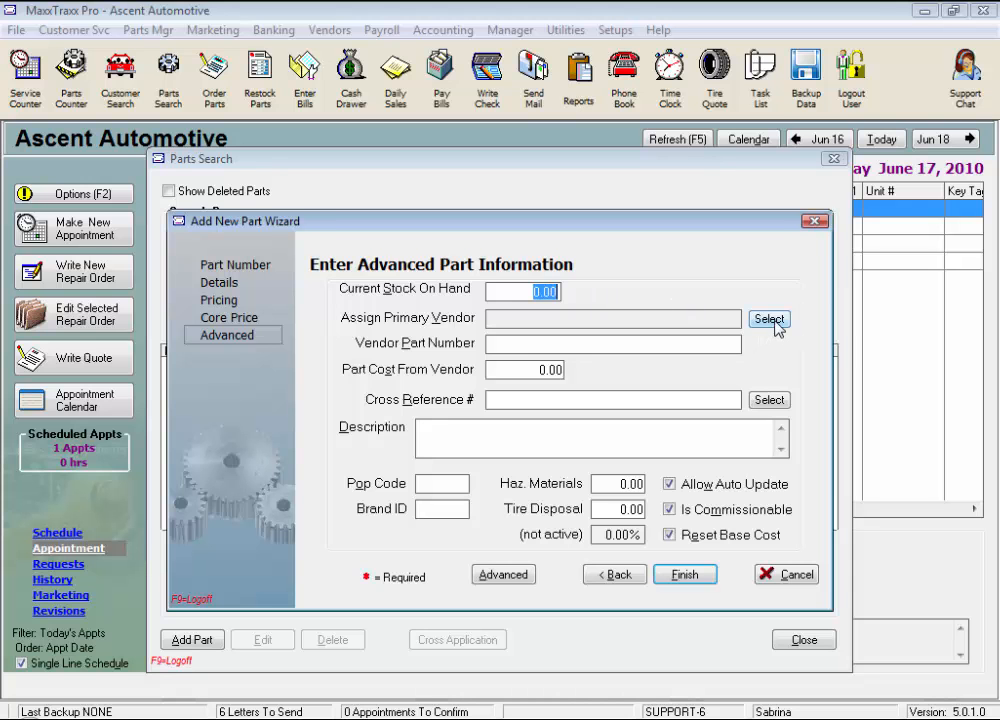
{"action": "left_click", "coordinate": [769, 320]}
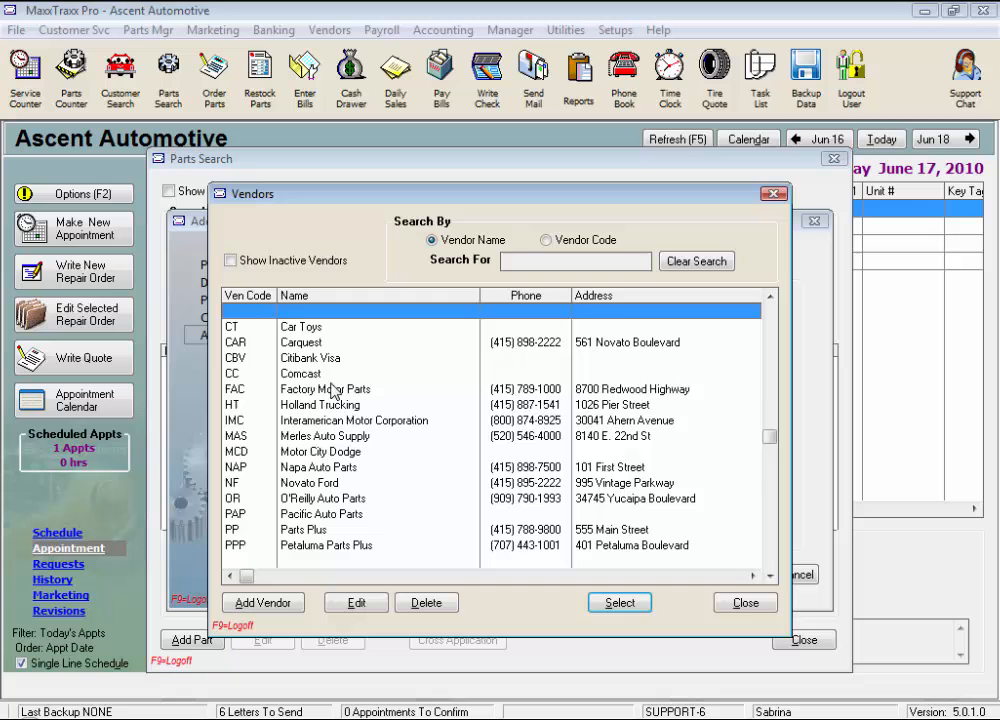
{"action": "left_click", "coordinate": [325, 389]}
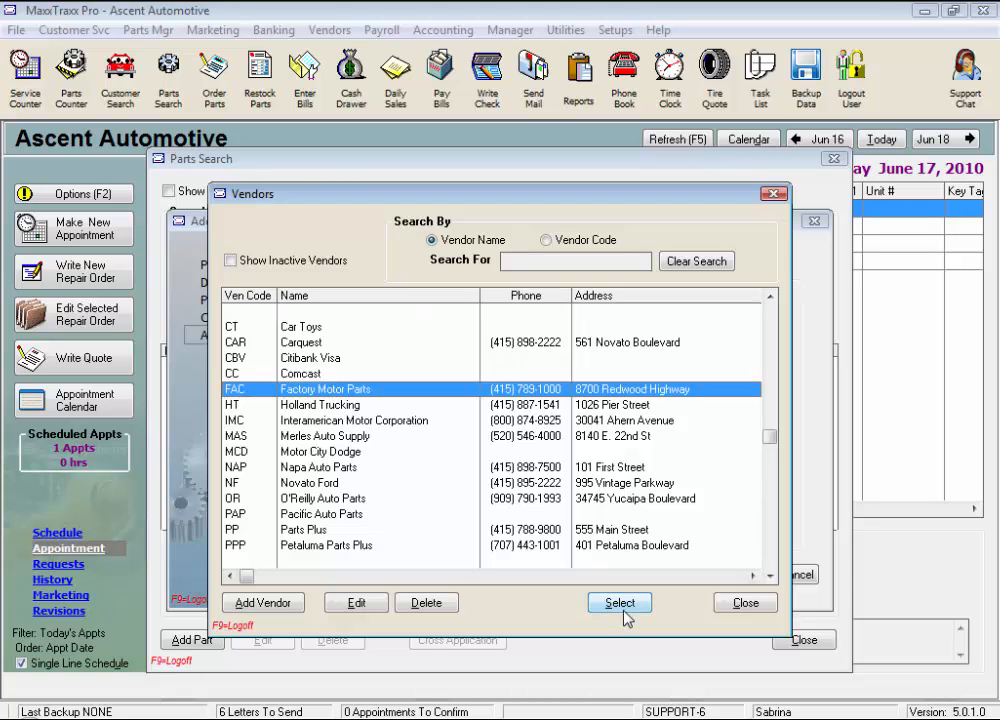
{"action": "left_click", "coordinate": [619, 602]}
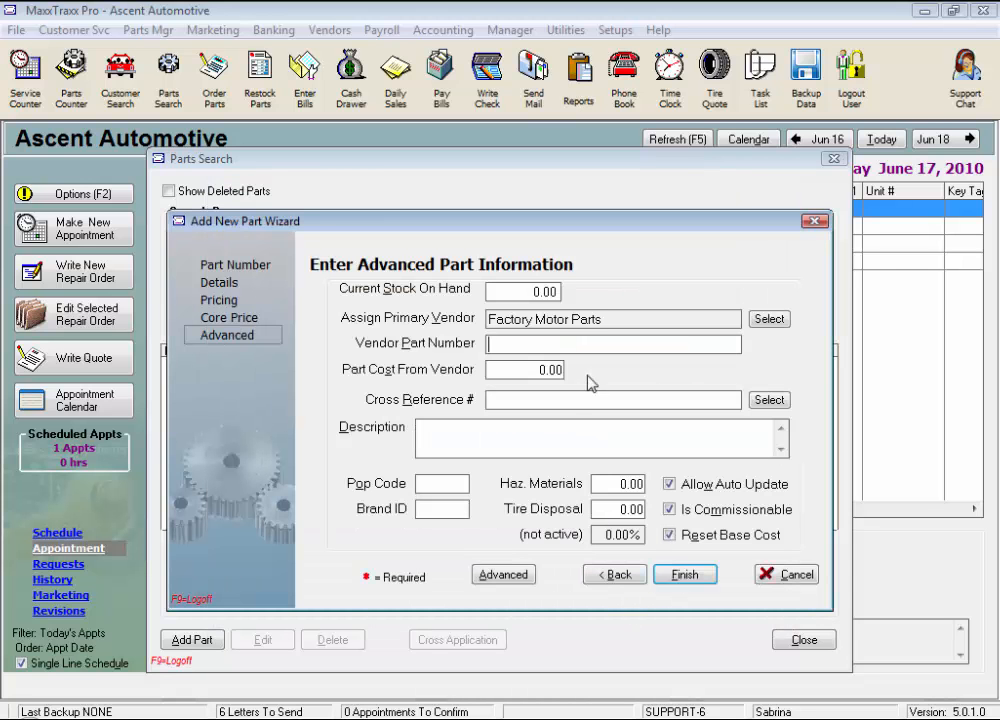
{"action": "mouse_move", "coordinate": [700, 390]}
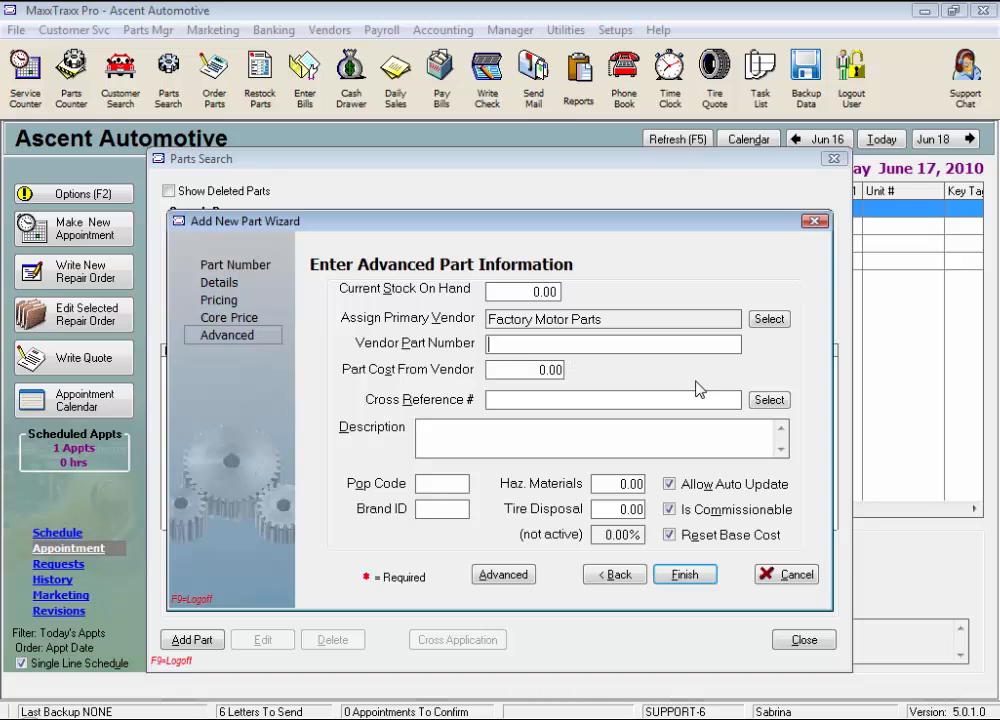
{"action": "type", "text": "1234"}
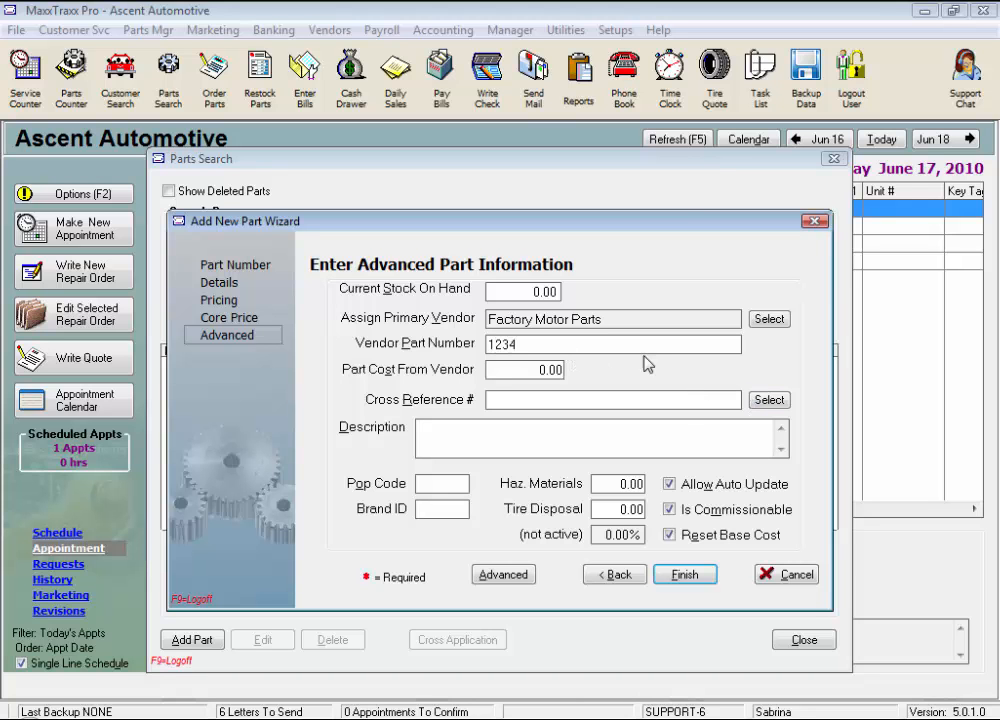
{"action": "mouse_move", "coordinate": [640, 376]}
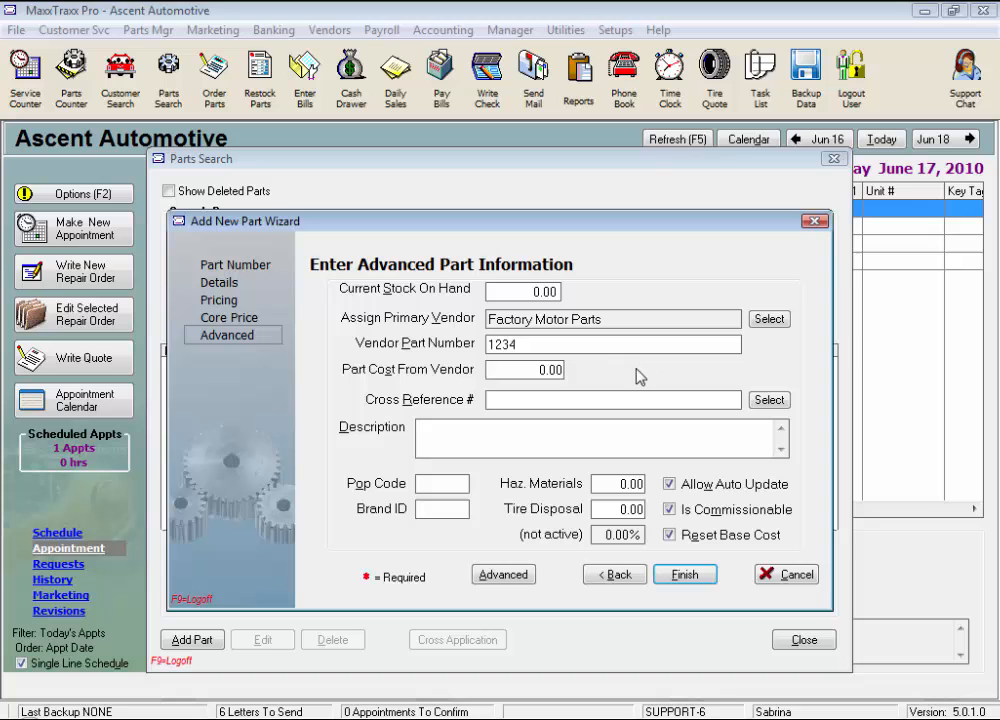
Select the vendor part cost field, then open and cancel the cross-reference lookup.
{"action": "left_click", "coordinate": [612, 344]}
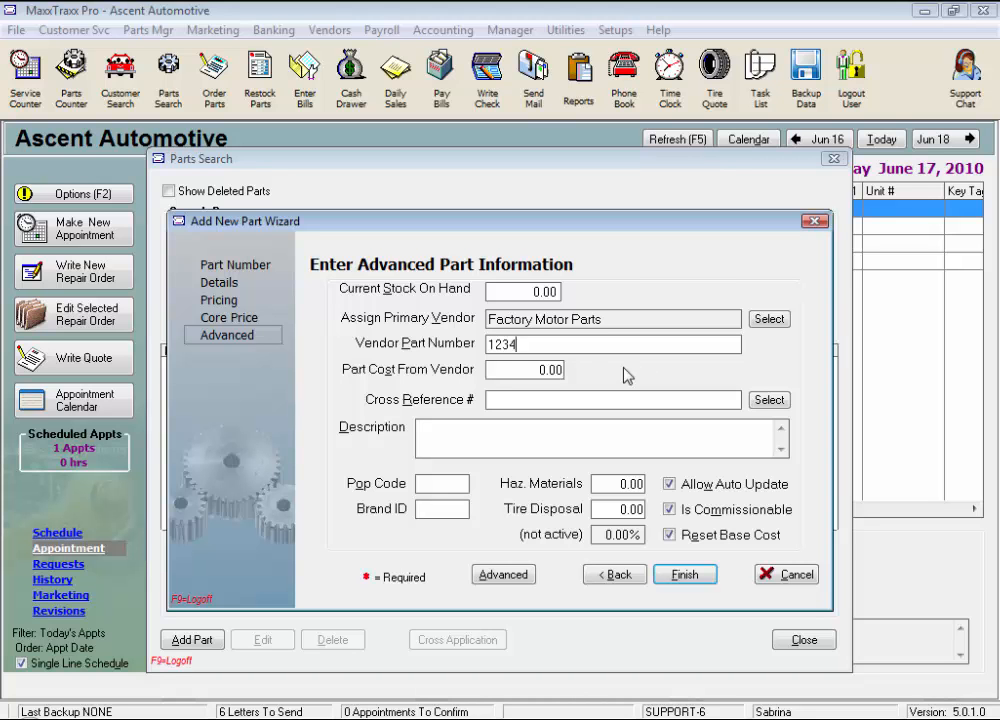
{"action": "left_click", "coordinate": [525, 369]}
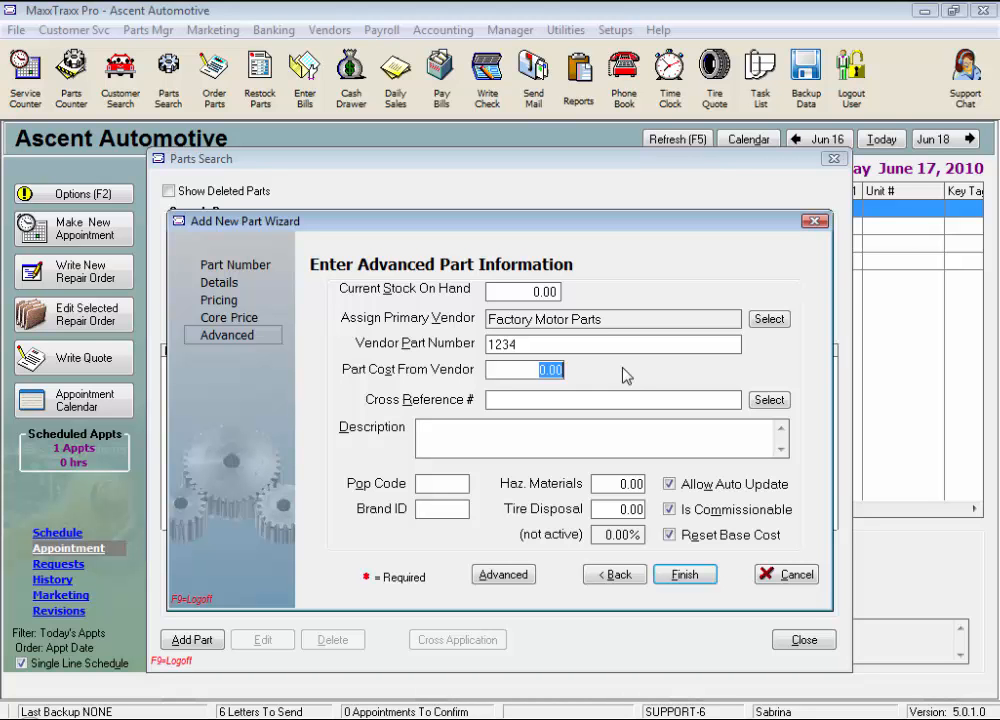
{"action": "mouse_move", "coordinate": [598, 395]}
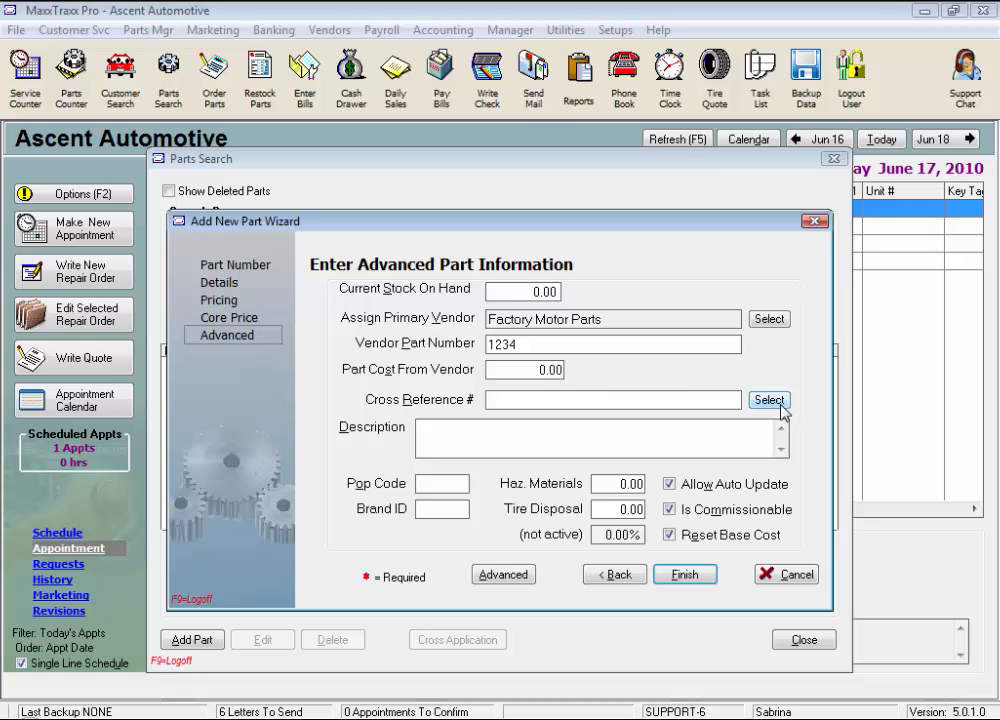
{"action": "left_click", "coordinate": [769, 399]}
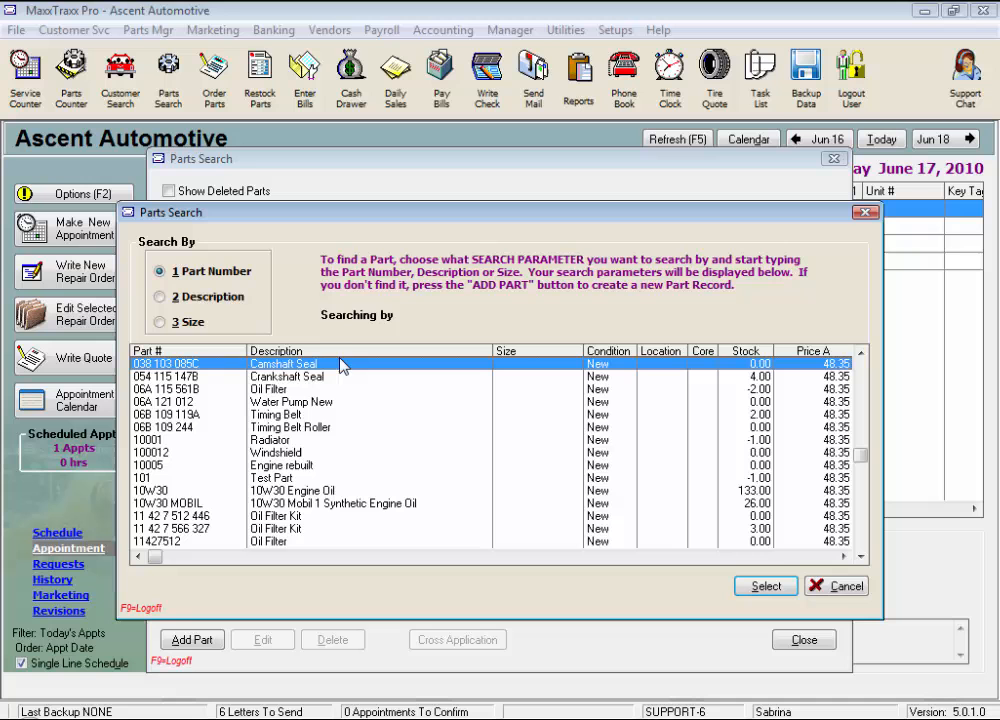
{"action": "mouse_move", "coordinate": [327, 520]}
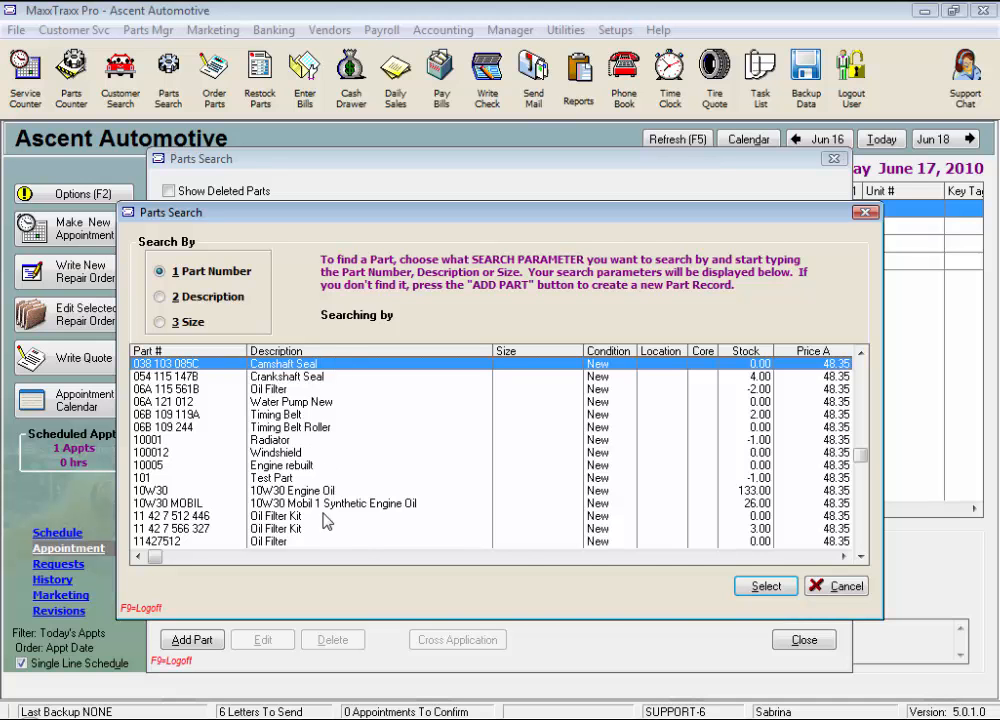
{"action": "left_click", "coordinate": [191, 639]}
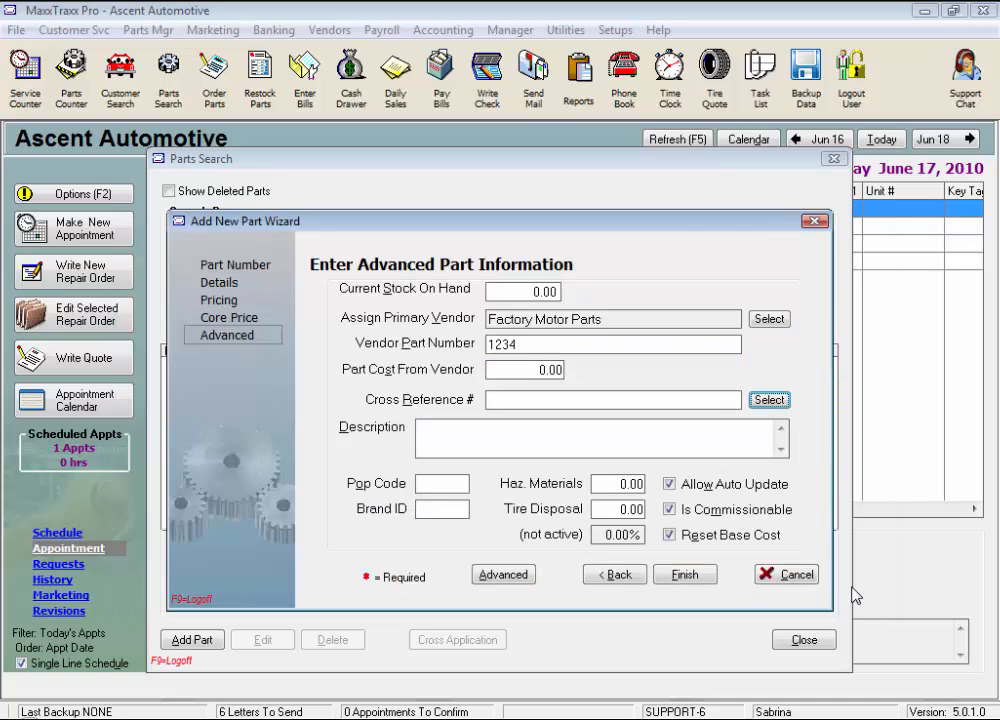
{"action": "left_click", "coordinate": [610, 399]}
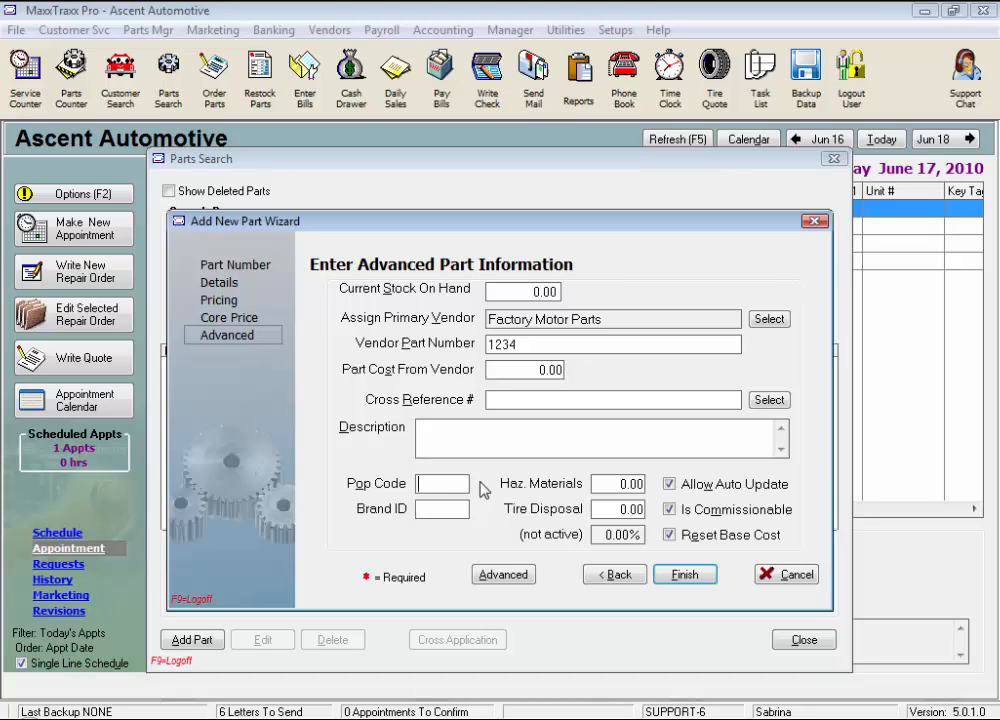
{"action": "mouse_move", "coordinate": [478, 524]}
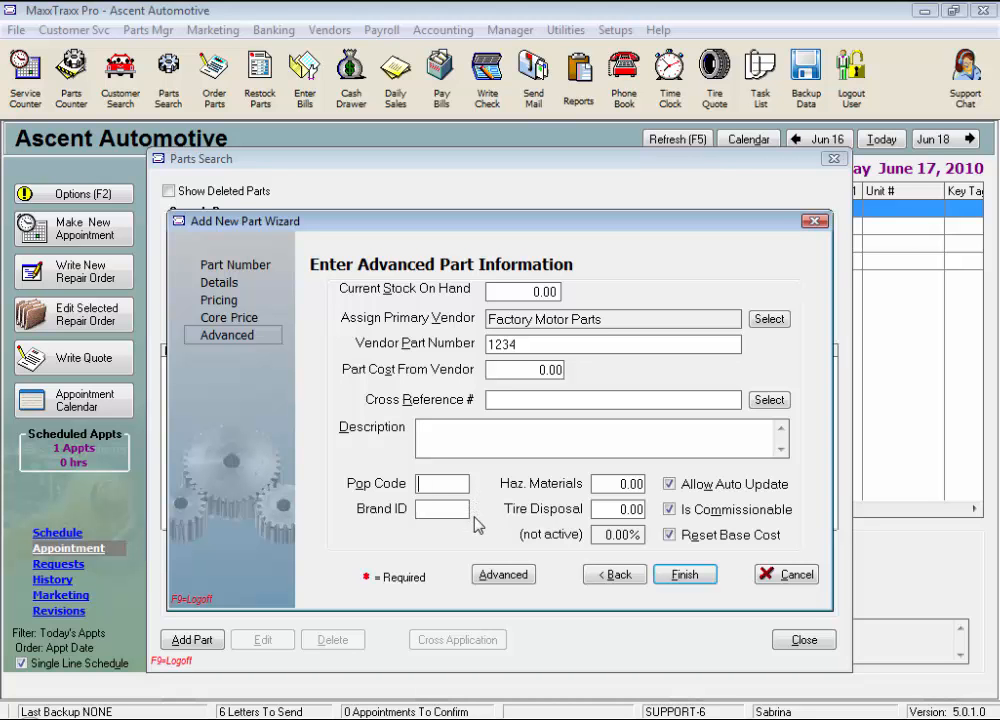
{"action": "mouse_move", "coordinate": [450, 530]}
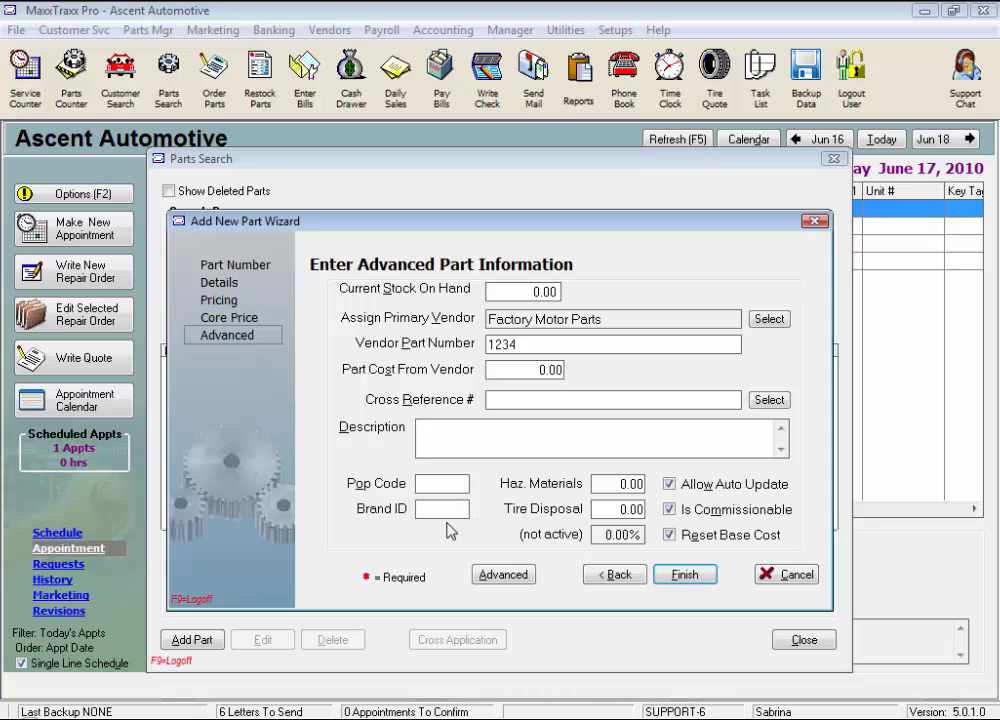
{"action": "mouse_move", "coordinate": [427, 531]}
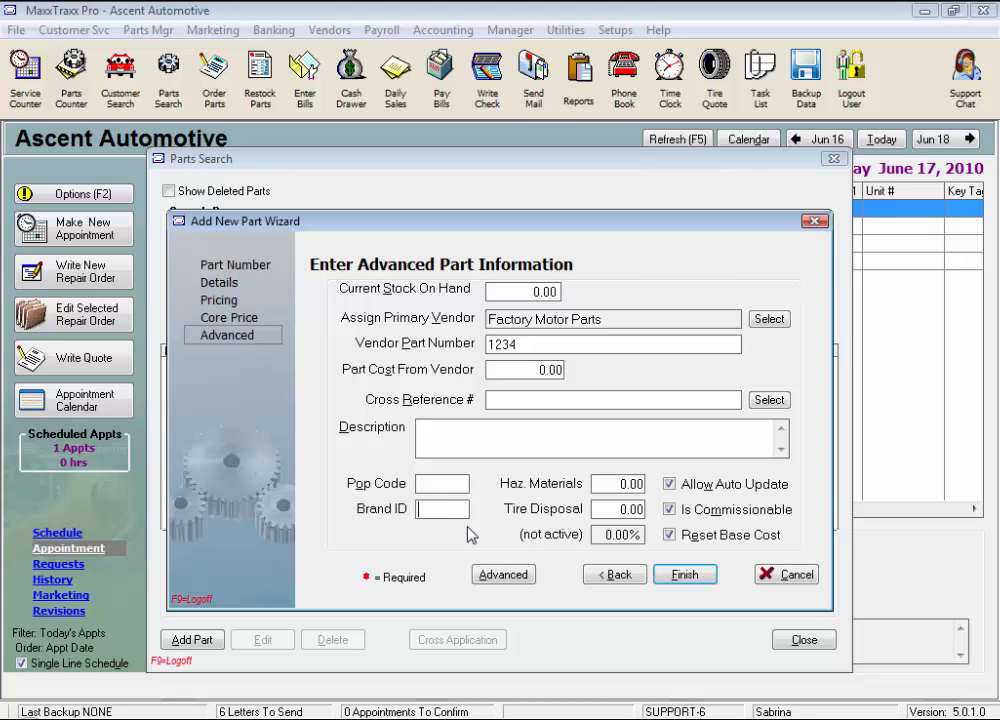
{"action": "mouse_move", "coordinate": [500, 525]}
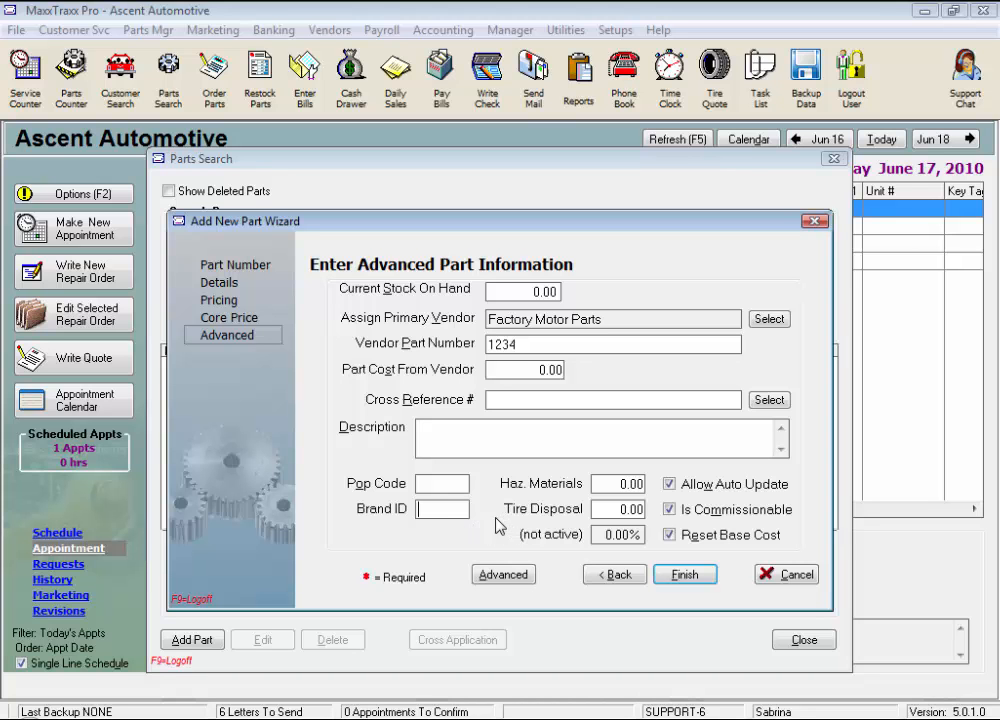
{"action": "mouse_move", "coordinate": [475, 517]}
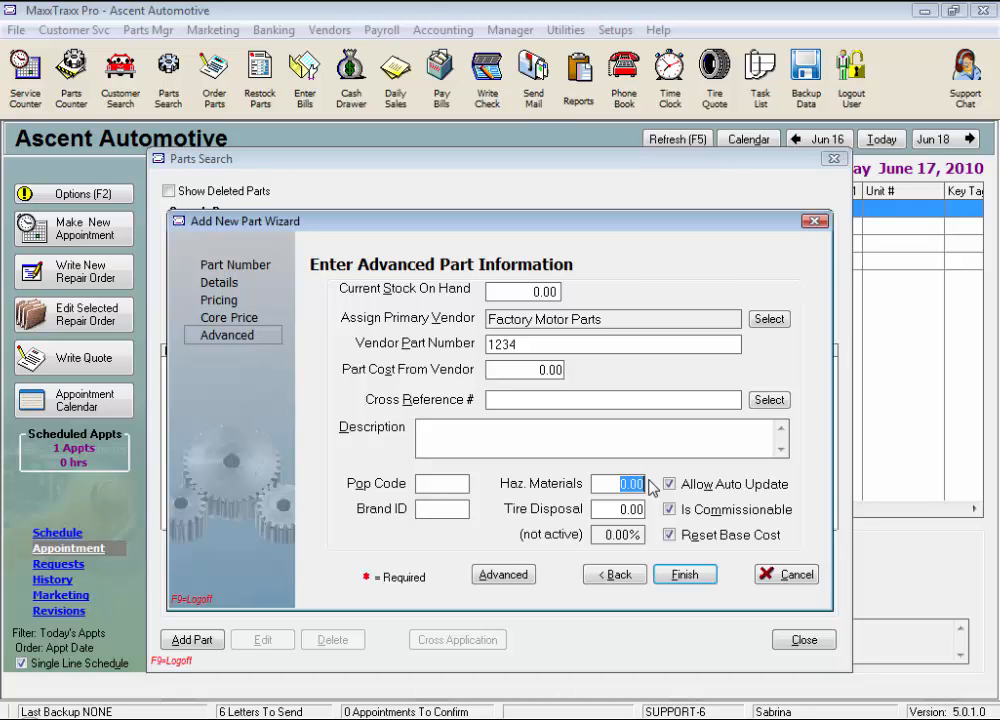
{"action": "mouse_move", "coordinate": [594, 511]}
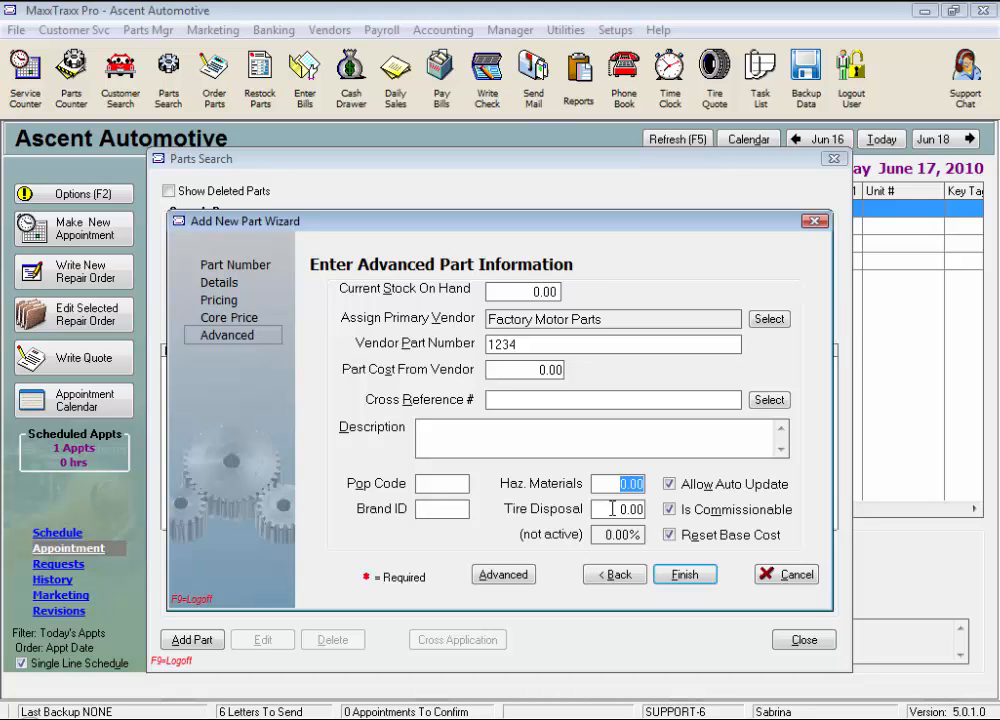
{"action": "left_click", "coordinate": [618, 509]}
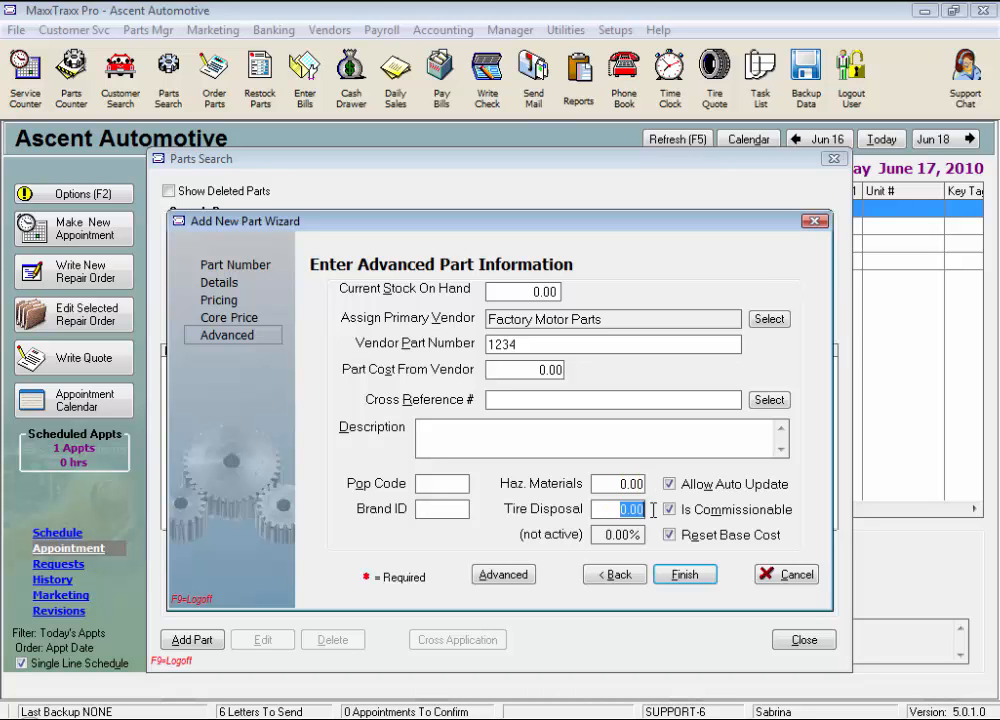
{"action": "mouse_move", "coordinate": [655, 515]}
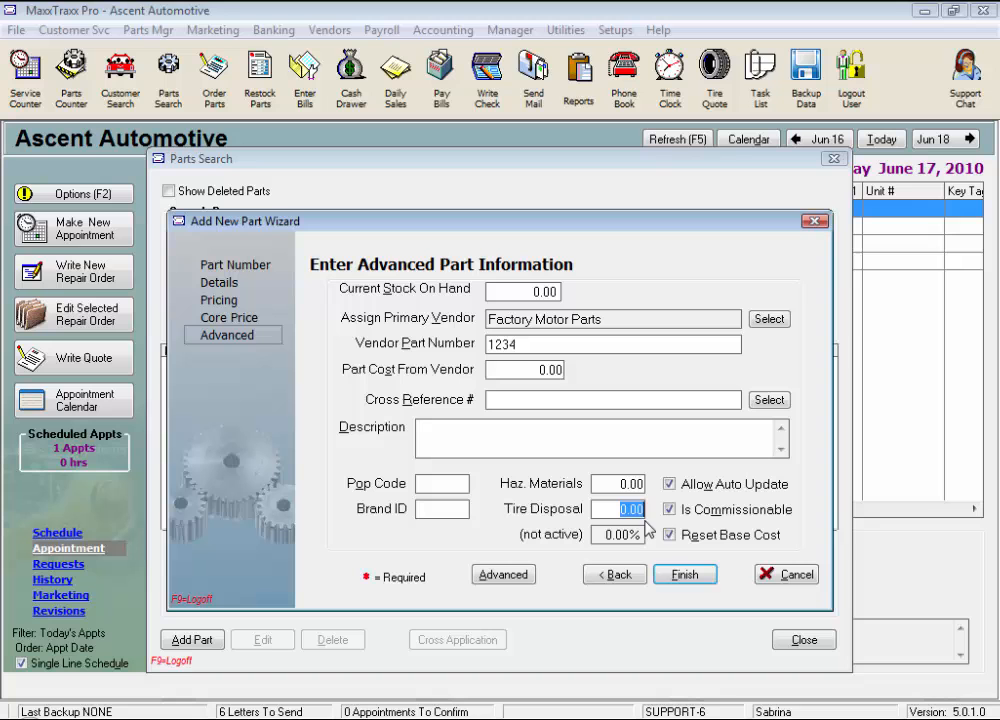
{"action": "mouse_move", "coordinate": [650, 545]}
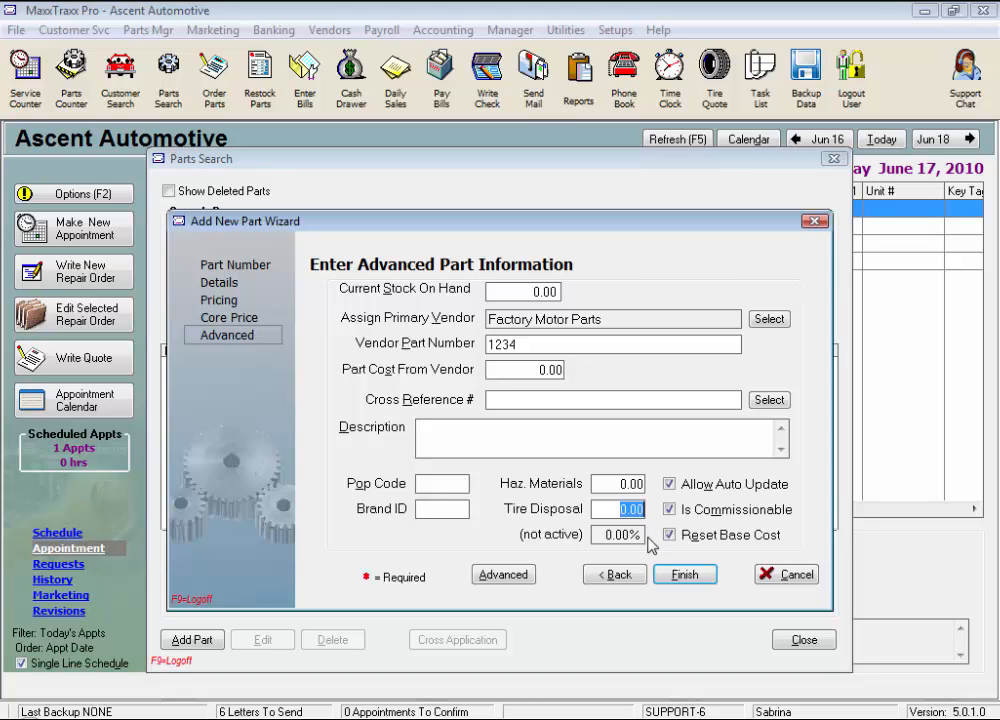
{"action": "left_click", "coordinate": [668, 534]}
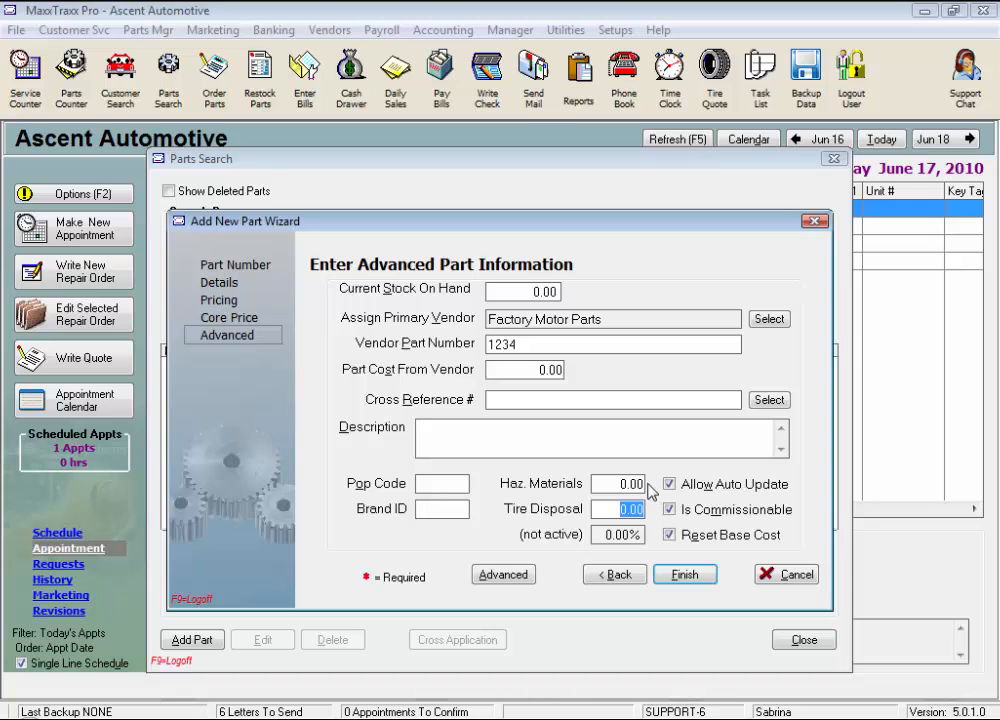
{"action": "mouse_move", "coordinate": [650, 521]}
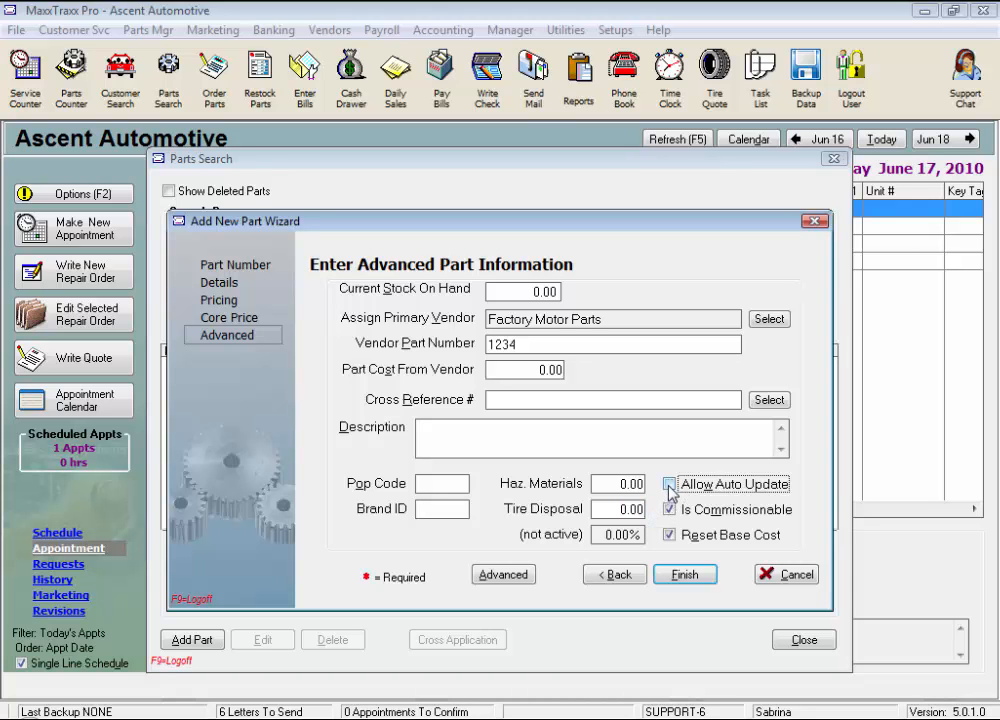
{"action": "left_click", "coordinate": [668, 484]}
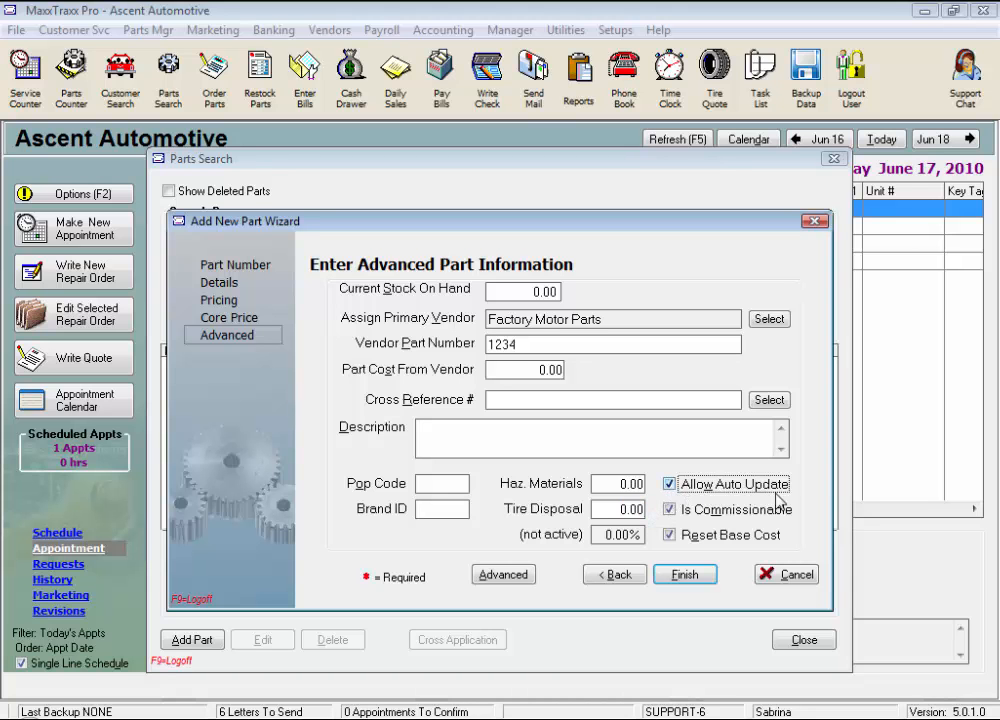
{"action": "mouse_move", "coordinate": [803, 497]}
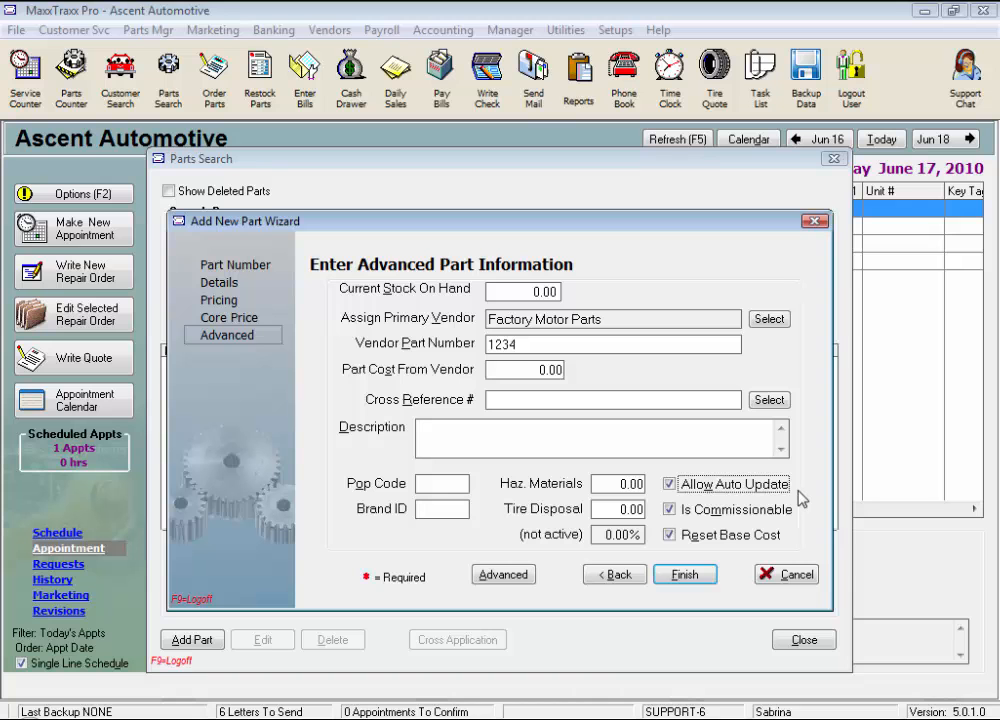
{"action": "left_click", "coordinate": [668, 509]}
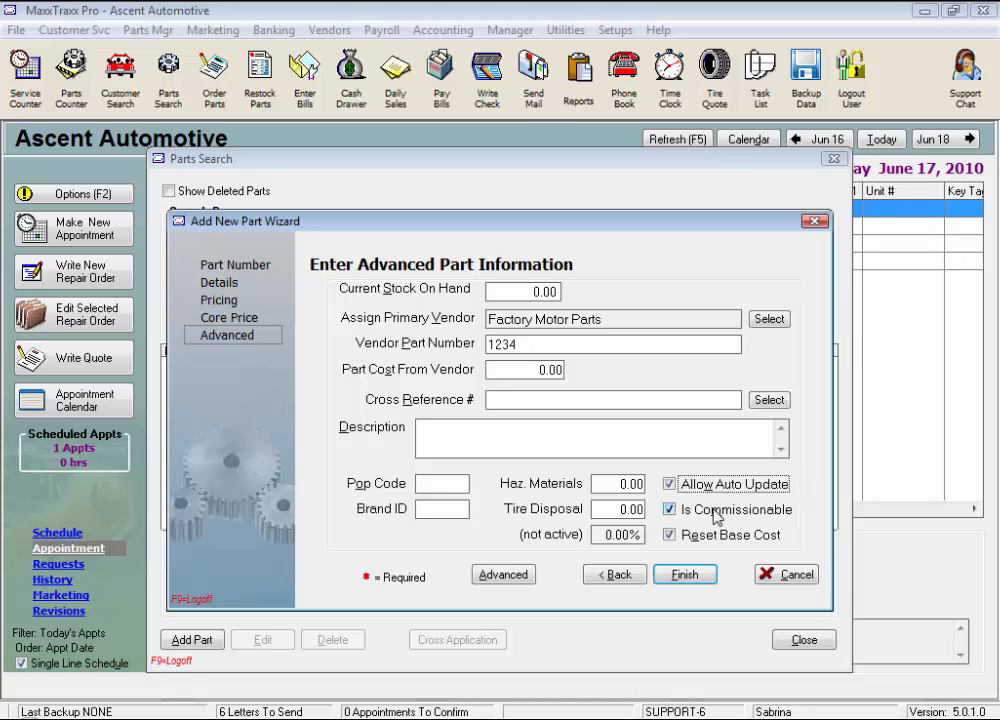
{"action": "mouse_move", "coordinate": [779, 525]}
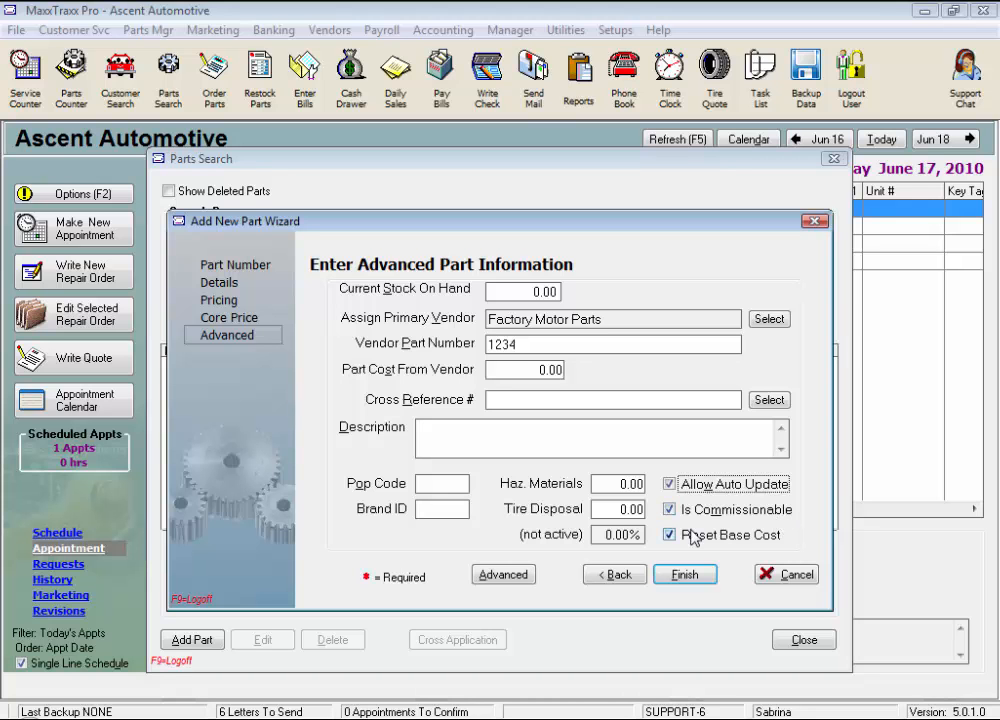
{"action": "left_click", "coordinate": [668, 535]}
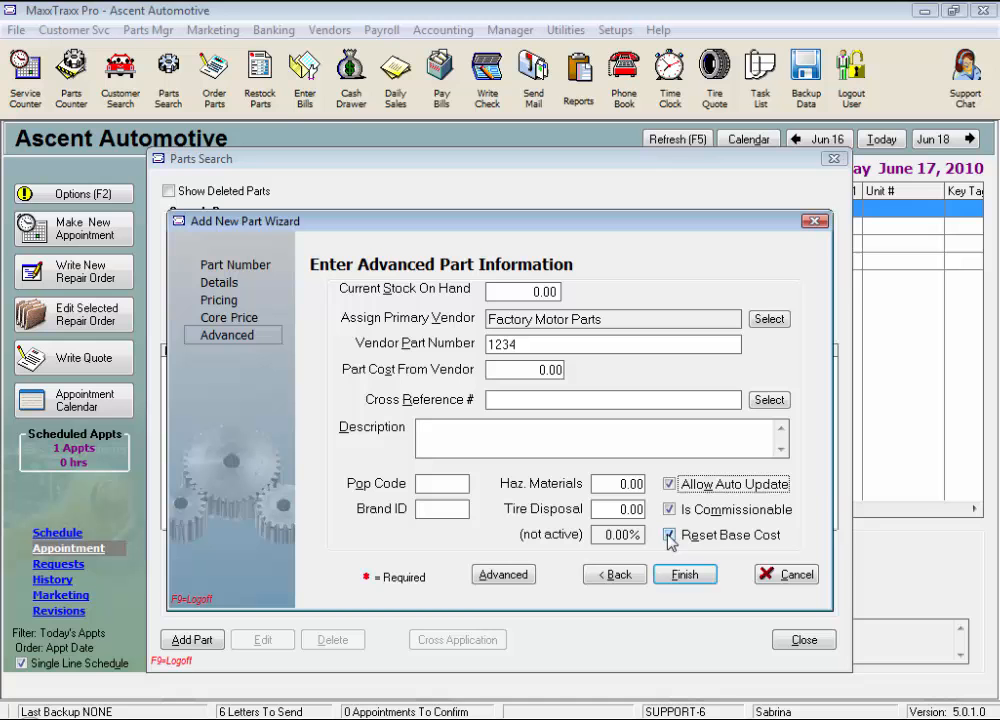
Finish the wizard to save part D1265 'Brakes Pads - Rear' and close Parts Search.
{"action": "left_click", "coordinate": [685, 574]}
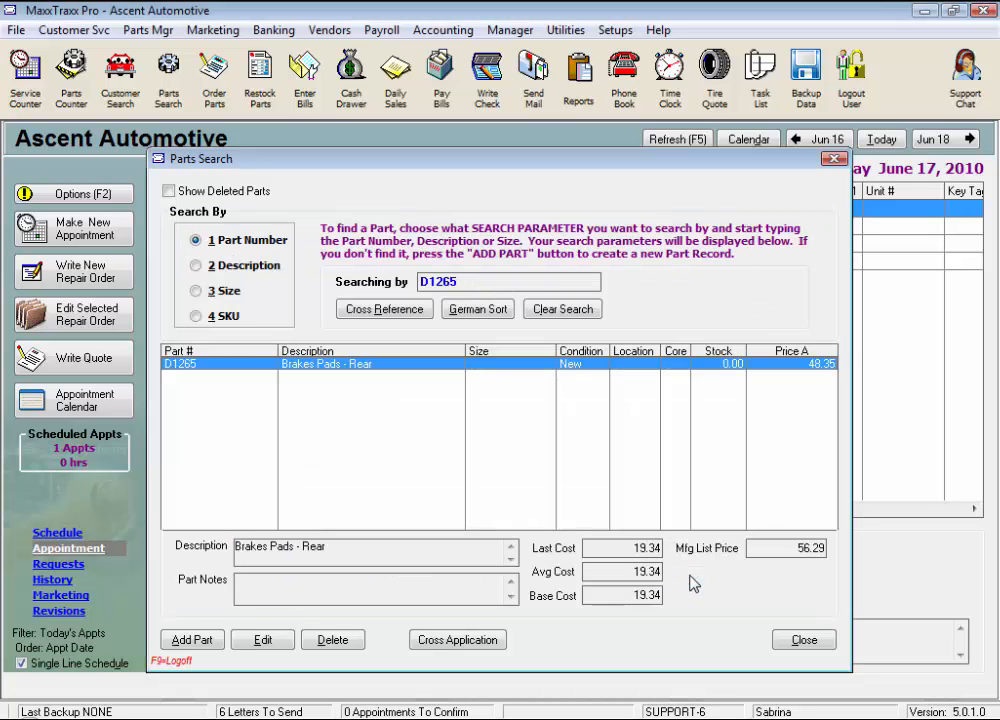
{"action": "left_click", "coordinate": [803, 640]}
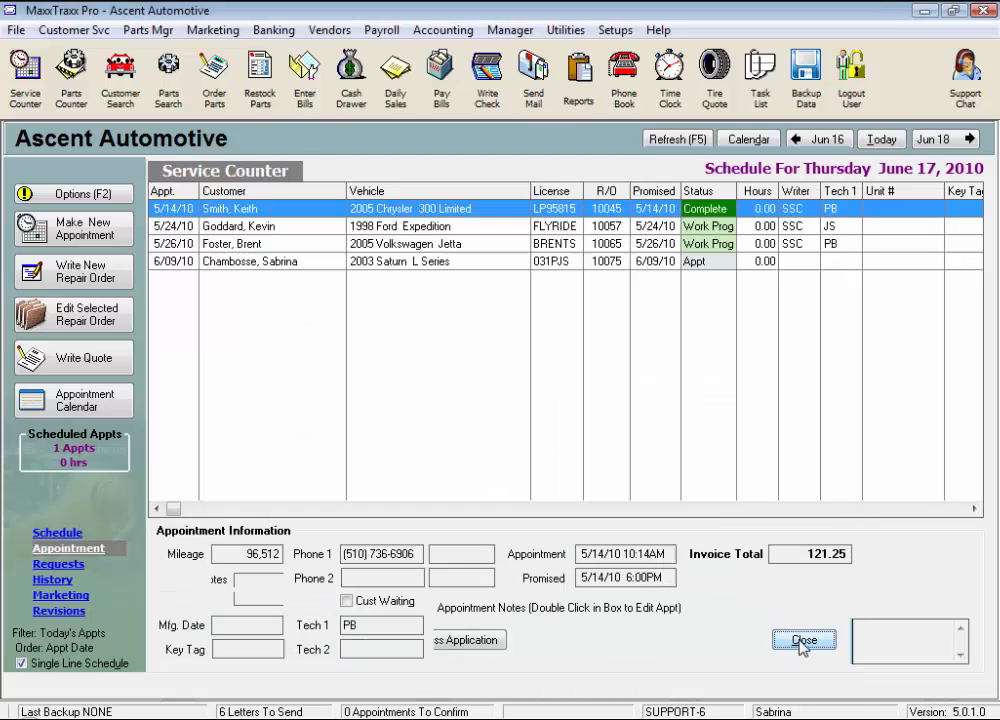
{"action": "left_click", "coordinate": [803, 640]}
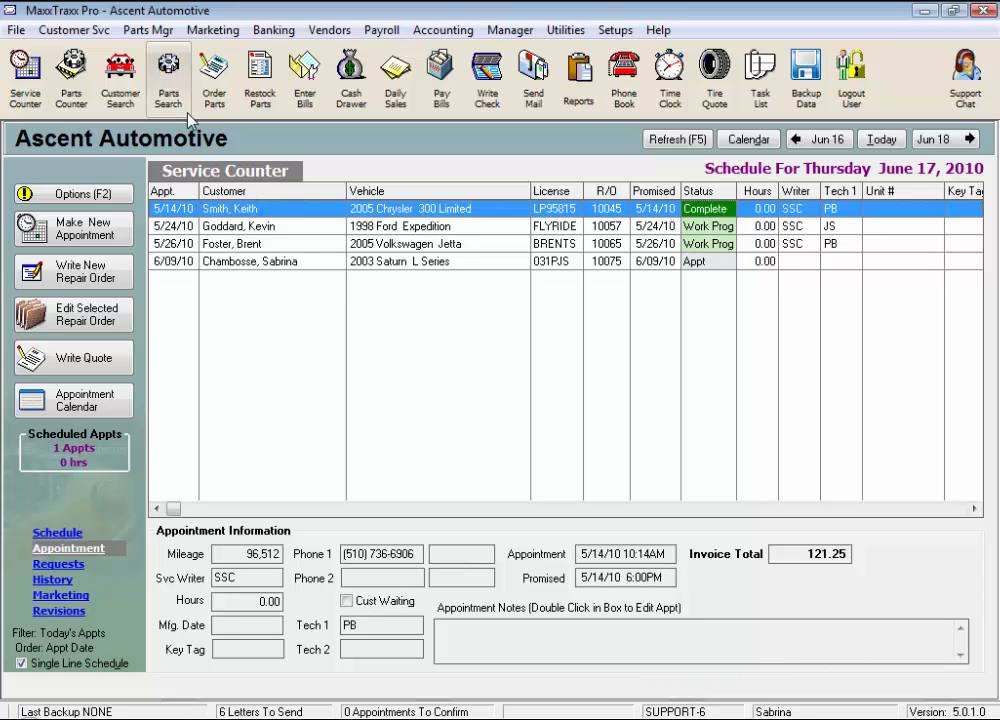
{"action": "mouse_move", "coordinate": [180, 113]}
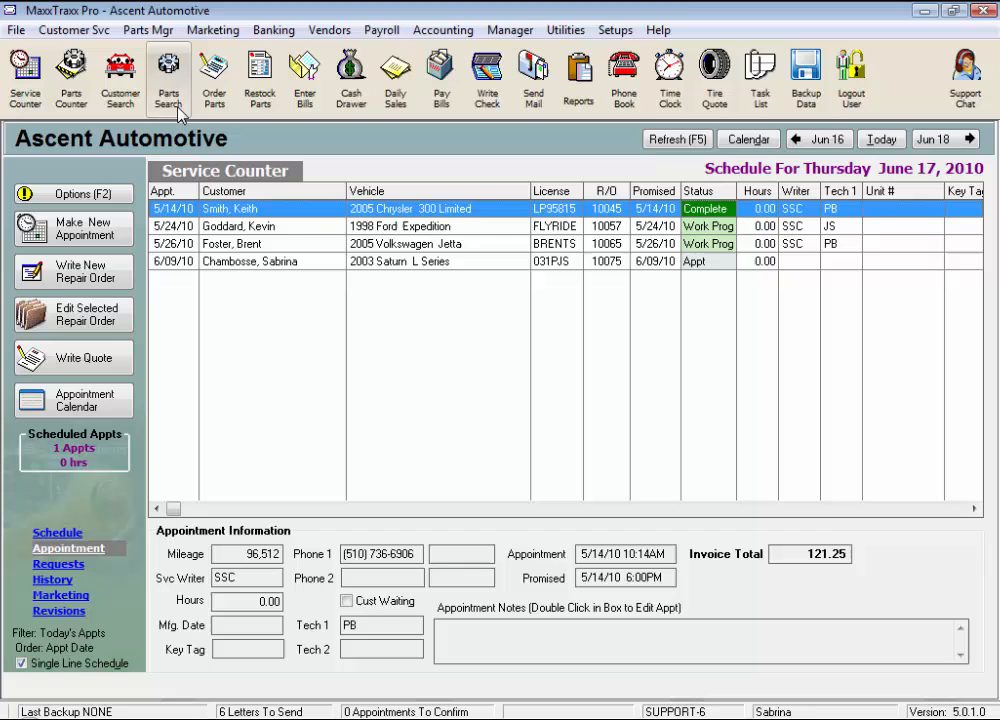
{"action": "mouse_move", "coordinate": [213, 75]}
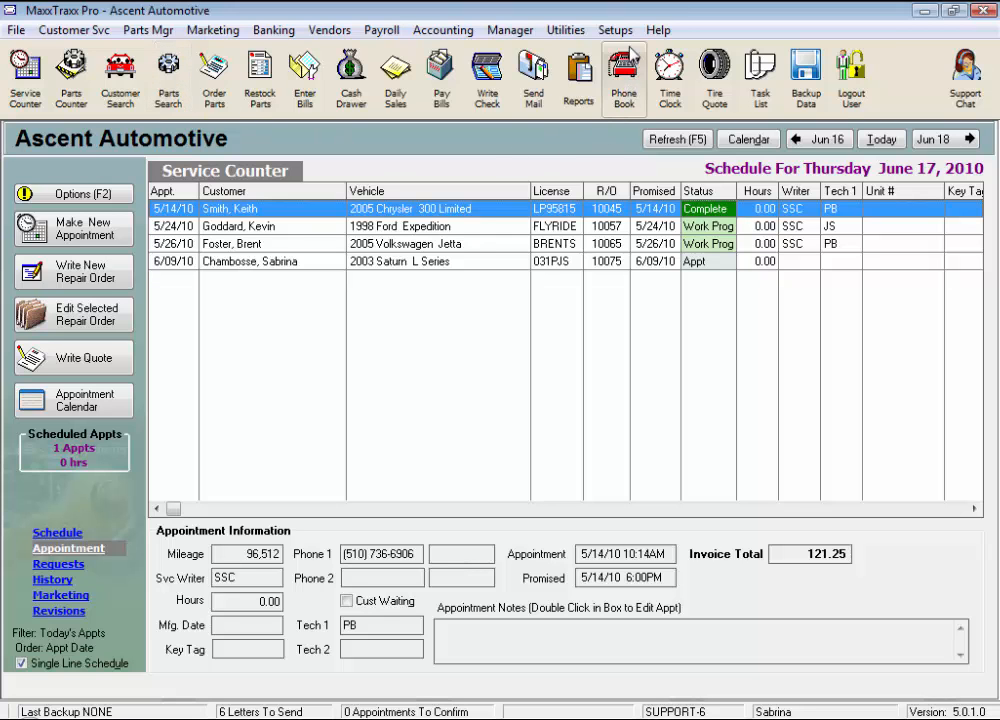
Open Setups > Repair Orders and Part Invoices on its Inventory Setup page.
{"action": "left_click", "coordinate": [614, 29]}
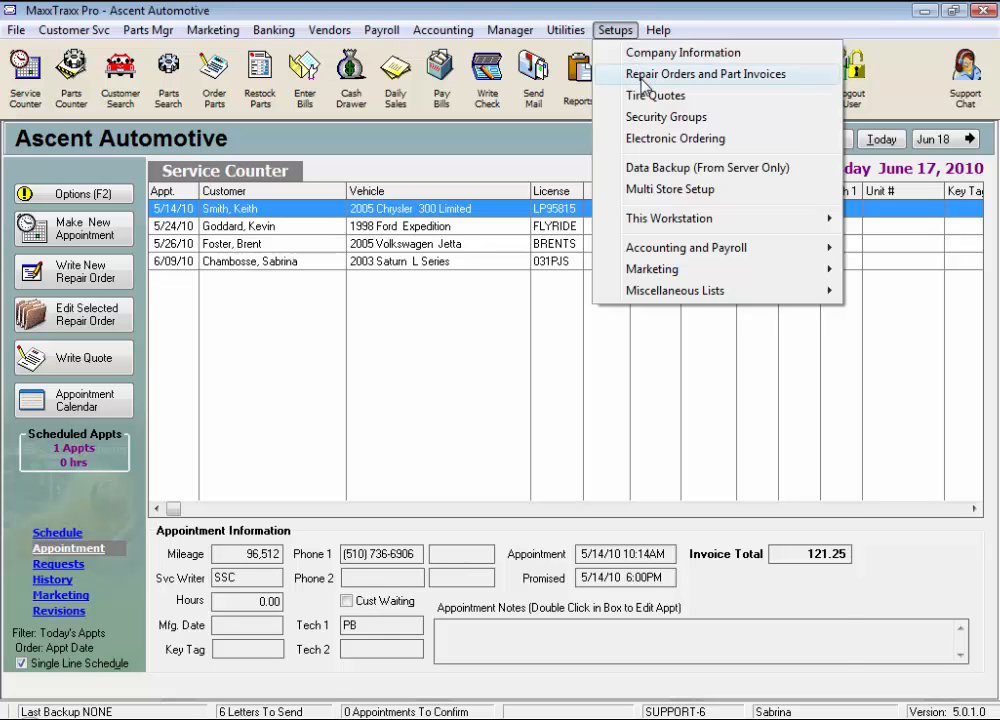
{"action": "left_click", "coordinate": [706, 74]}
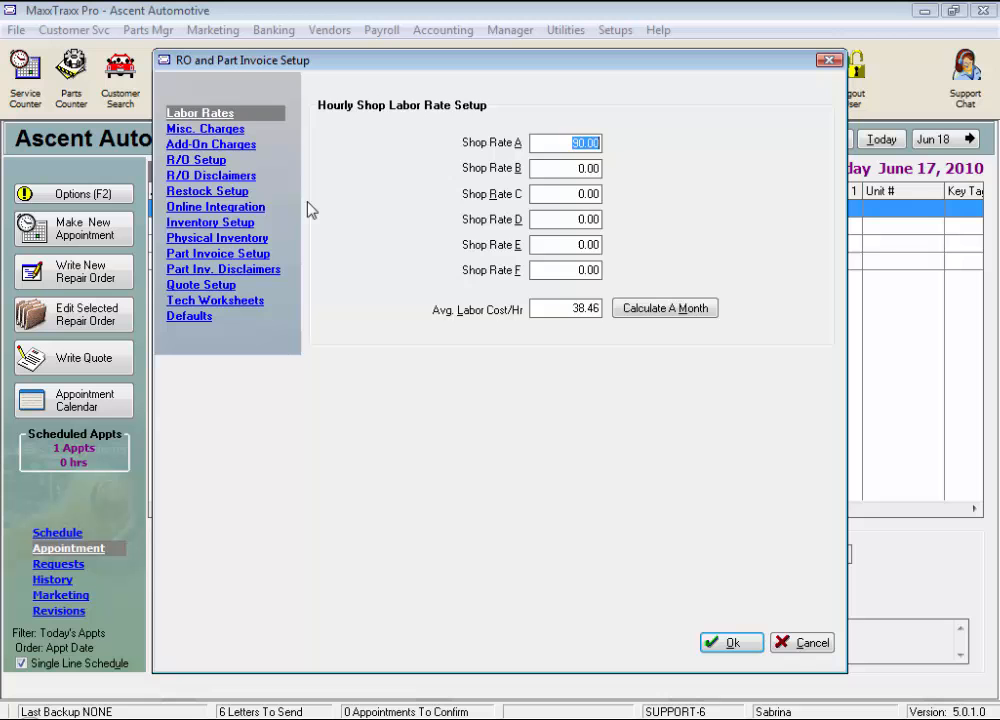
{"action": "left_click", "coordinate": [210, 222]}
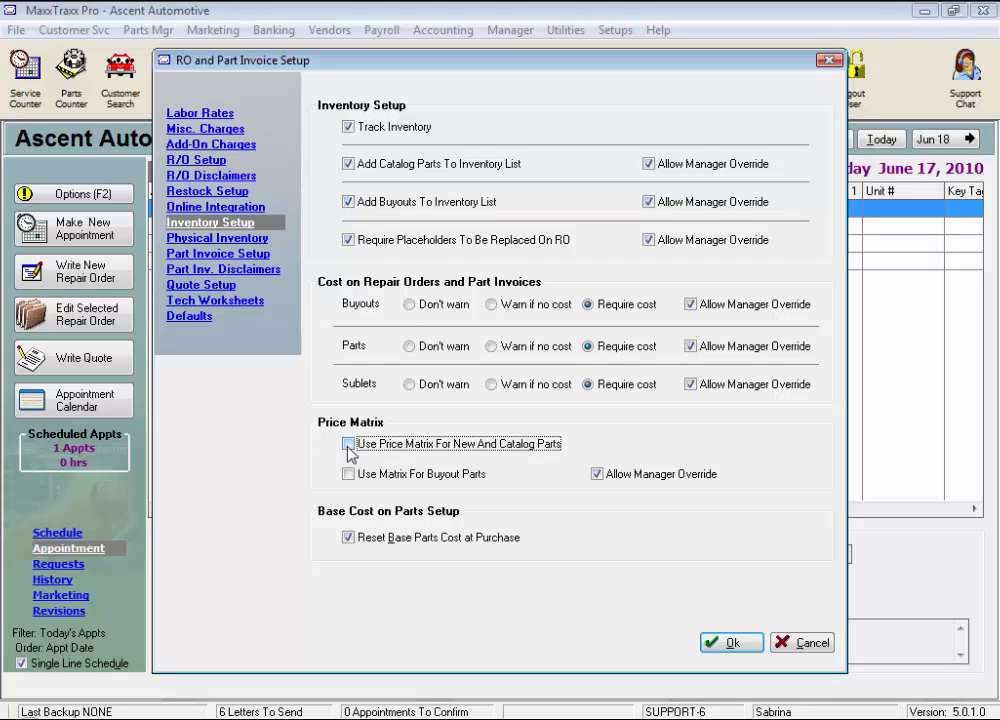
Check both price matrix options and toggle Reset Base Parts Cost at Purchase off and on.
{"action": "left_click", "coordinate": [349, 474]}
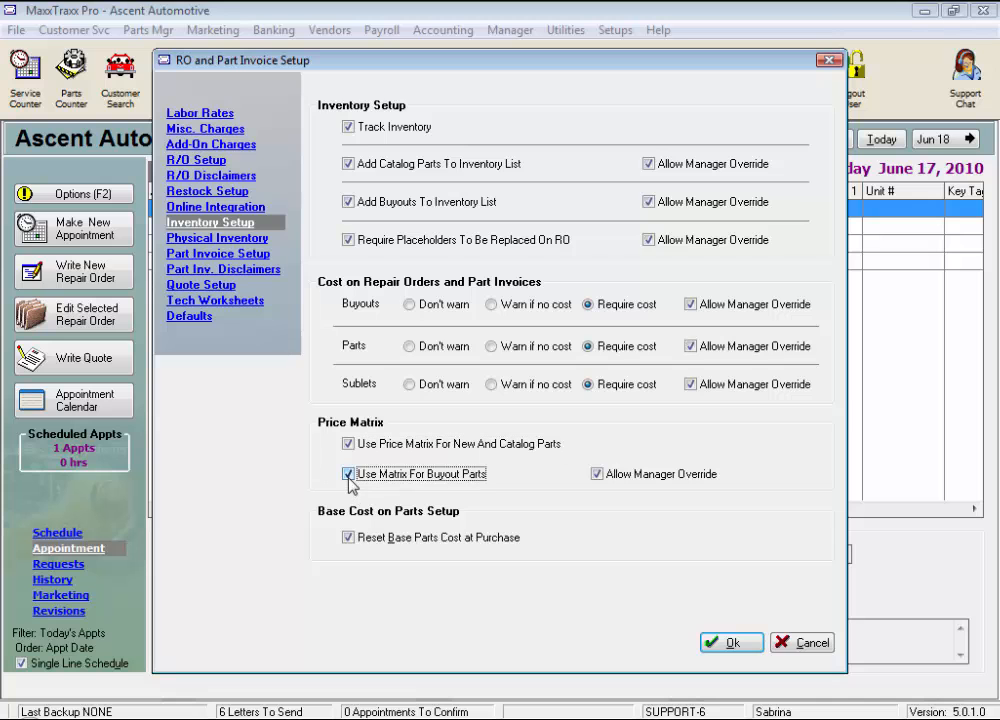
{"action": "left_click", "coordinate": [348, 473]}
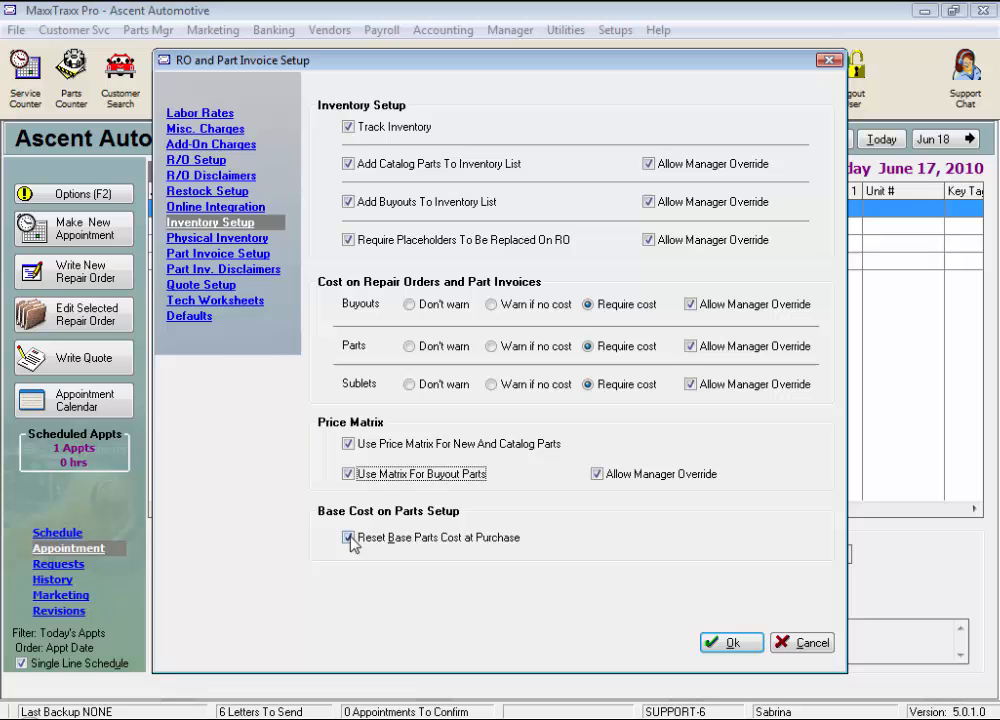
{"action": "left_click", "coordinate": [348, 538]}
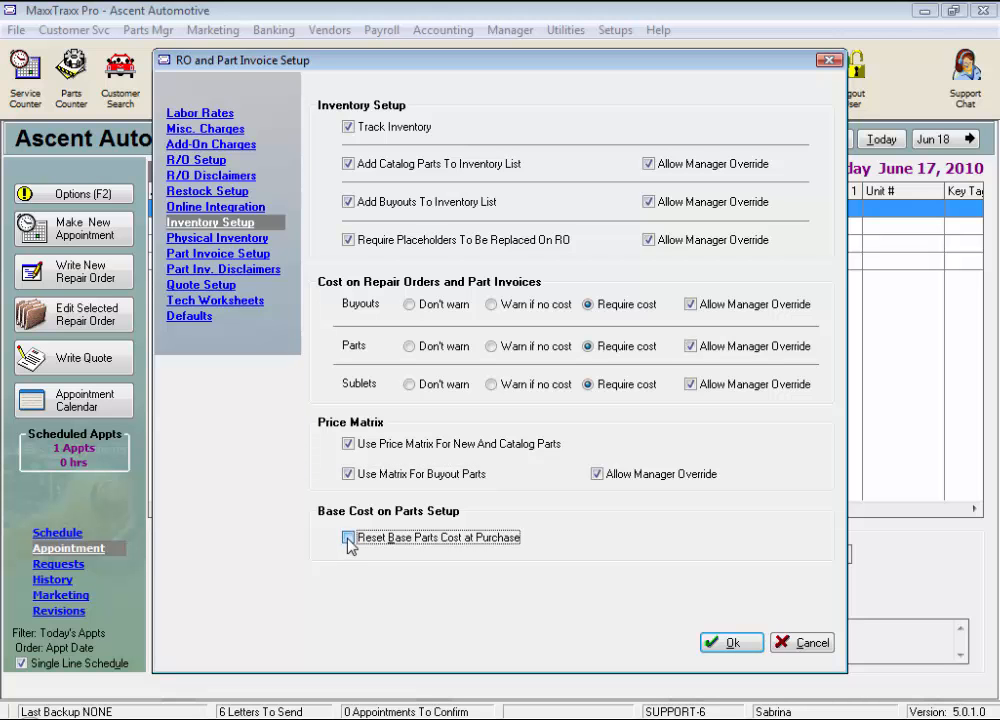
{"action": "left_click", "coordinate": [348, 537]}
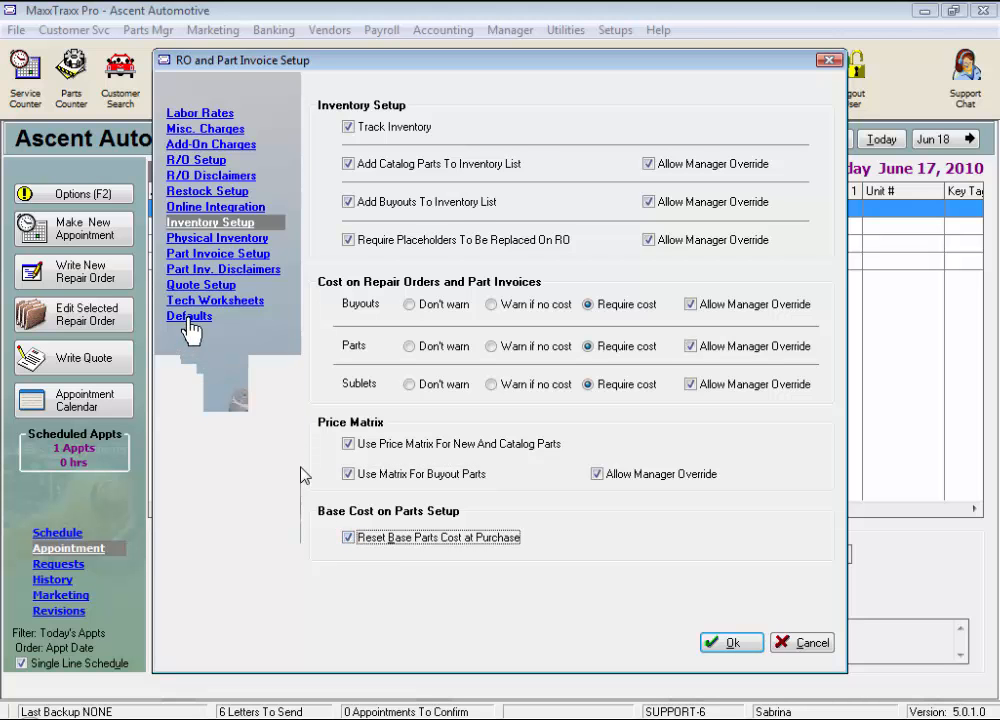
Under Defaults, make new parts and buyouts taxable by default and close setup with Ok.
{"action": "left_click", "coordinate": [189, 316]}
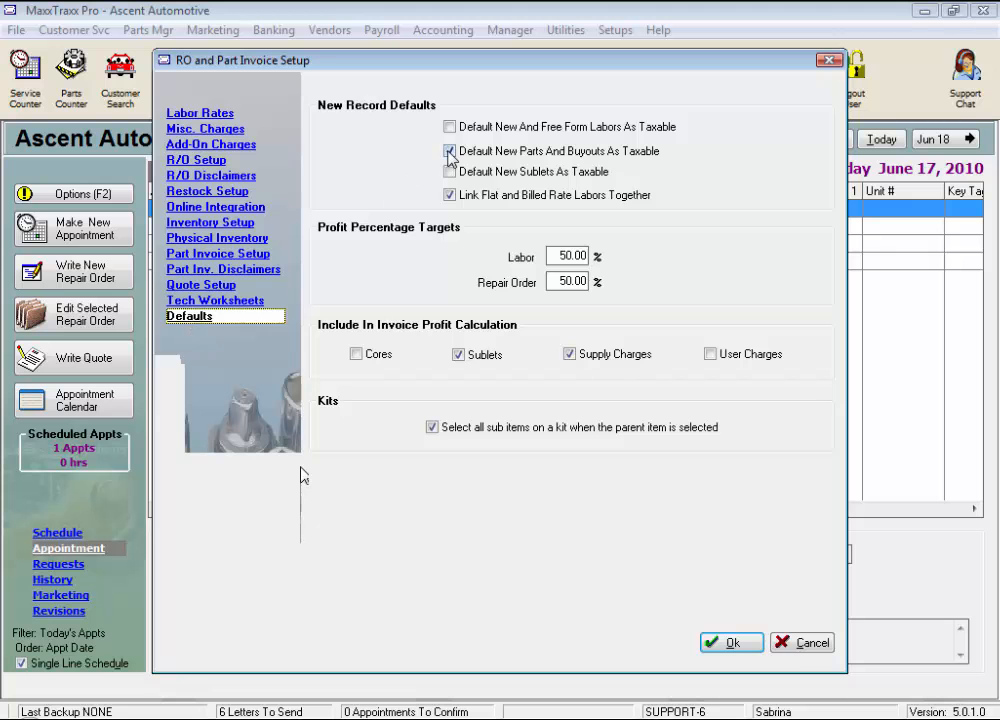
{"action": "left_click", "coordinate": [449, 151]}
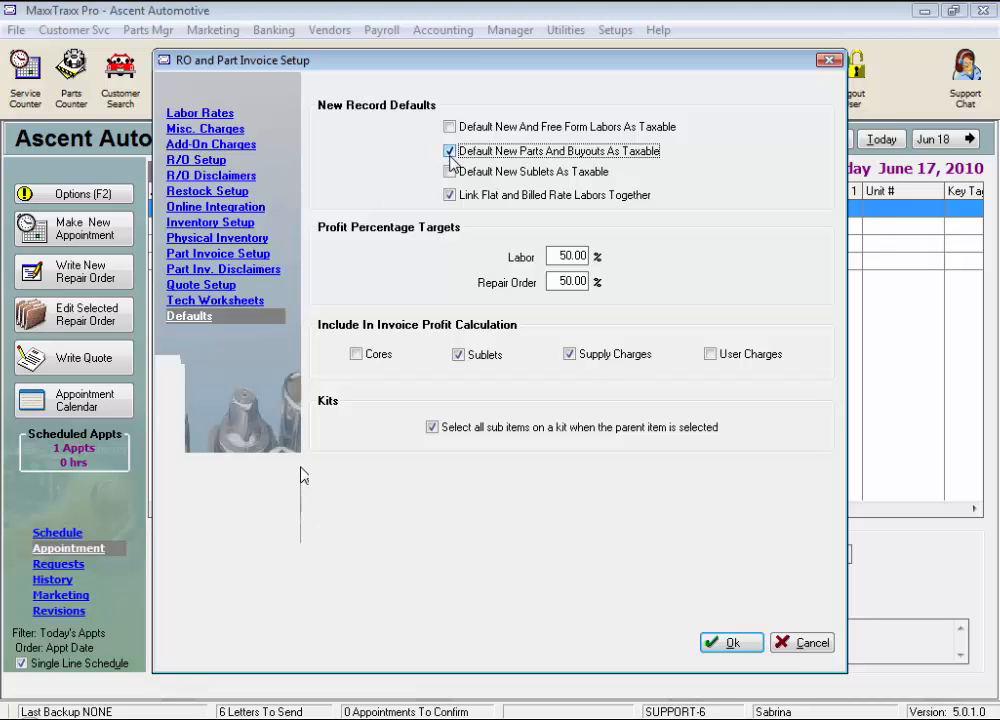
{"action": "left_click", "coordinate": [731, 642]}
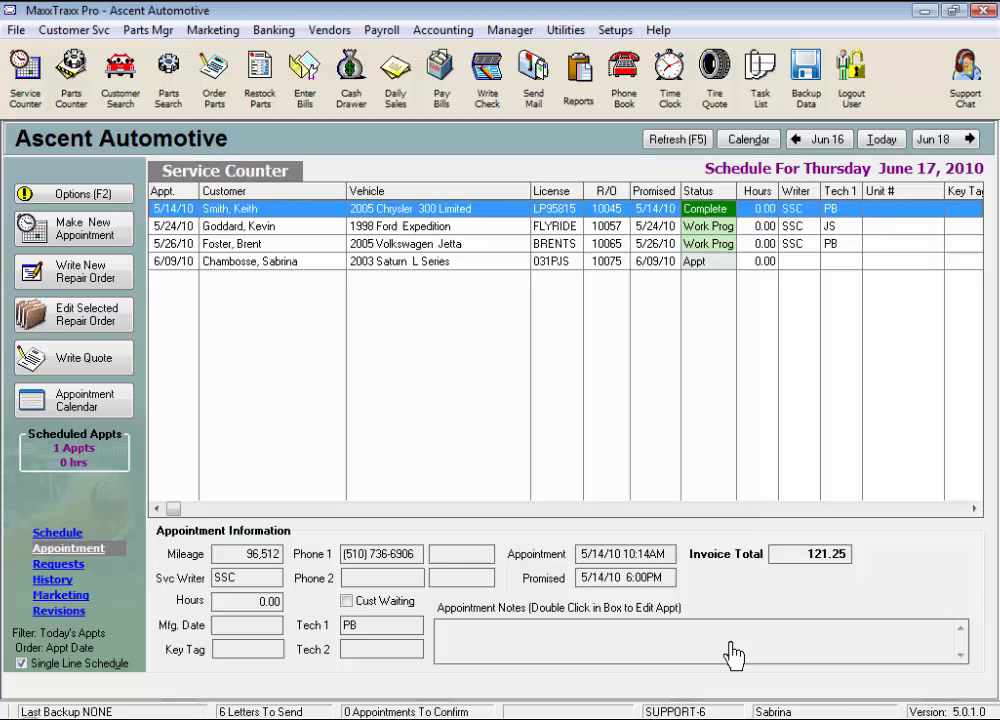